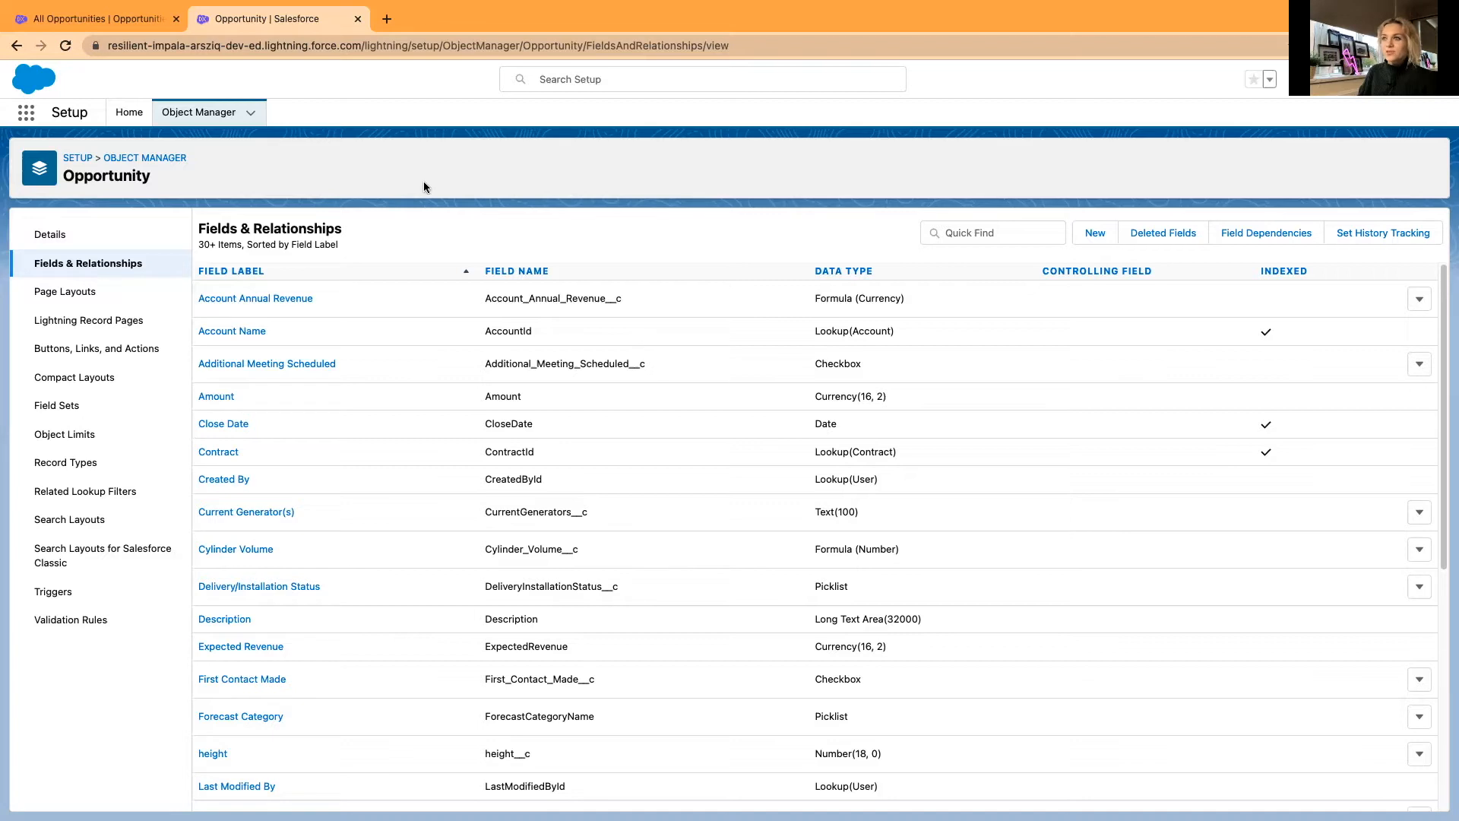
{"action": "mouse_move", "coordinate": [131, 180]}
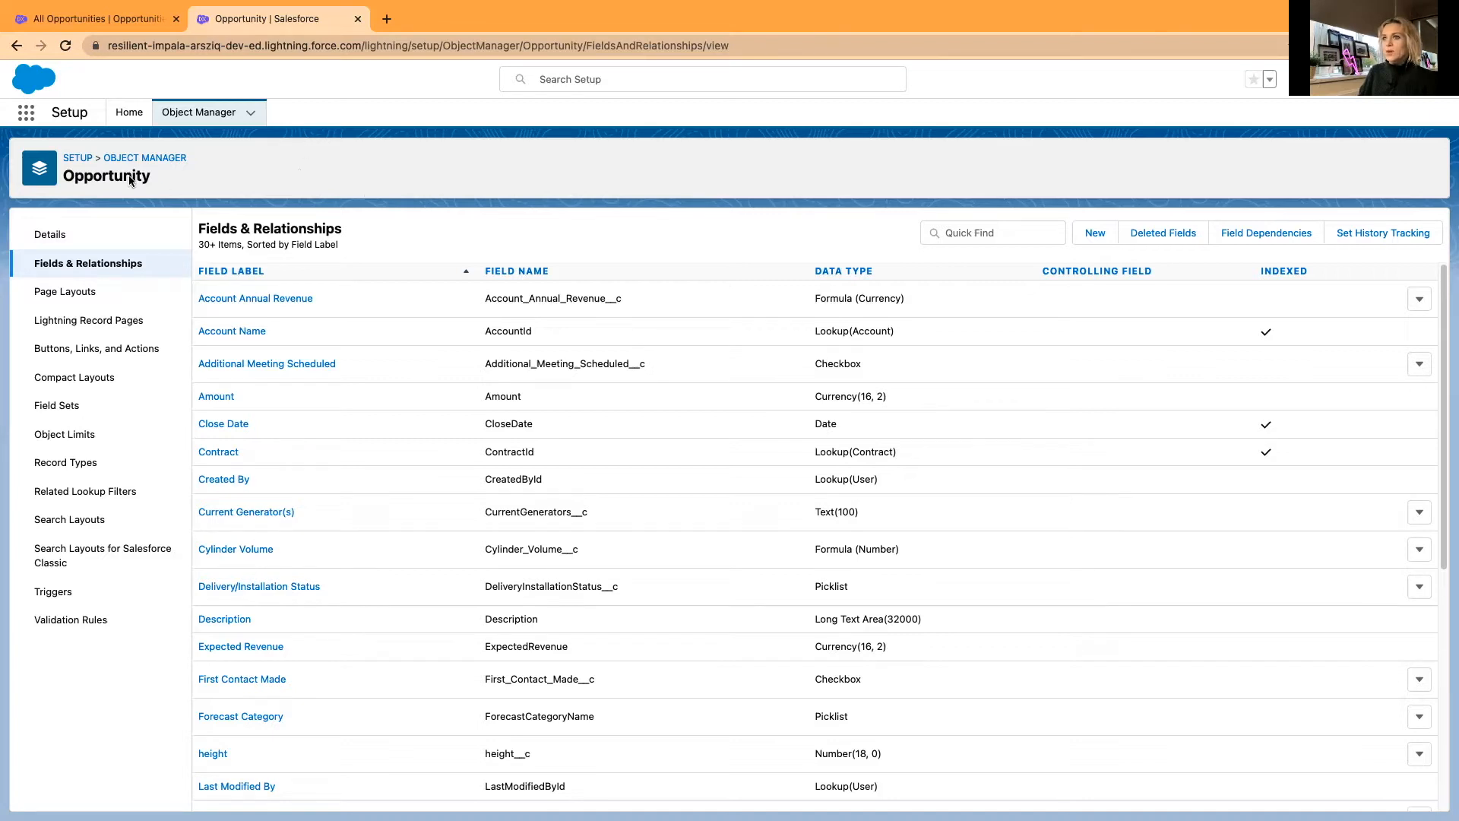
{"action": "mouse_move", "coordinate": [277, 173]}
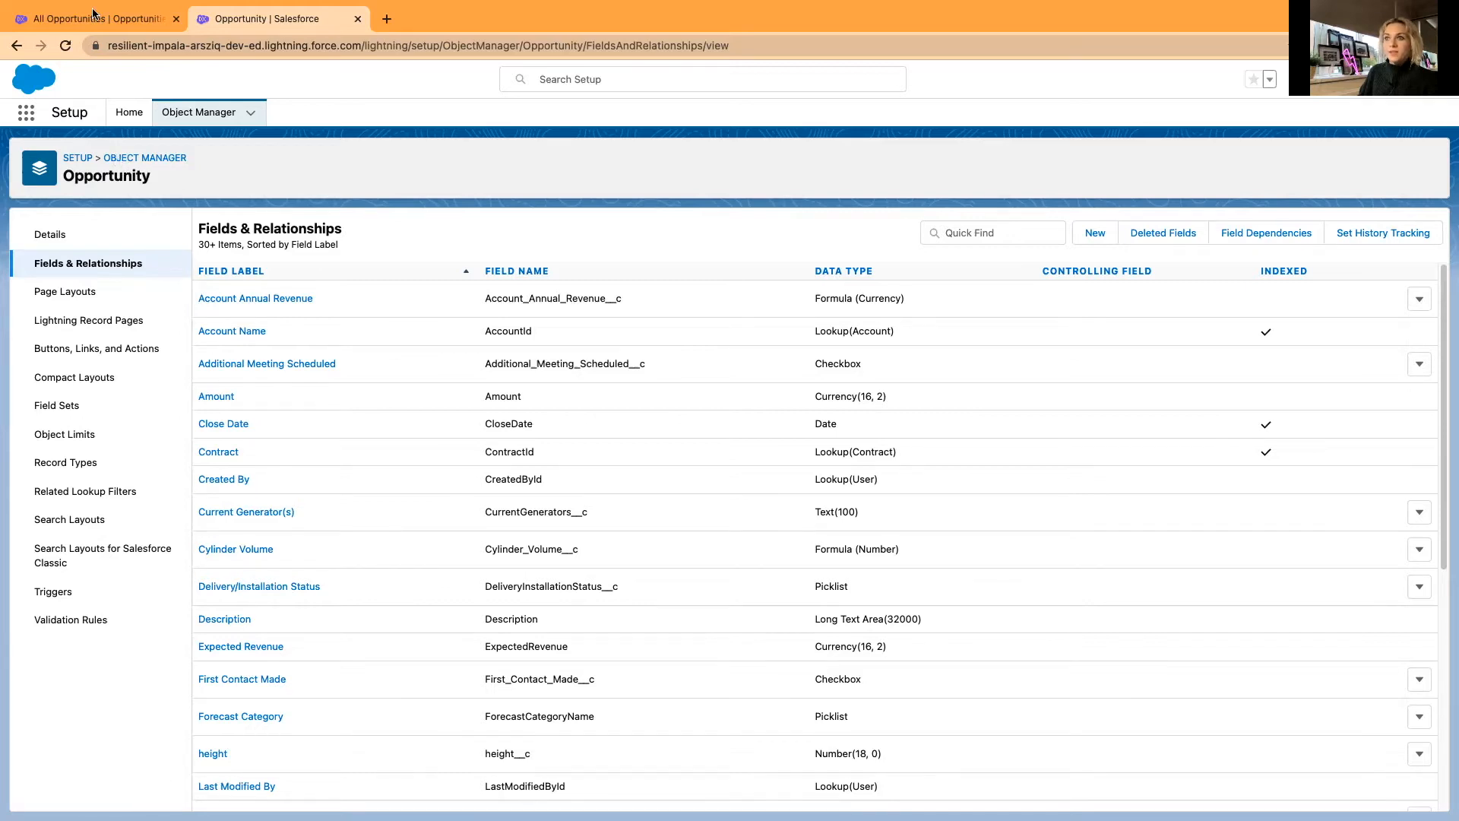
Glance at the All Opportunities list view and return to Opportunity field setup
{"action": "left_click", "coordinate": [88, 18]}
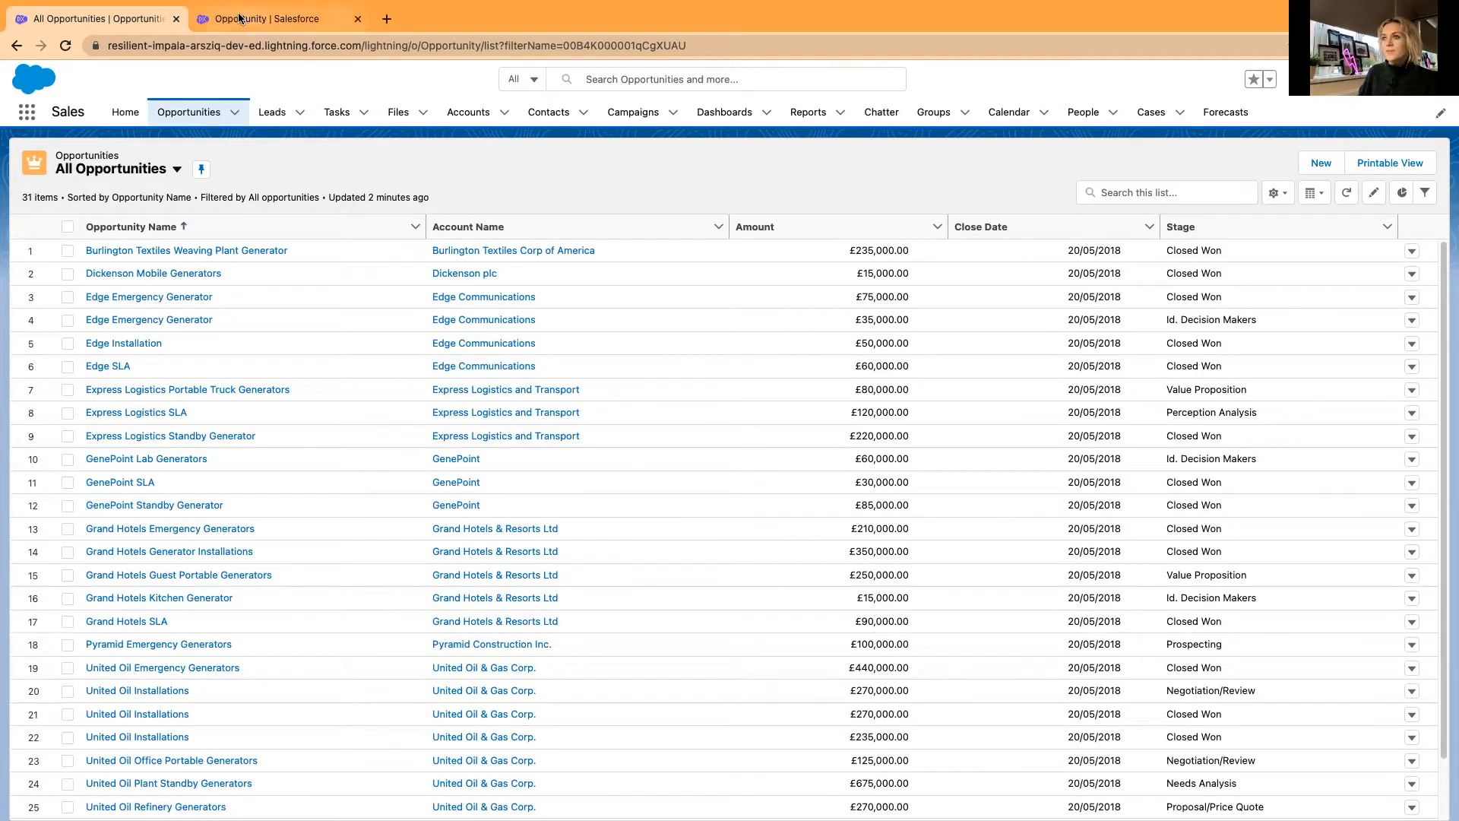
{"action": "left_click", "coordinate": [276, 18]}
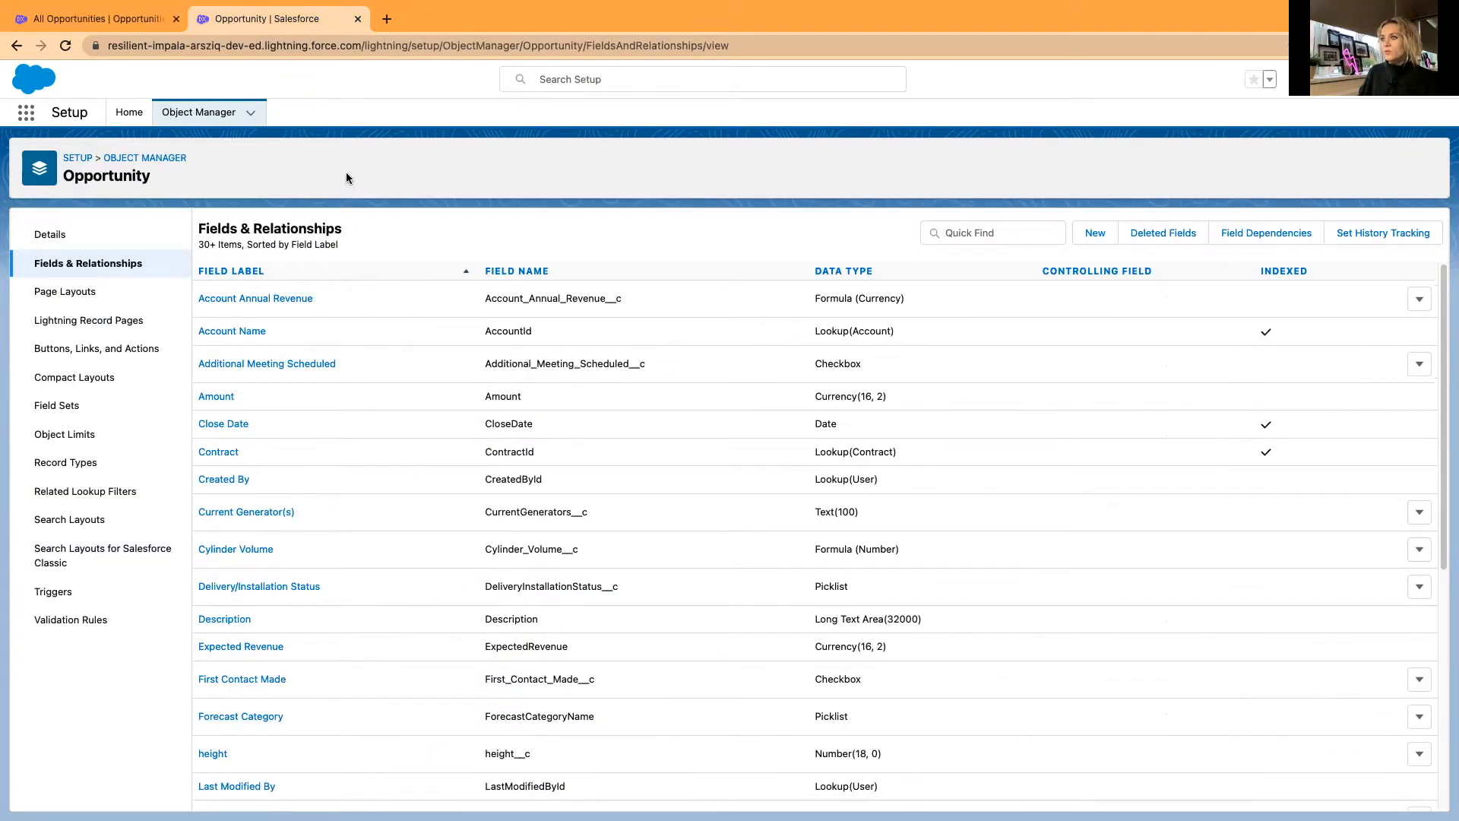
{"action": "mouse_move", "coordinate": [1105, 38]}
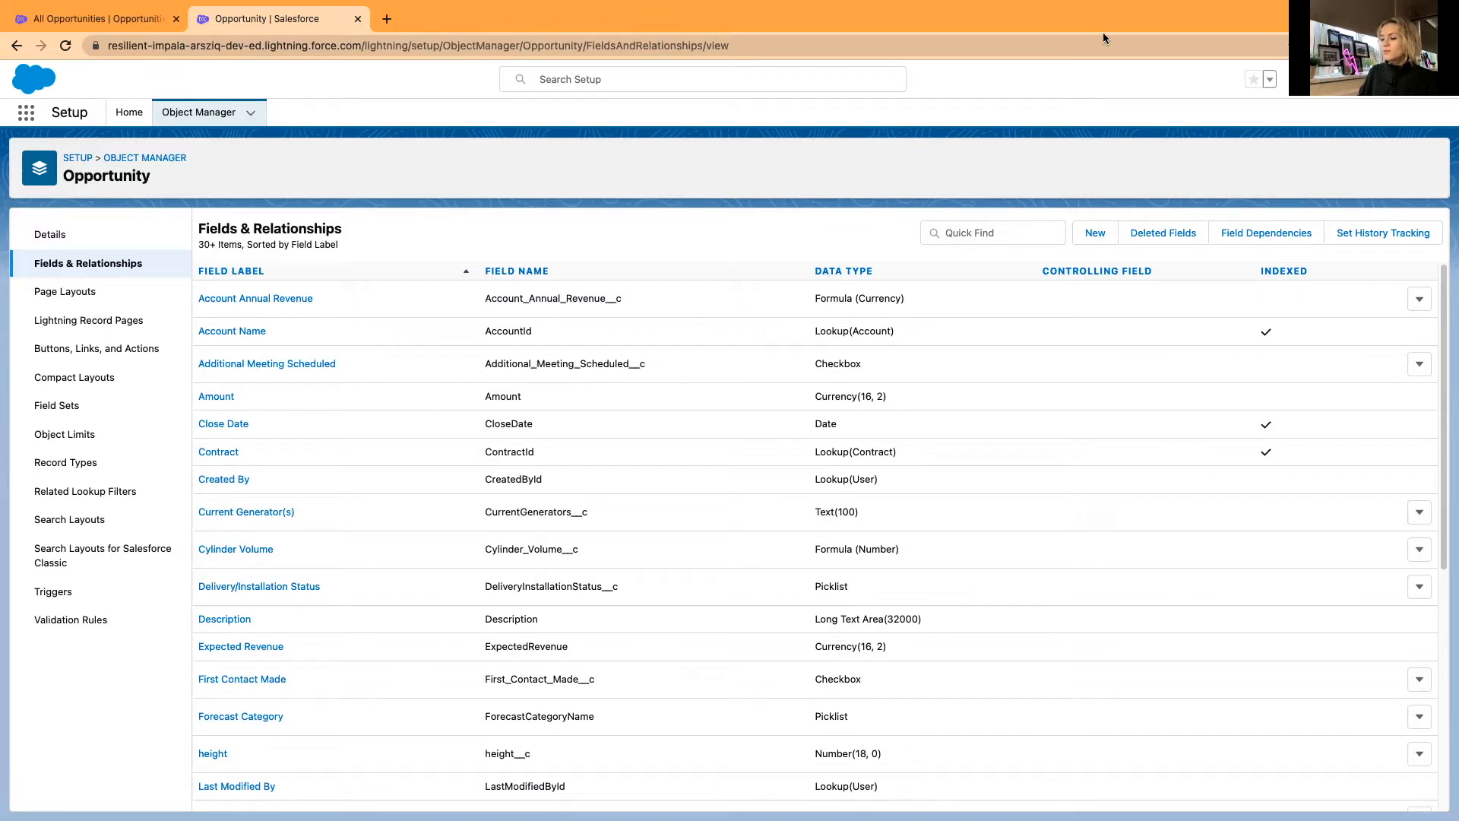
{"action": "mouse_move", "coordinate": [657, 175]}
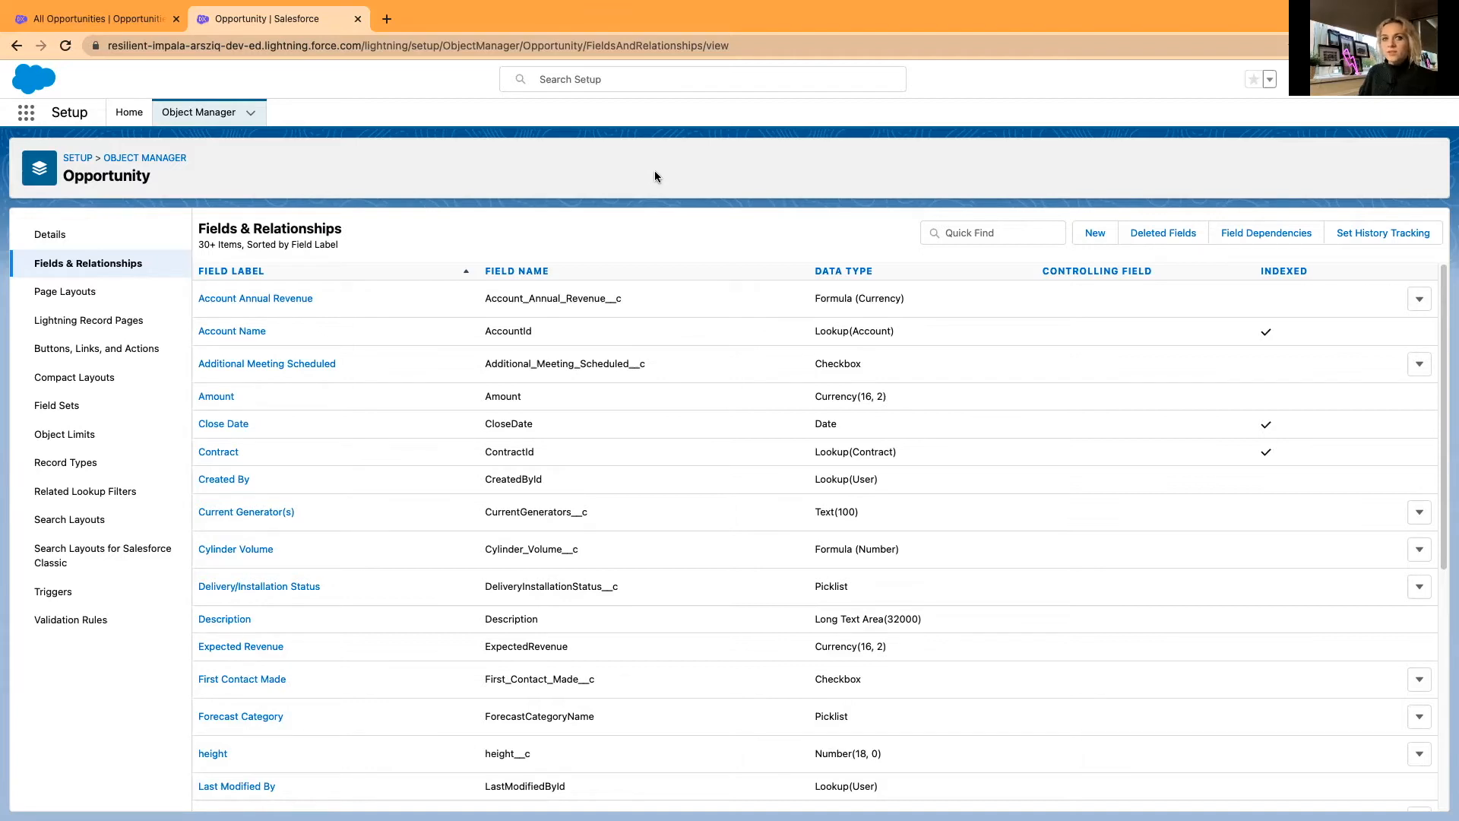
{"action": "mouse_move", "coordinate": [661, 177]}
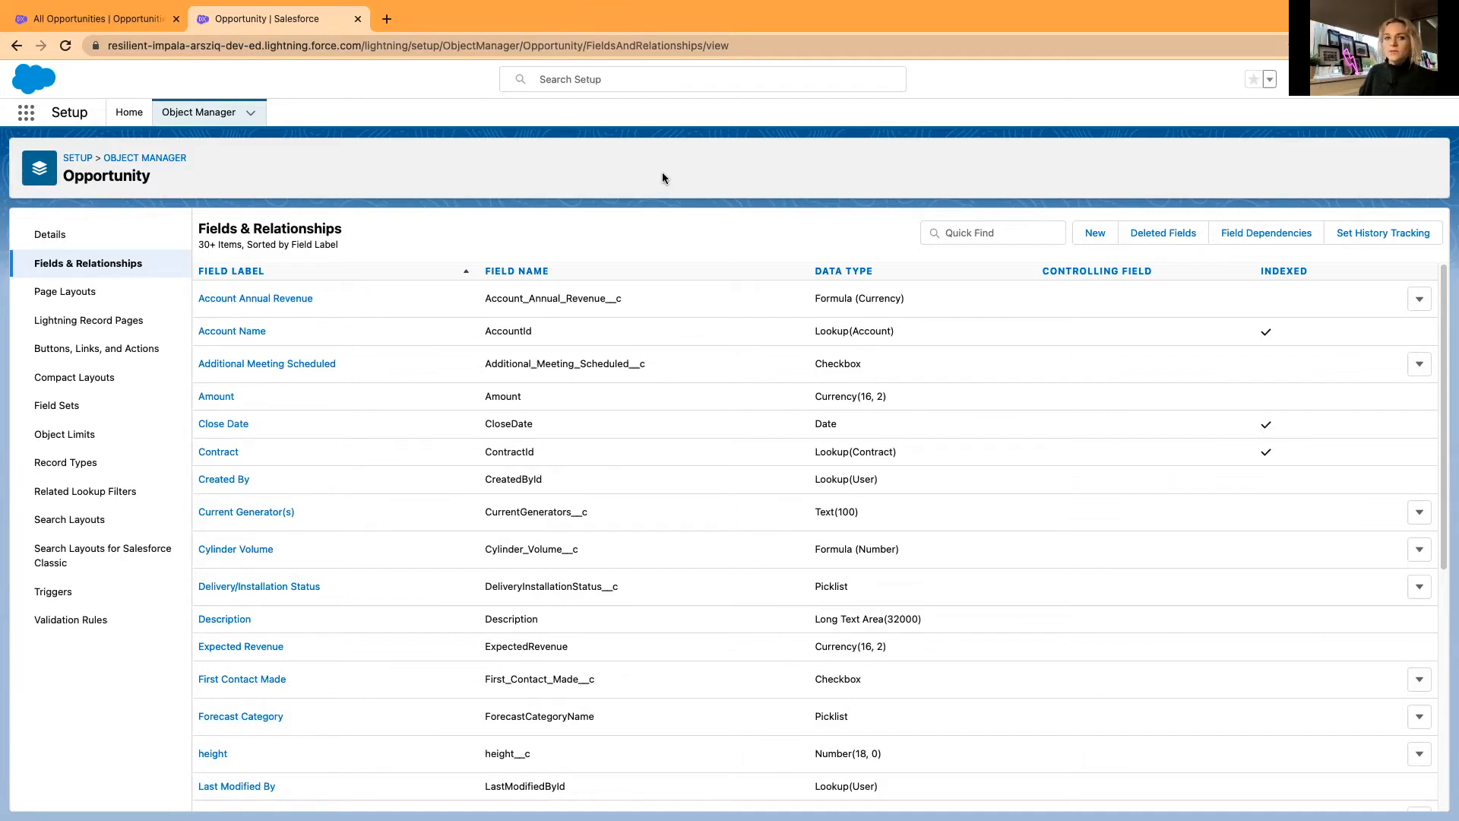
{"action": "mouse_move", "coordinate": [661, 181]}
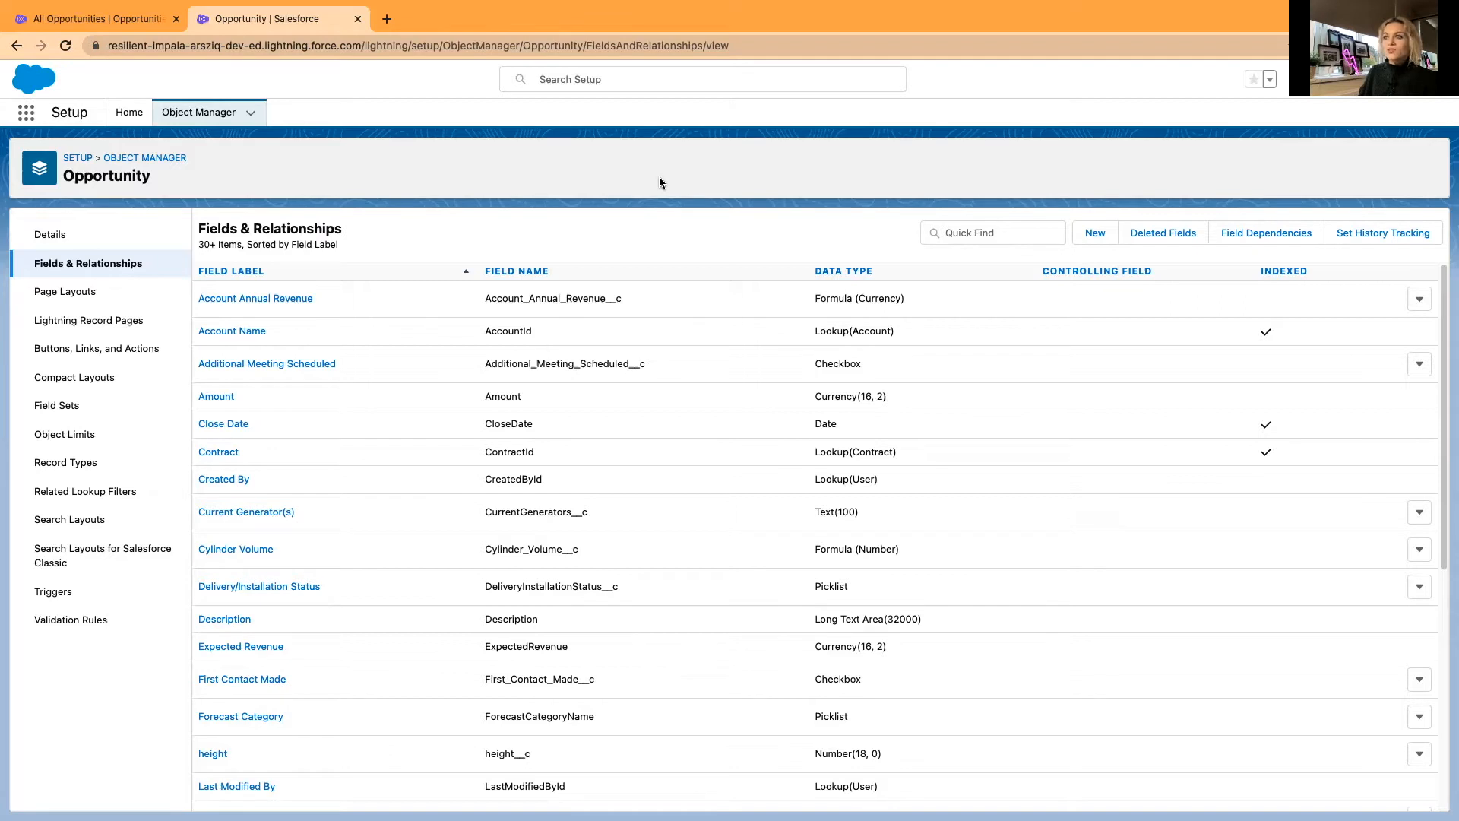
{"action": "mouse_move", "coordinate": [676, 176]}
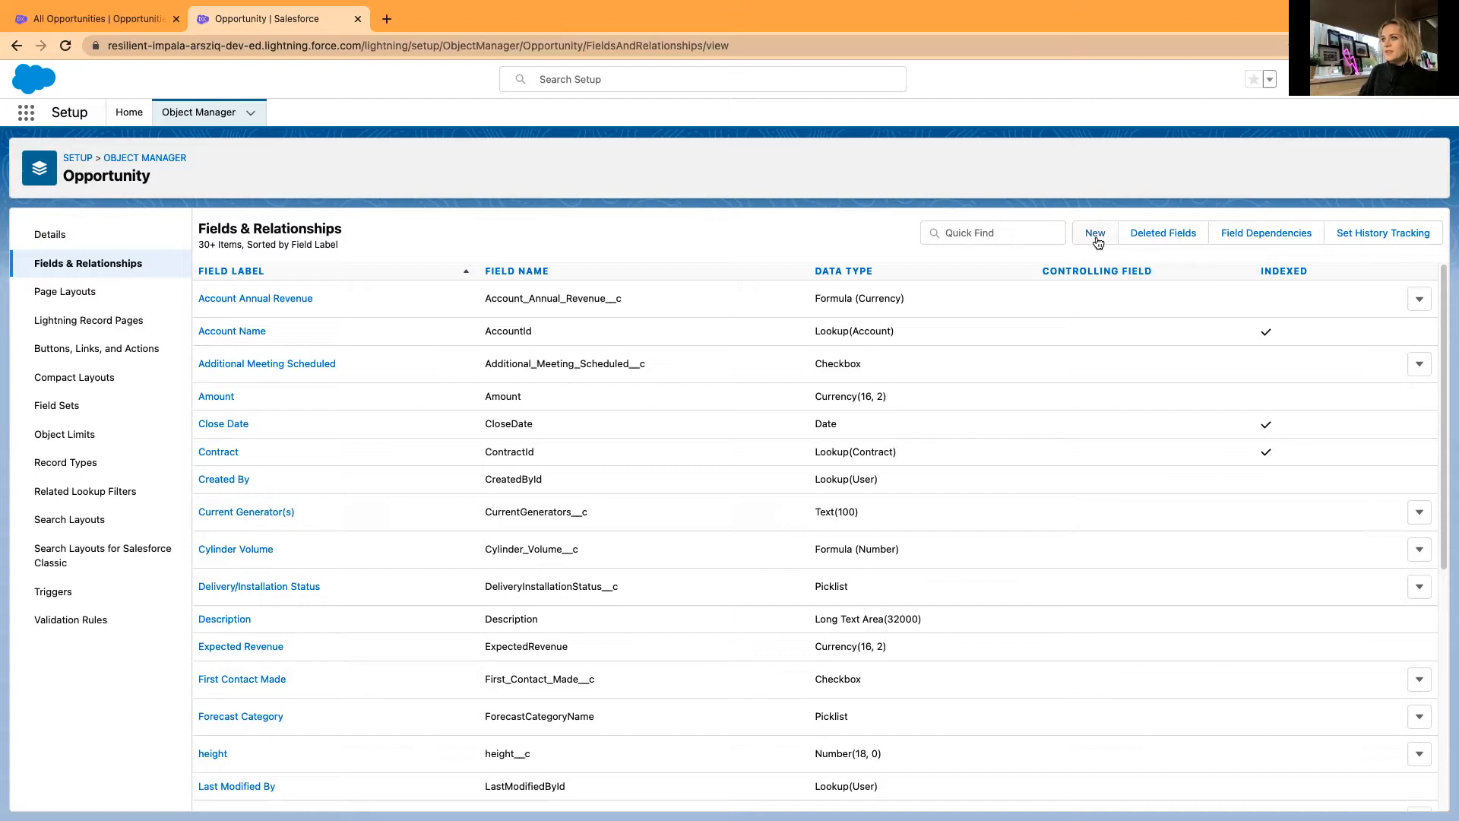
Start a new custom Opportunity field with Picklist as its data type and proceed
{"action": "left_click", "coordinate": [1092, 232]}
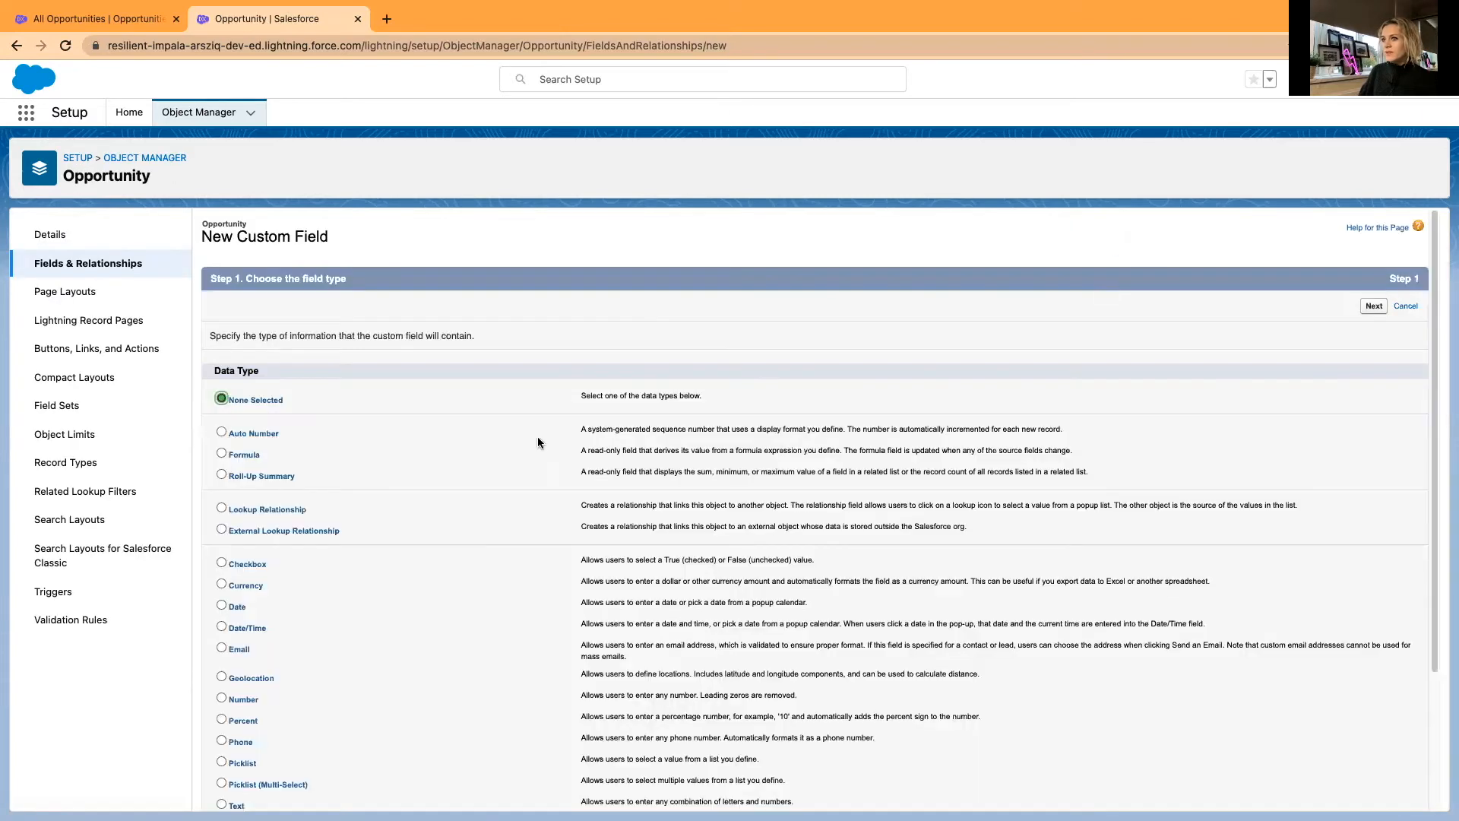
{"action": "scroll", "scroll_direction": "down", "scroll_amount": 3}
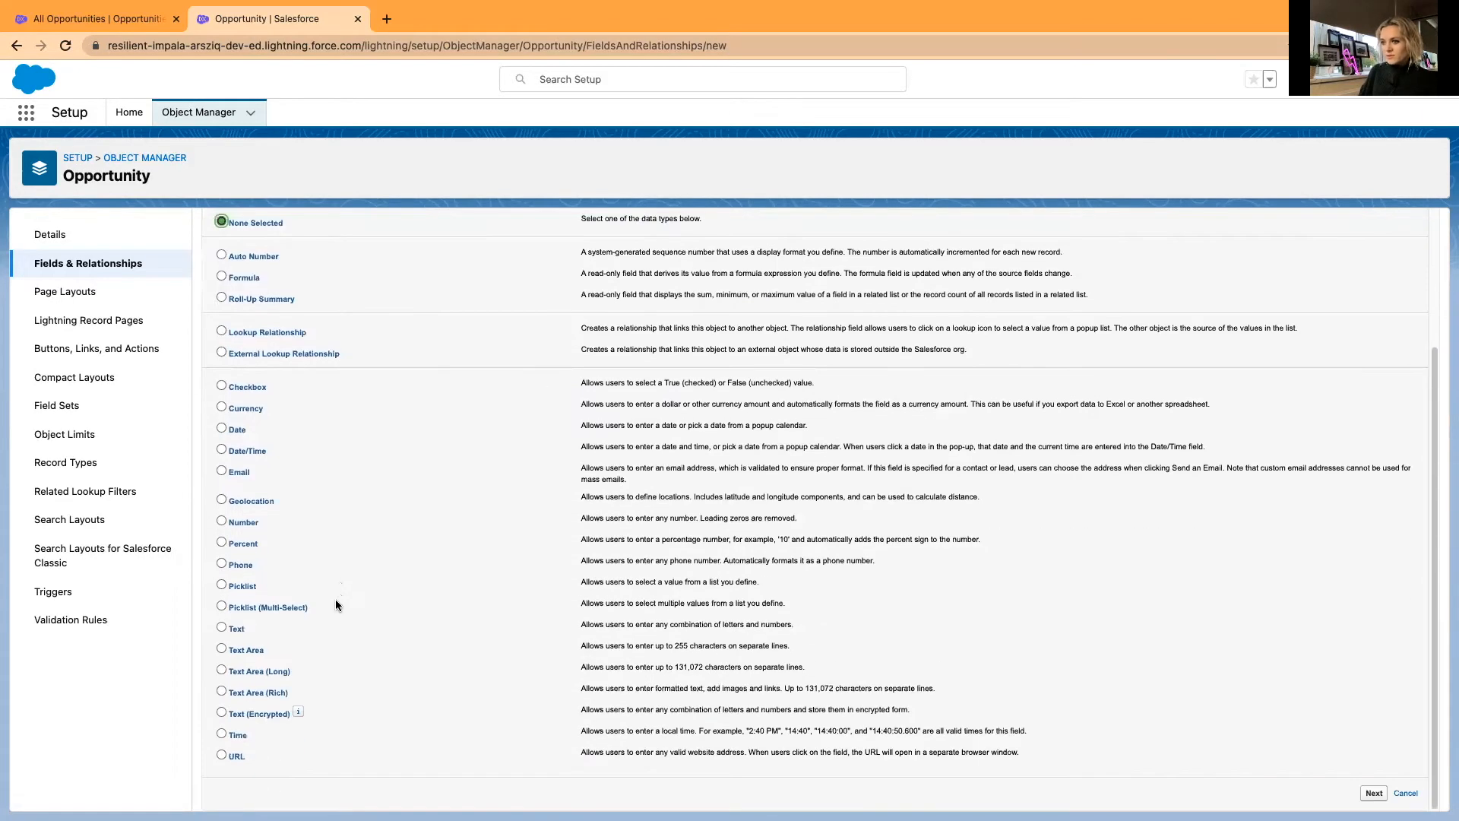
{"action": "left_click", "coordinate": [222, 585]}
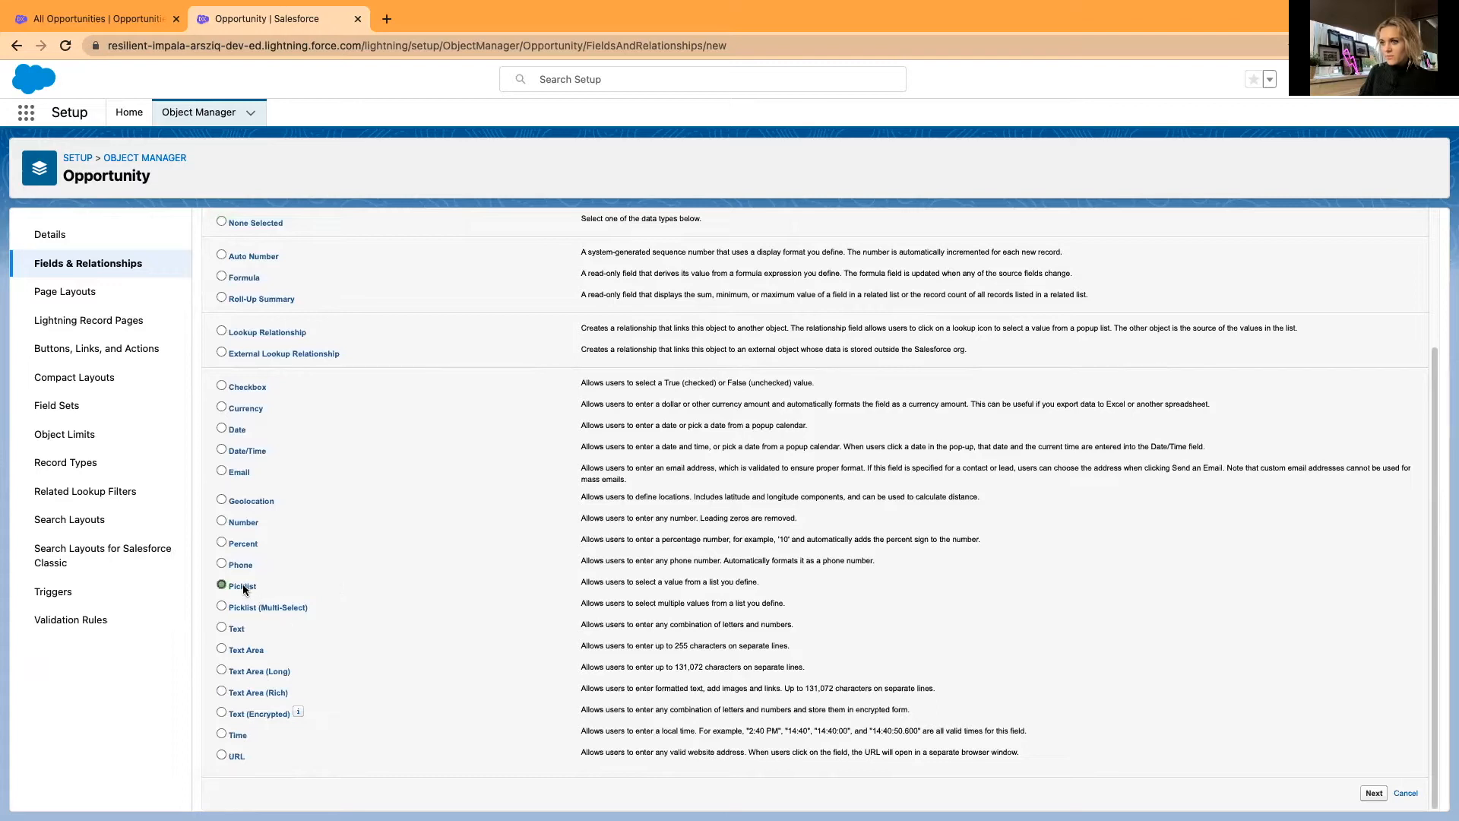
{"action": "left_click", "coordinate": [222, 585]}
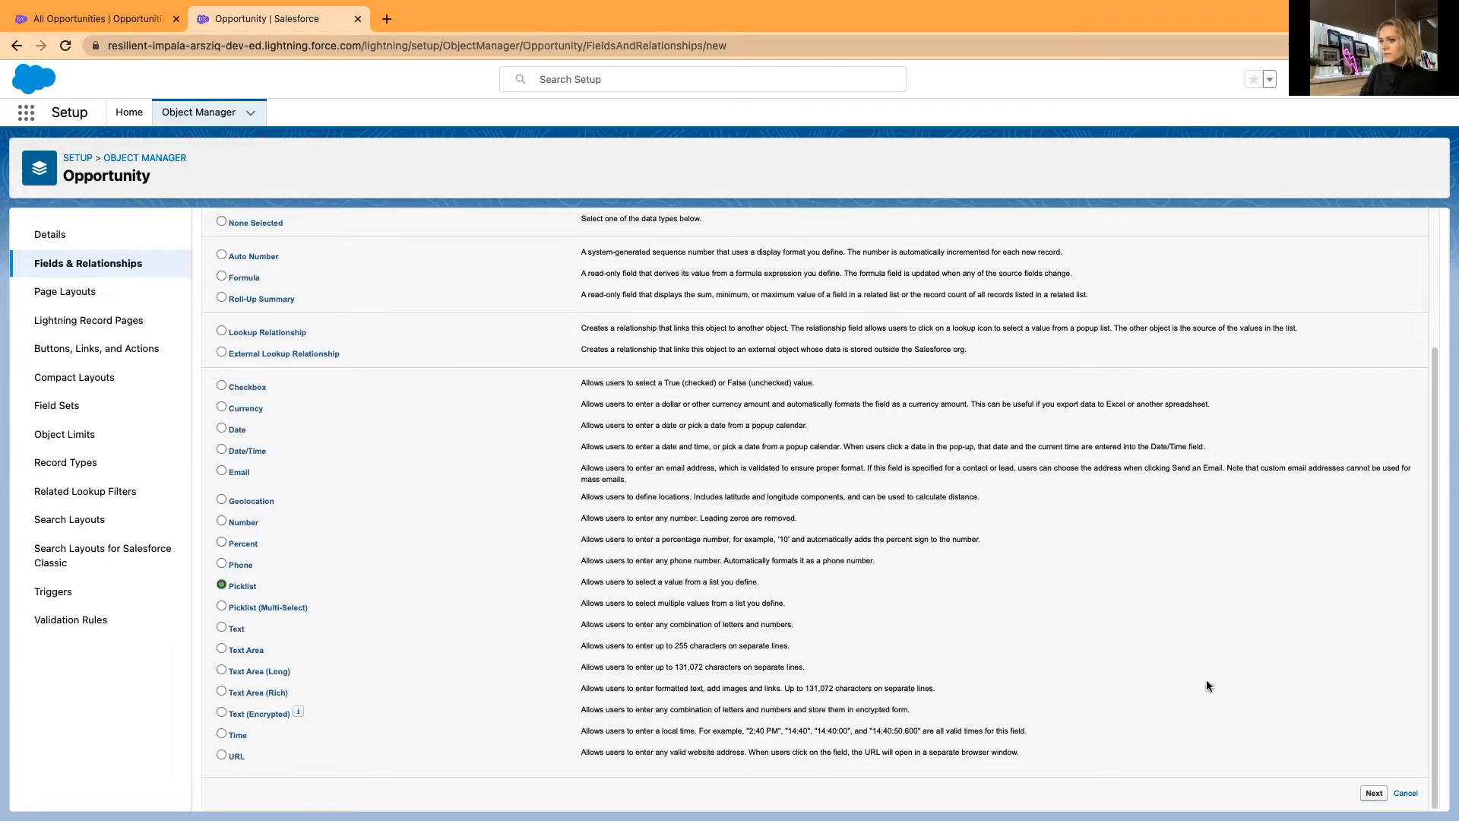
{"action": "left_click", "coordinate": [1372, 791]}
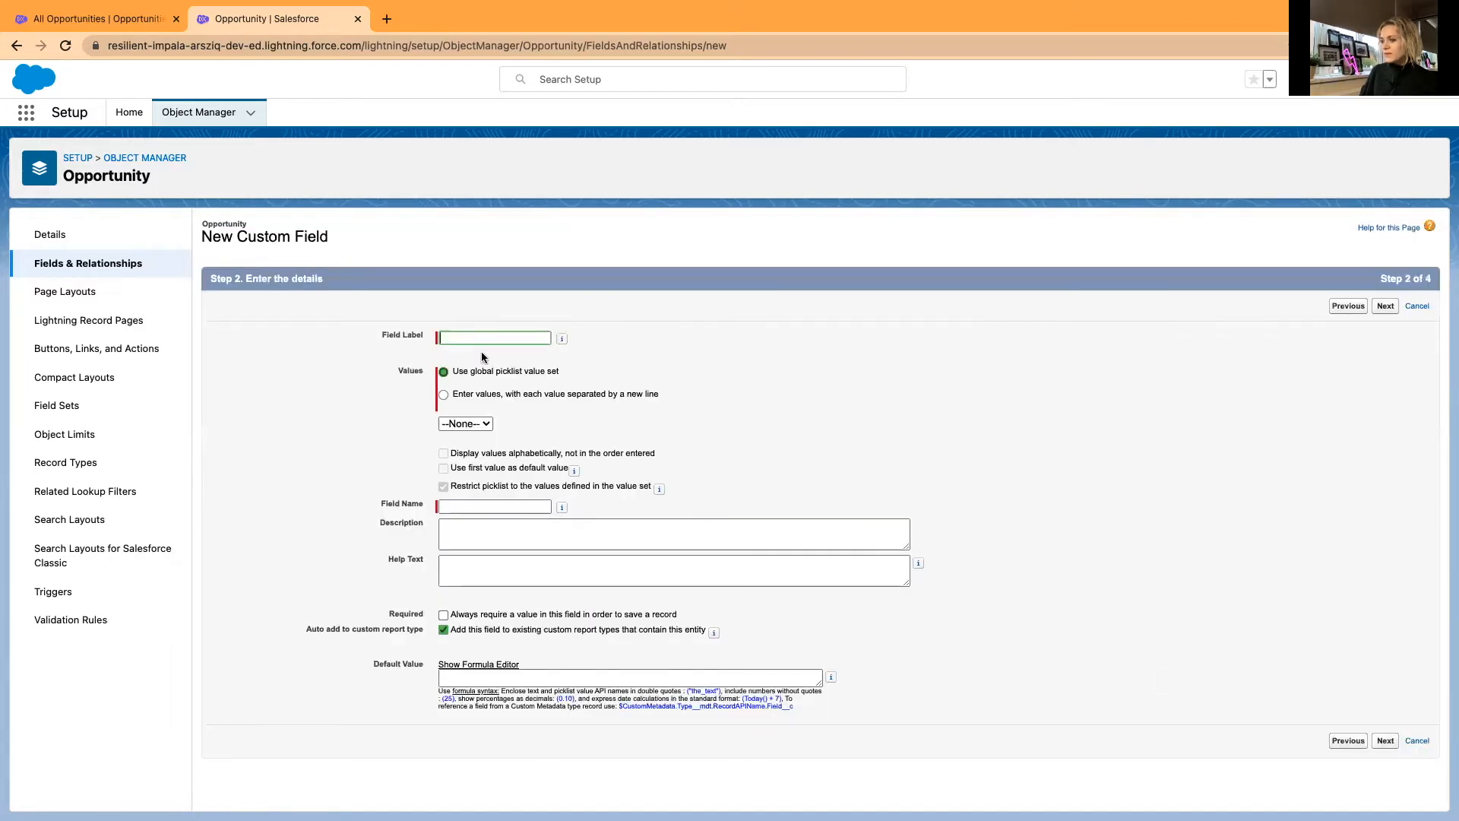
Label the new picklist field 'Project Status'
{"action": "left_click", "coordinate": [494, 337]}
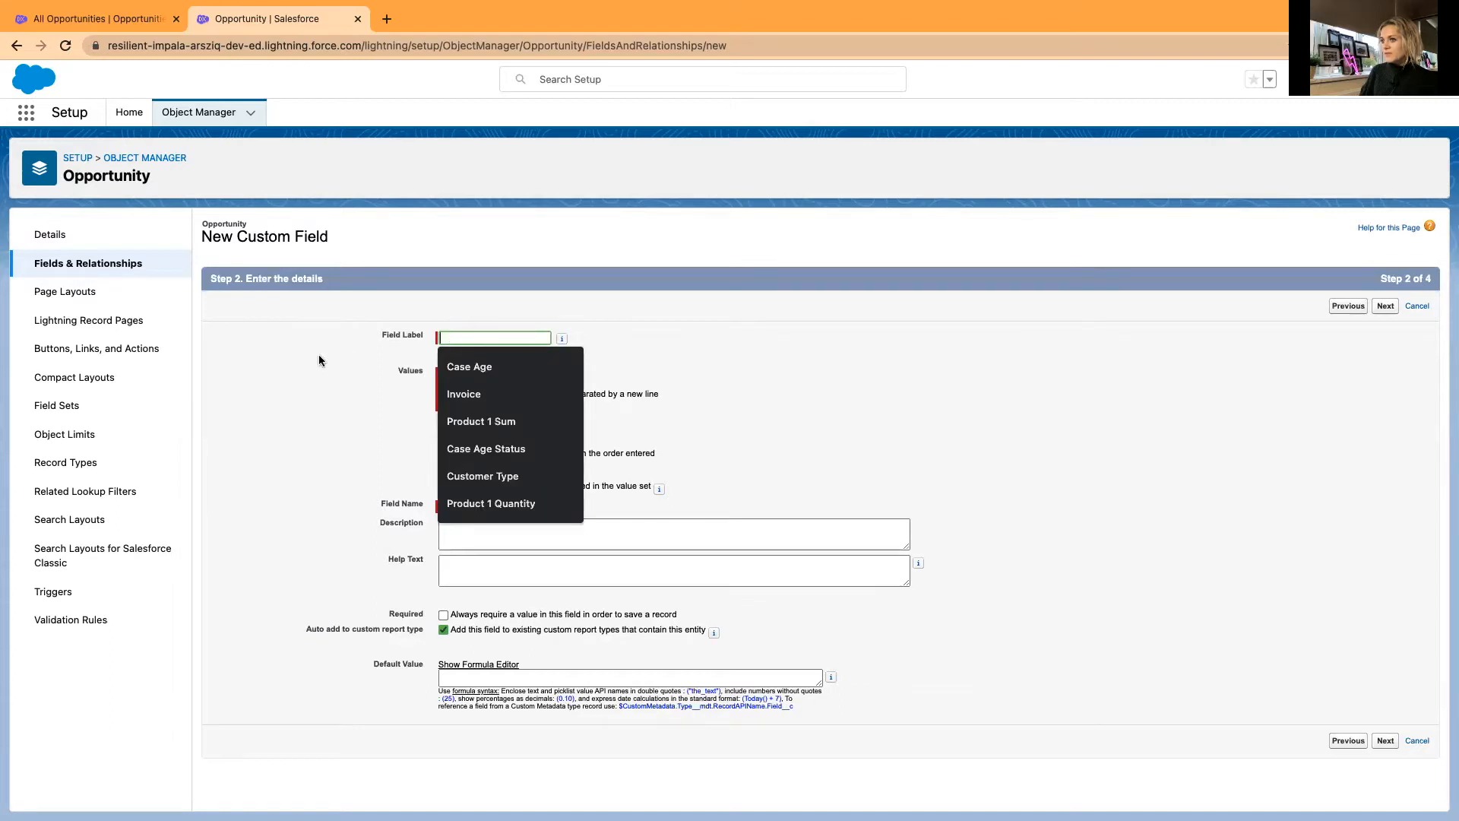
{"action": "type", "text": "P"}
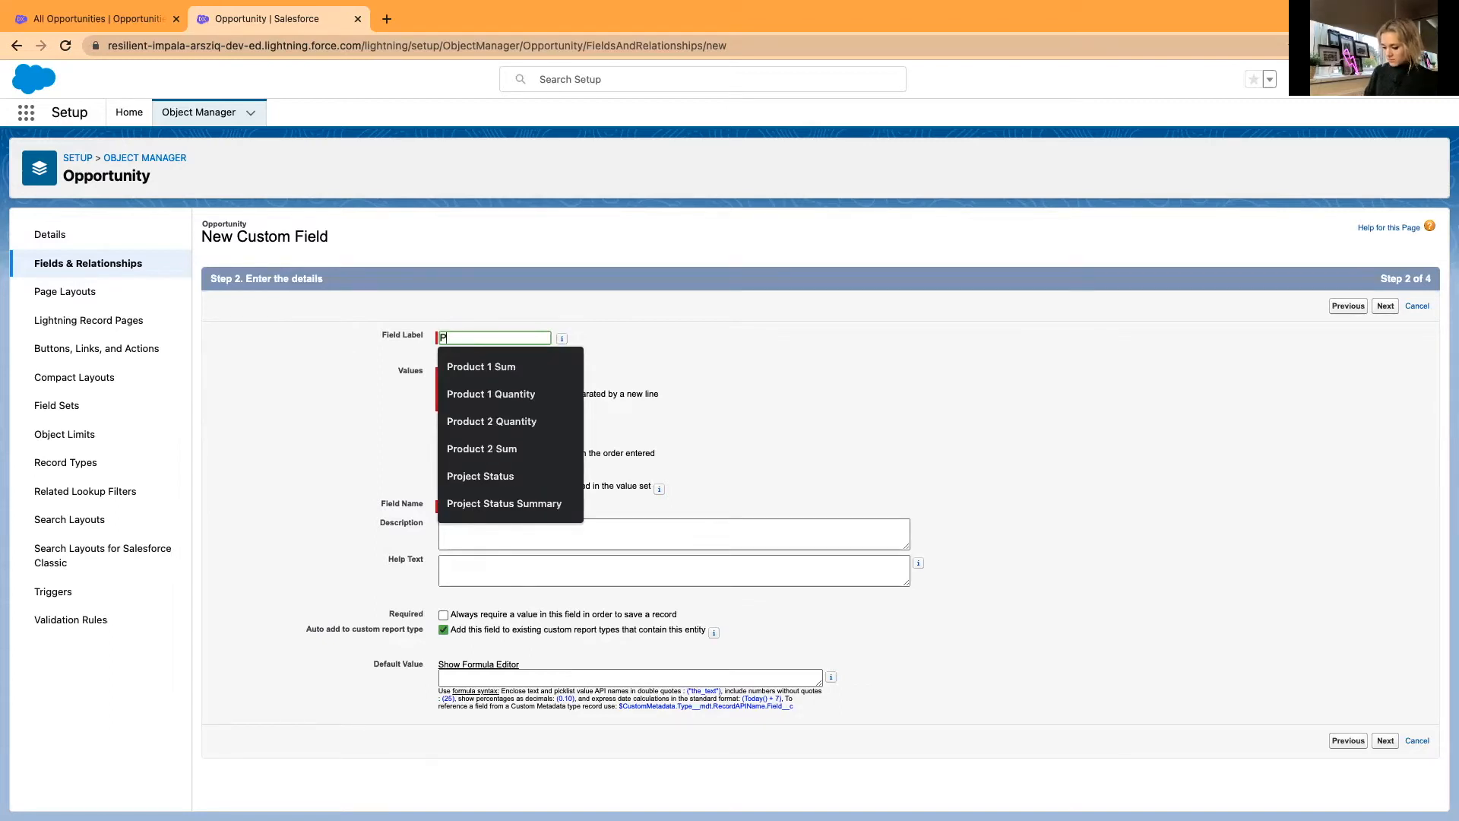
{"action": "type", "text": "ro"}
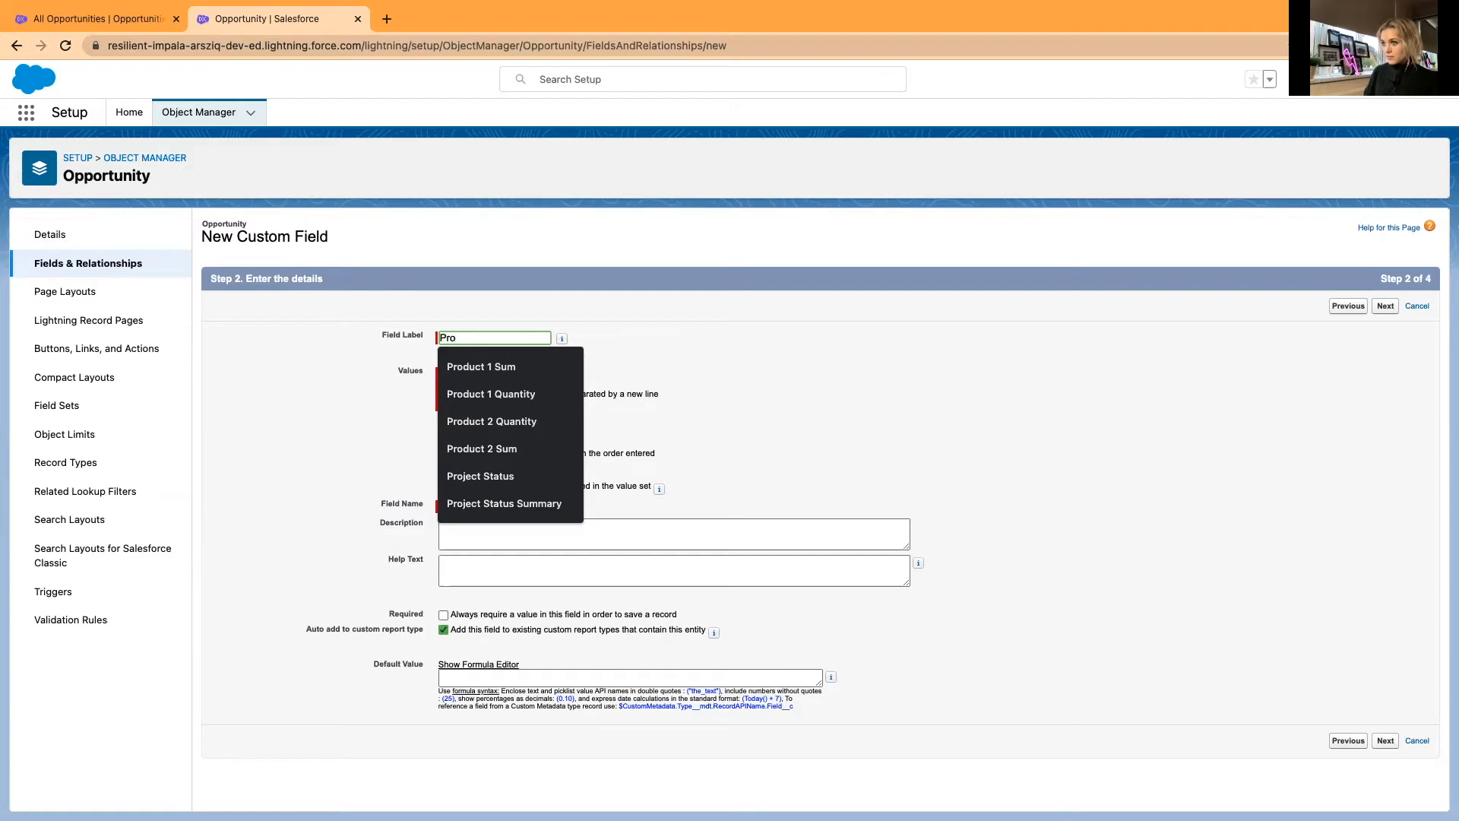
{"action": "left_click", "coordinate": [480, 476]}
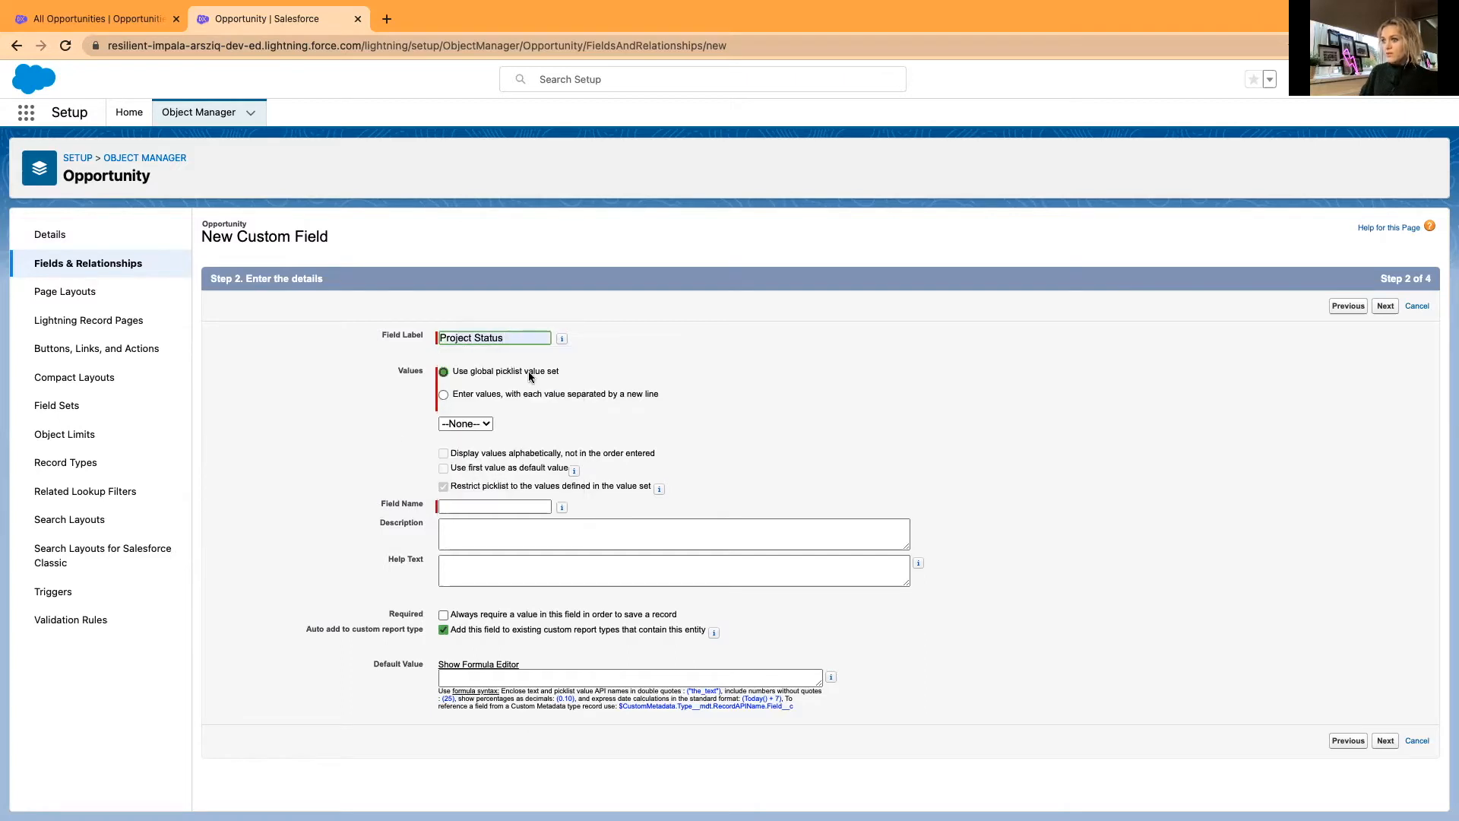
Enter the picklist's own values Red, Amber and Green on separate lines
{"action": "left_click", "coordinate": [444, 394]}
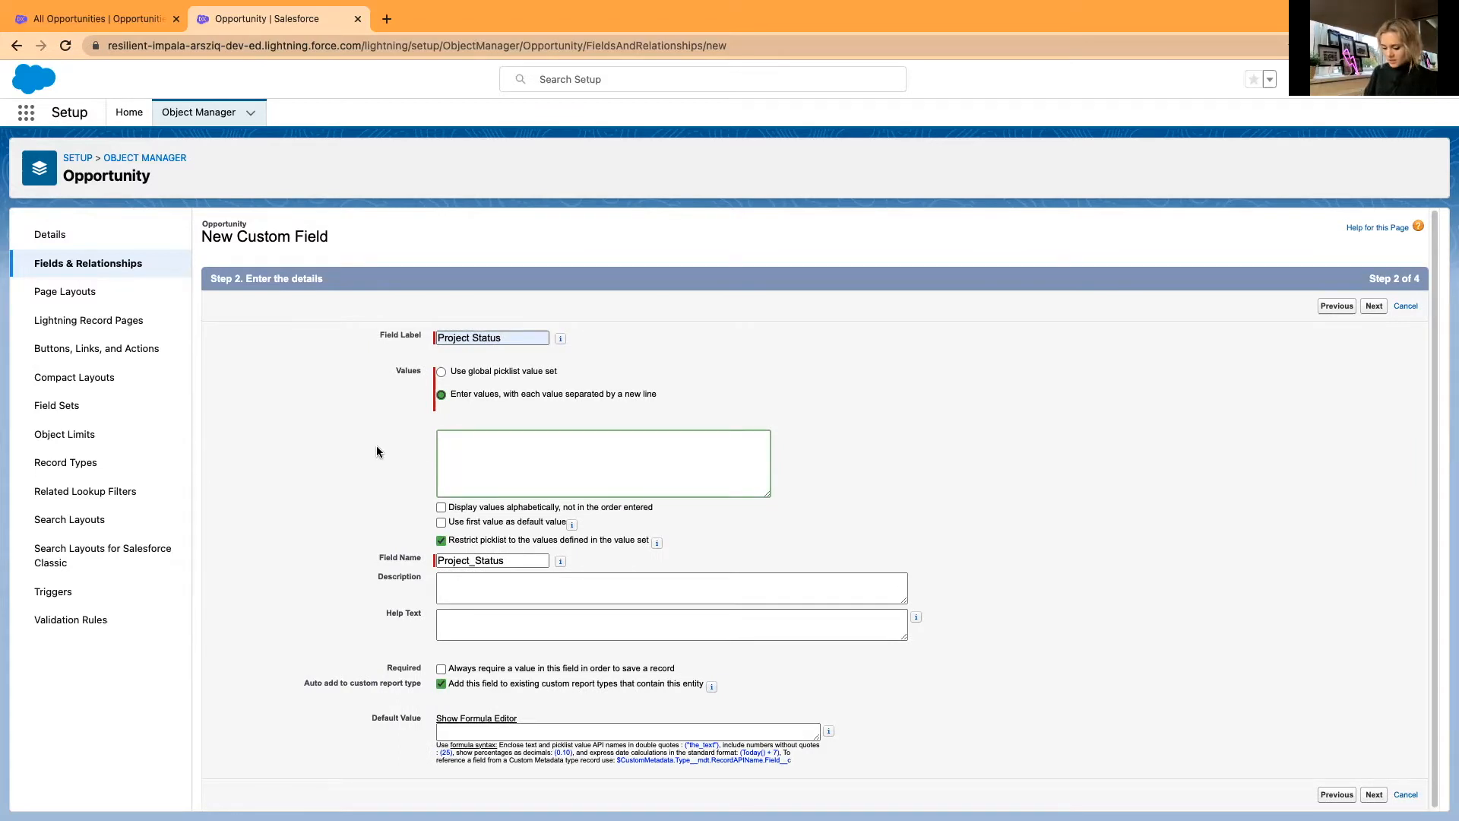
{"action": "type", "text": "Red"}
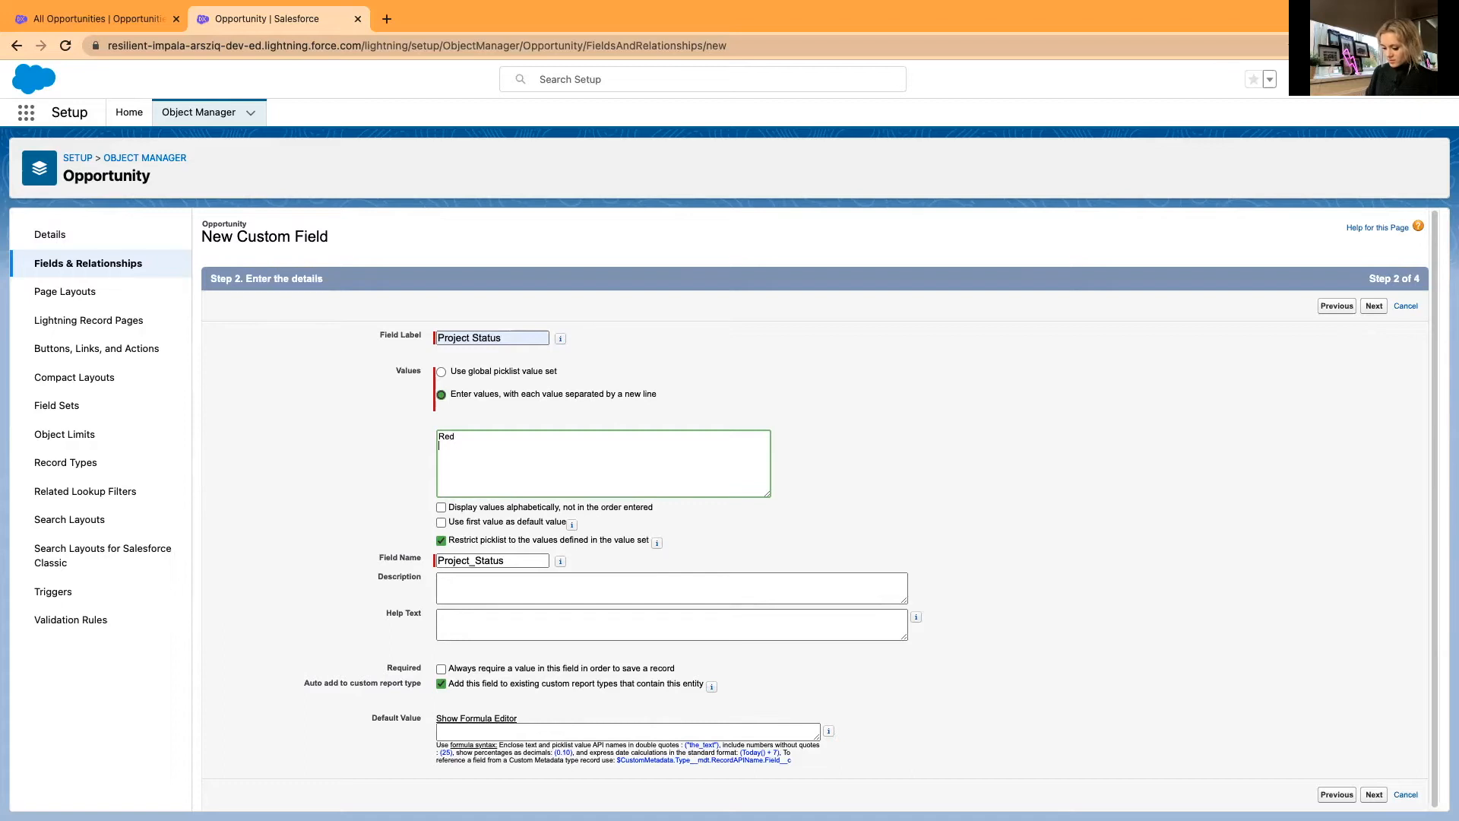
{"action": "type", "text": "Amber"}
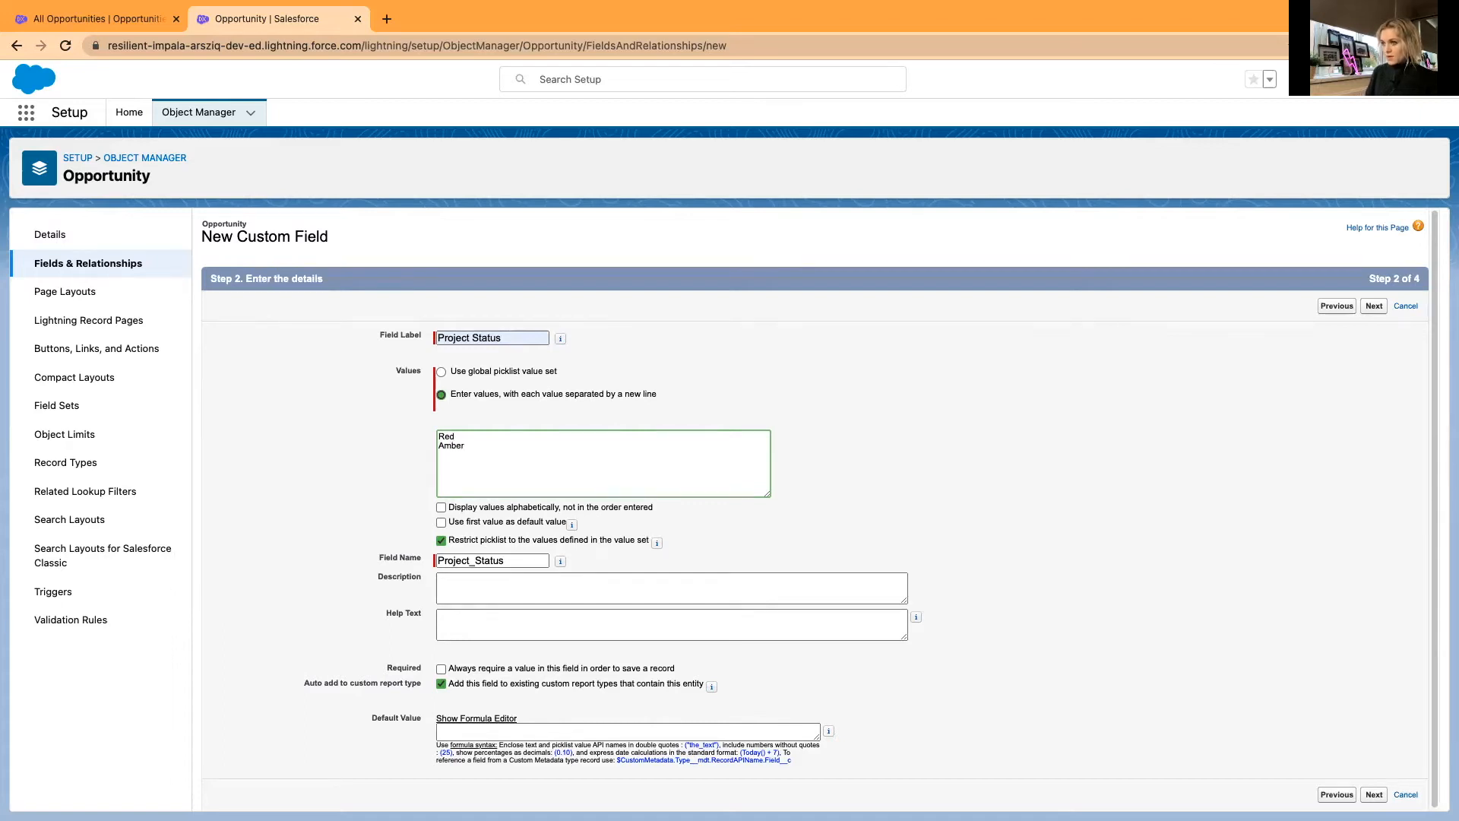
{"action": "type", "text": "Green"}
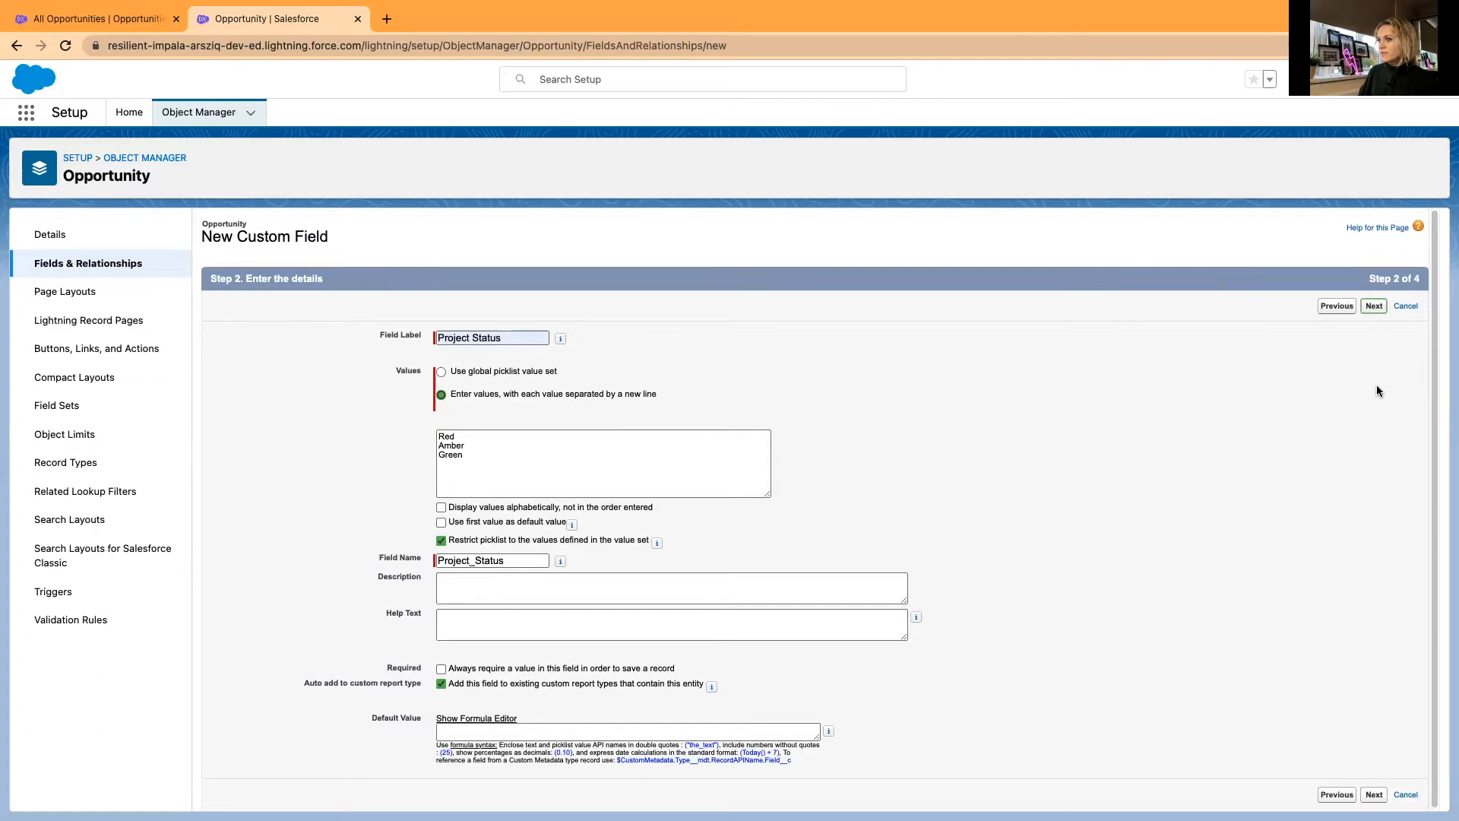
Save the Project Status field with default security onto the Opportunity page layouts
{"action": "left_click", "coordinate": [1374, 305]}
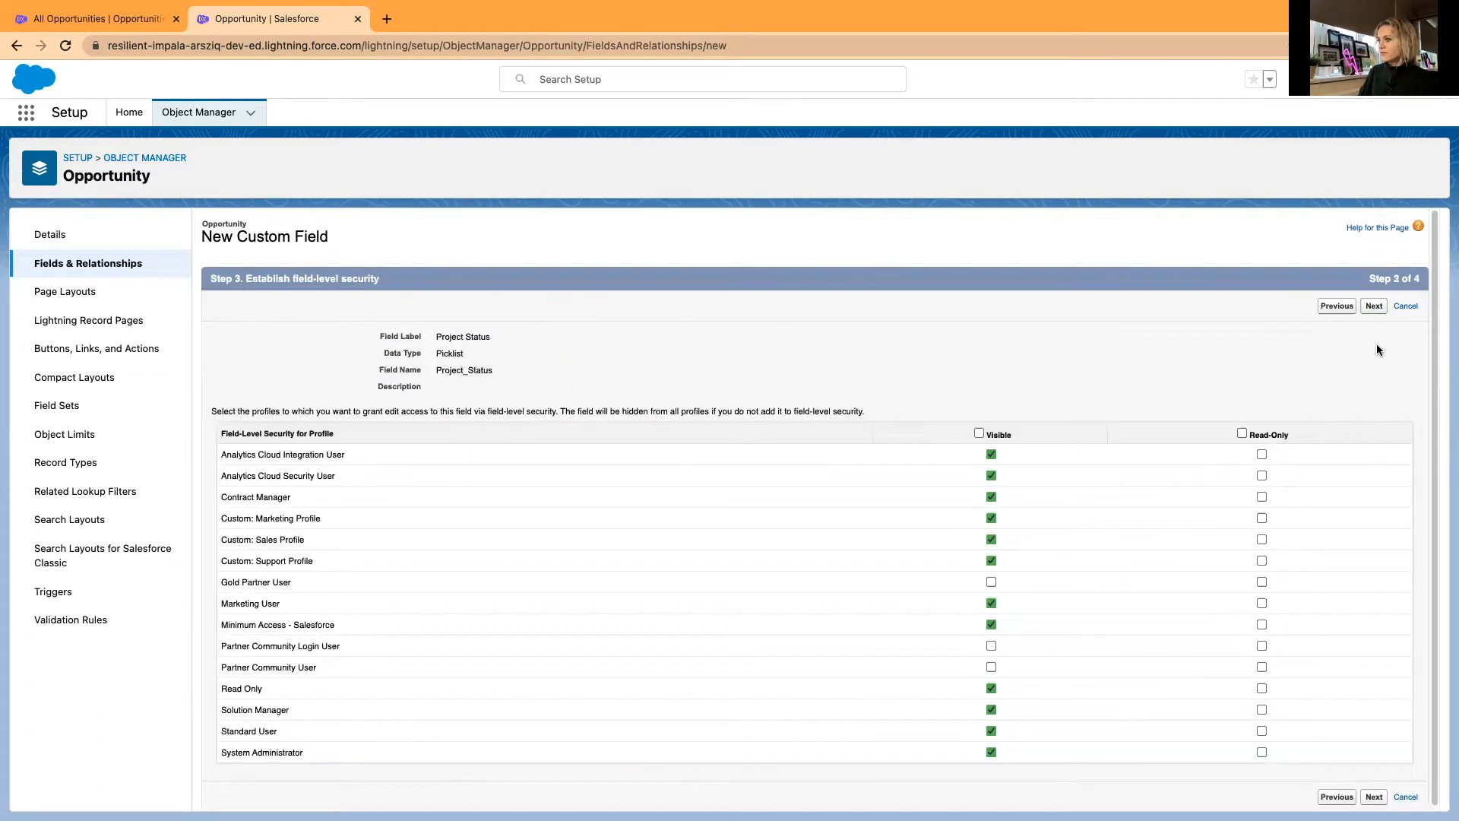
{"action": "left_click", "coordinate": [1372, 306]}
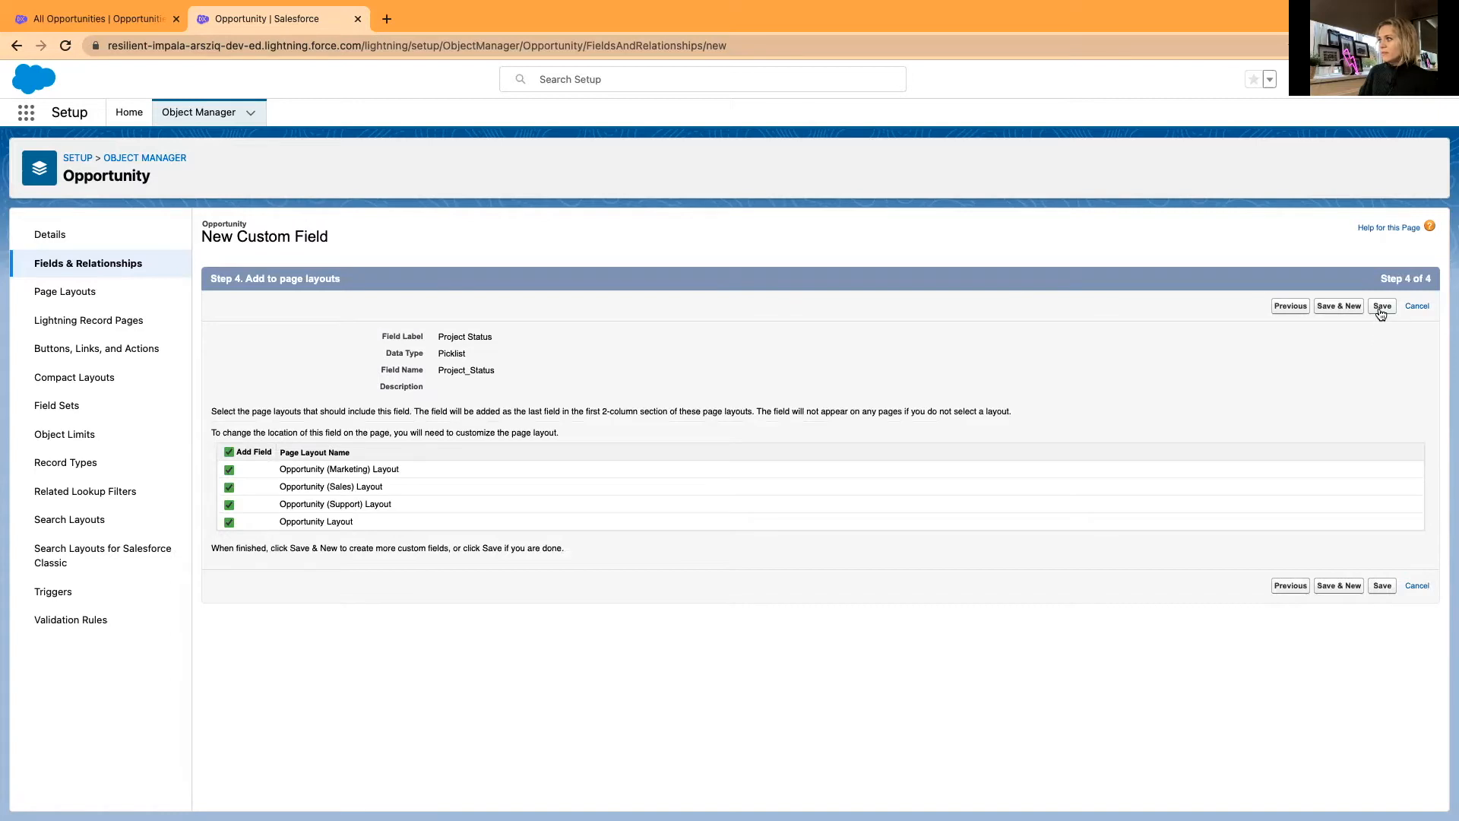
{"action": "left_click", "coordinate": [1381, 306]}
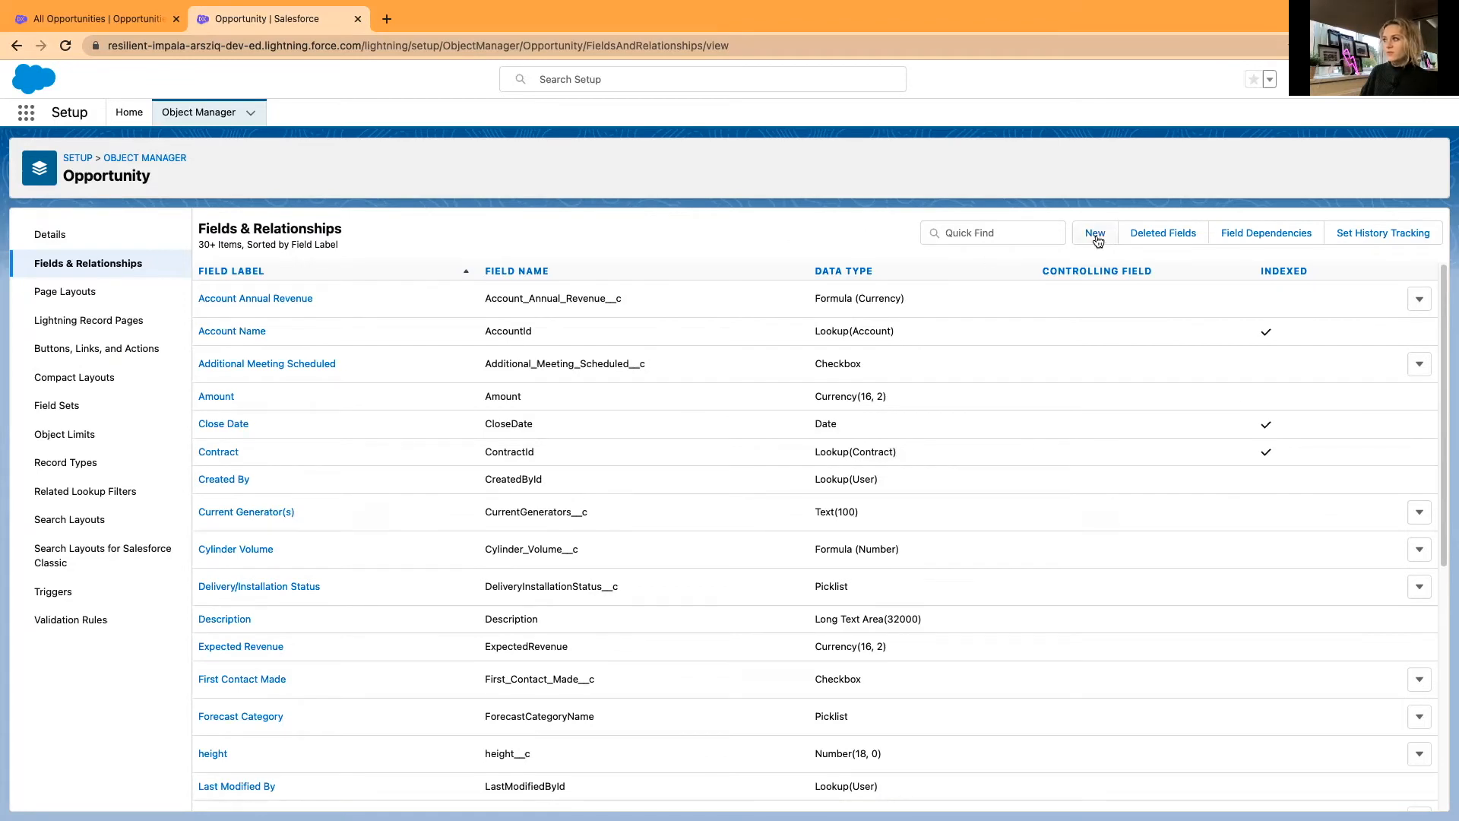
Start a second new custom field with Formula as its type and proceed
{"action": "left_click", "coordinate": [1094, 233]}
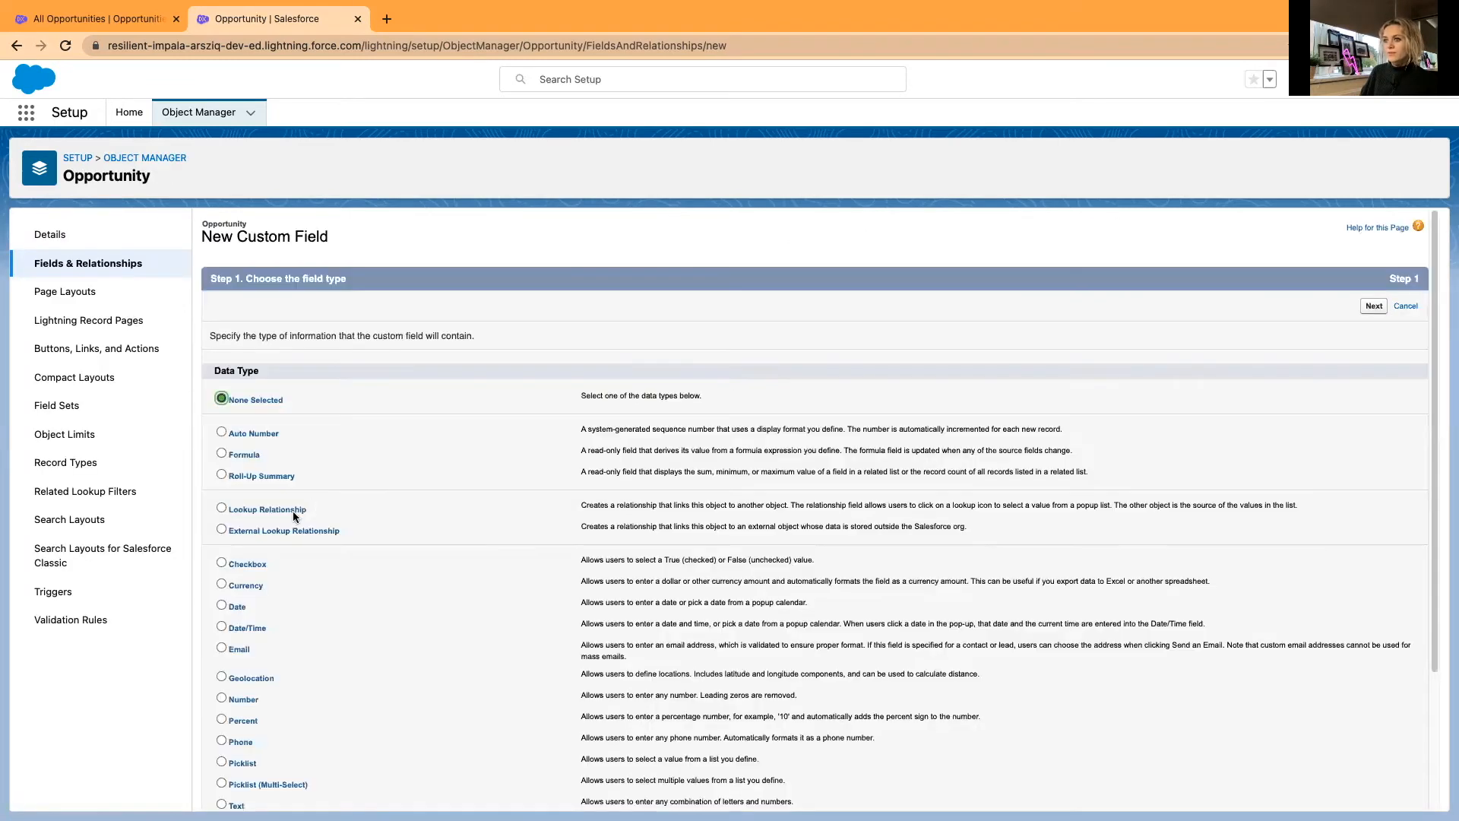
{"action": "left_click", "coordinate": [222, 453]}
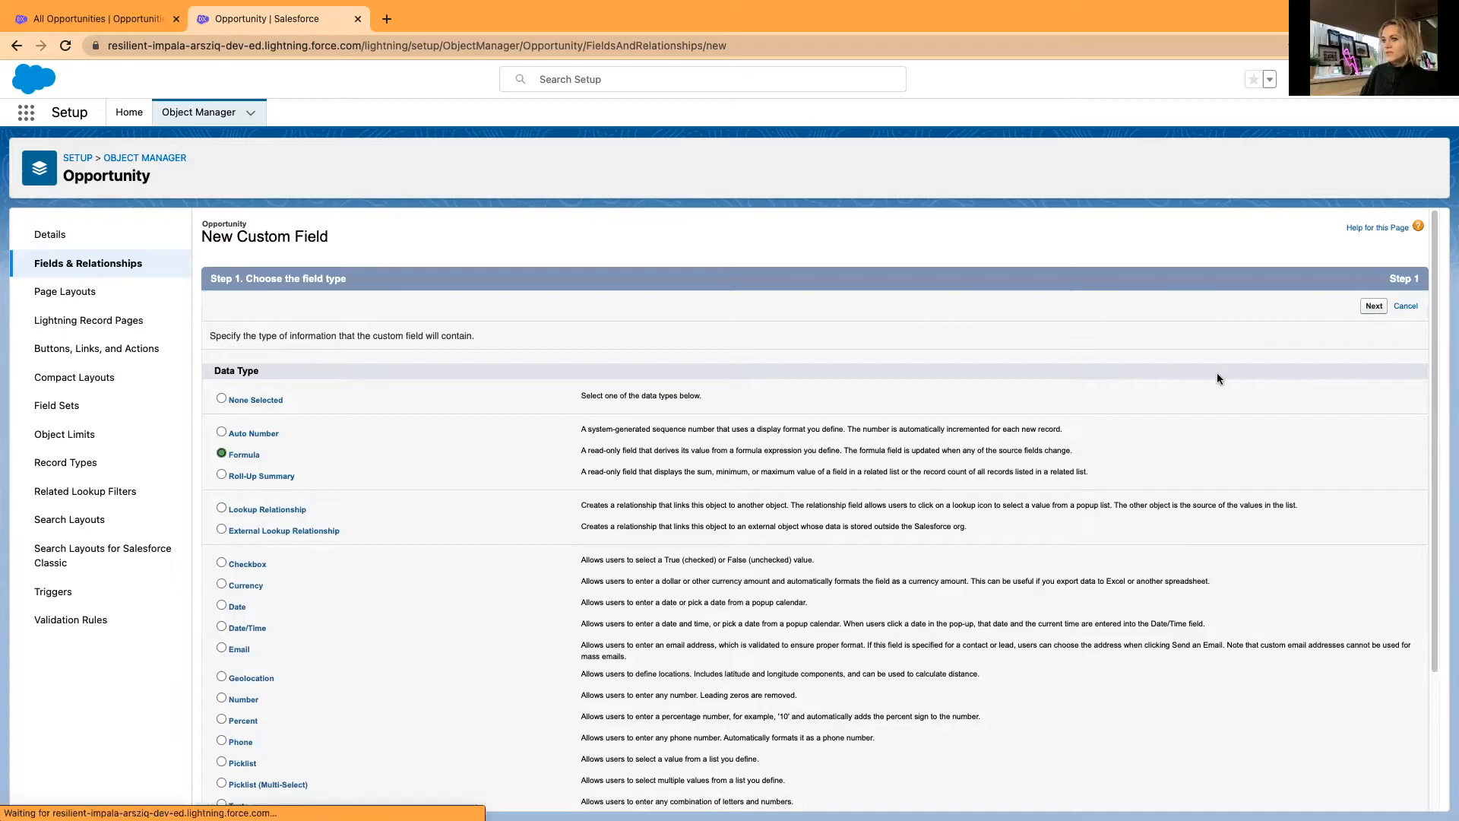
{"action": "left_click", "coordinate": [1372, 306]}
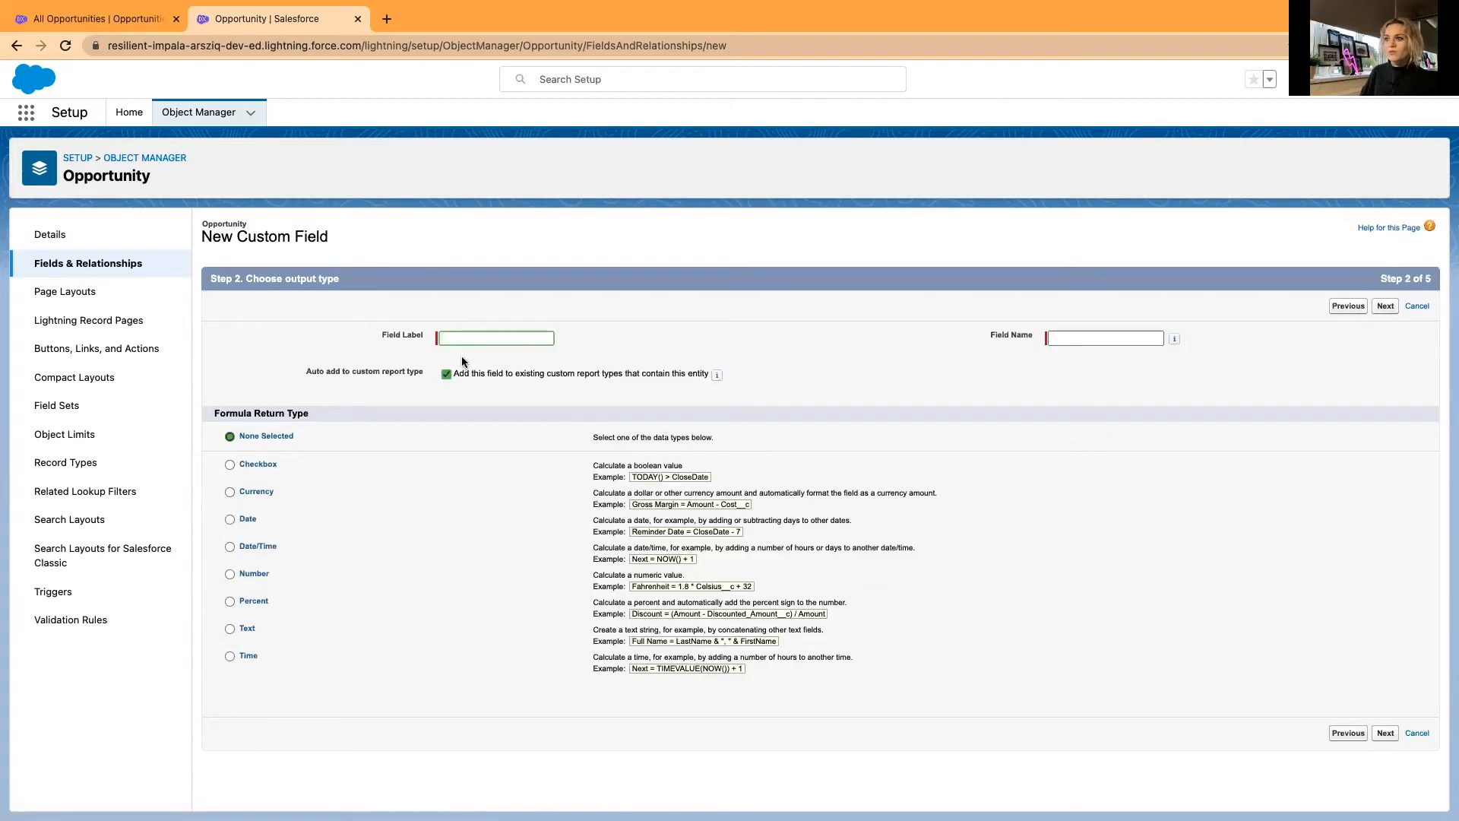
Label the formula field 'Project Status Summary' with a Text return type and continue
{"action": "left_click", "coordinate": [496, 337]}
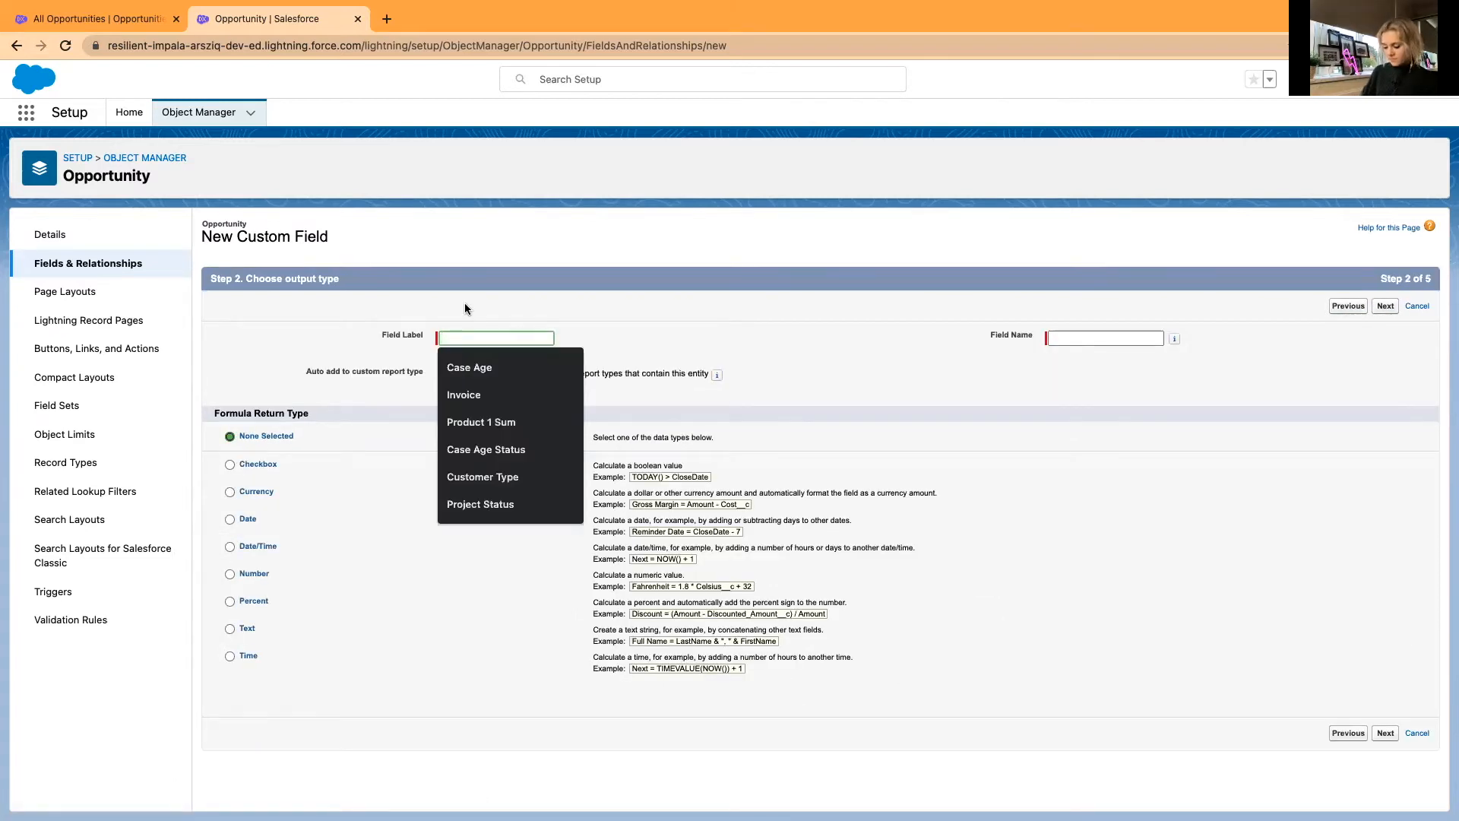
{"action": "type", "text": "Project"}
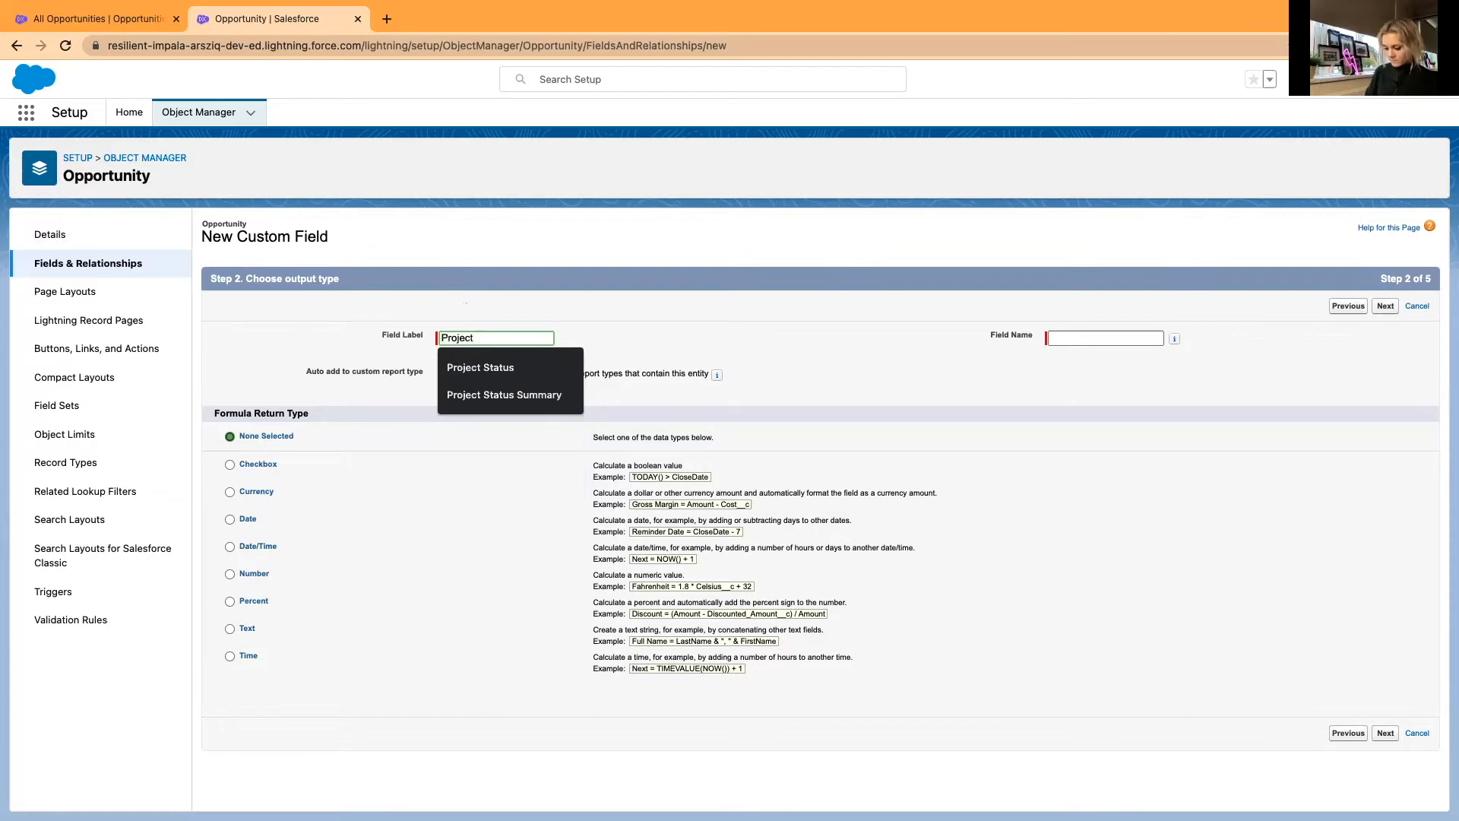
{"action": "type", "text": "Status Summary"}
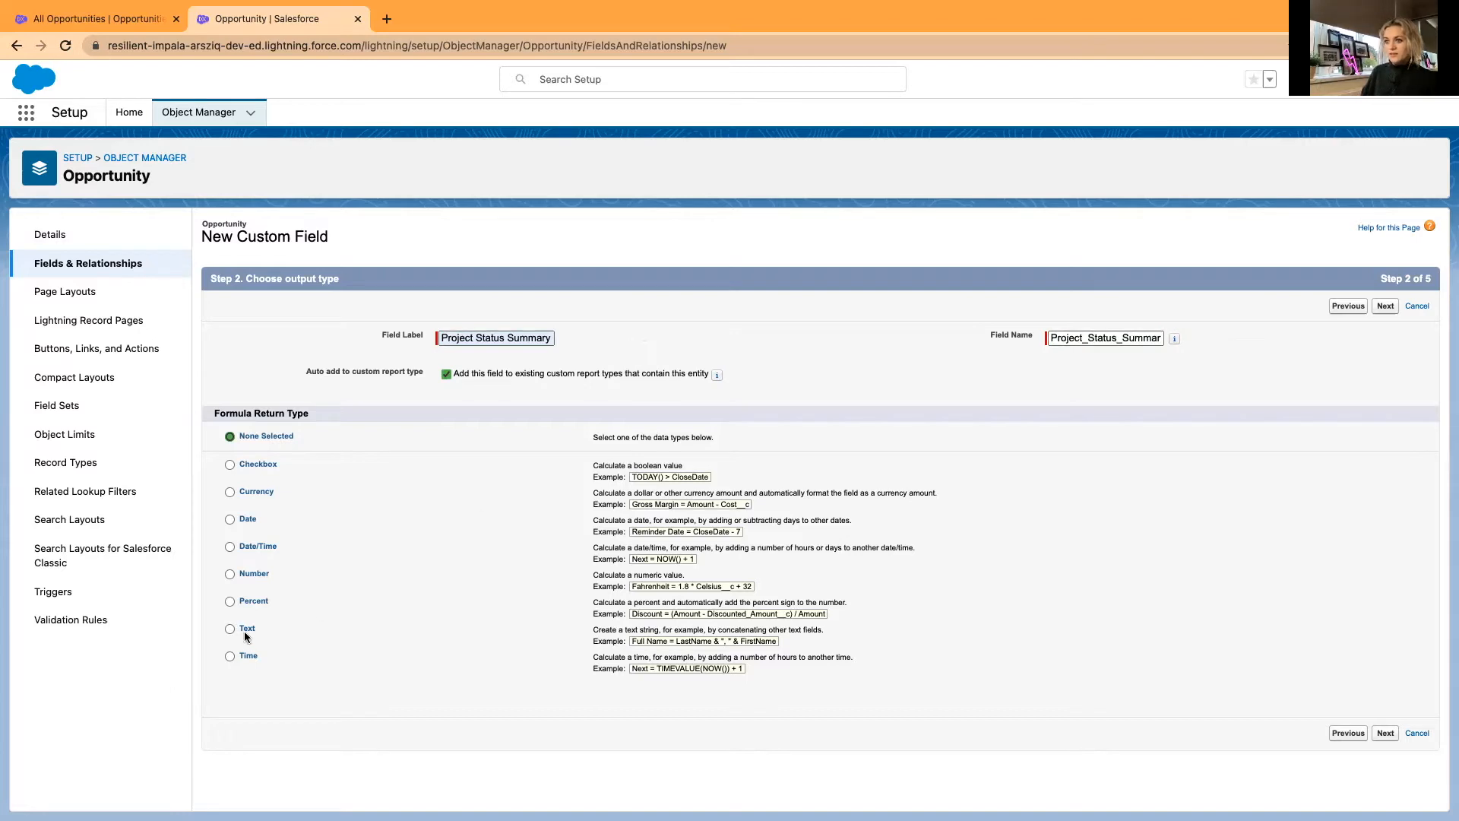
{"action": "left_click", "coordinate": [229, 628]}
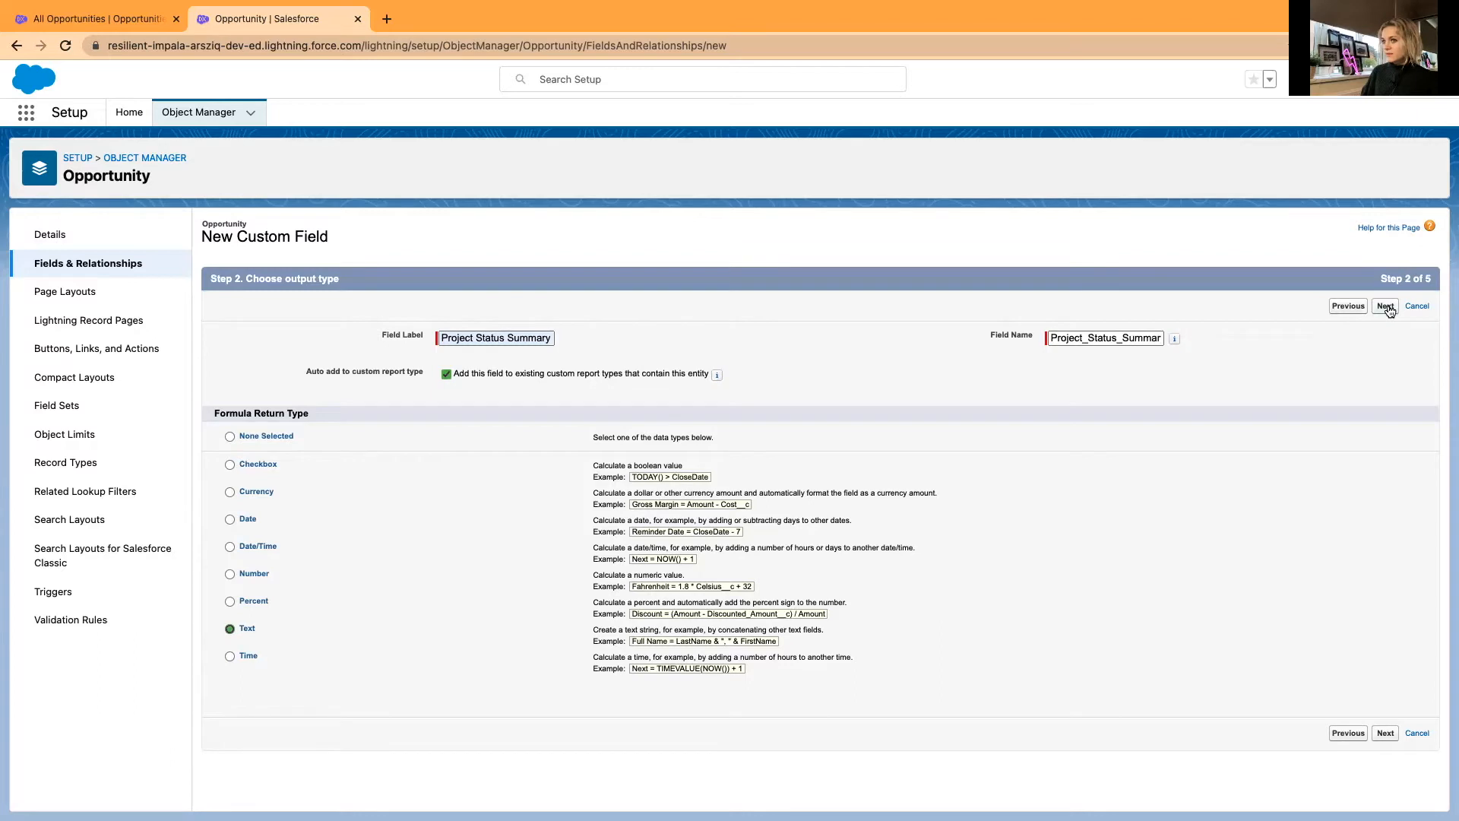
{"action": "left_click", "coordinate": [1386, 305]}
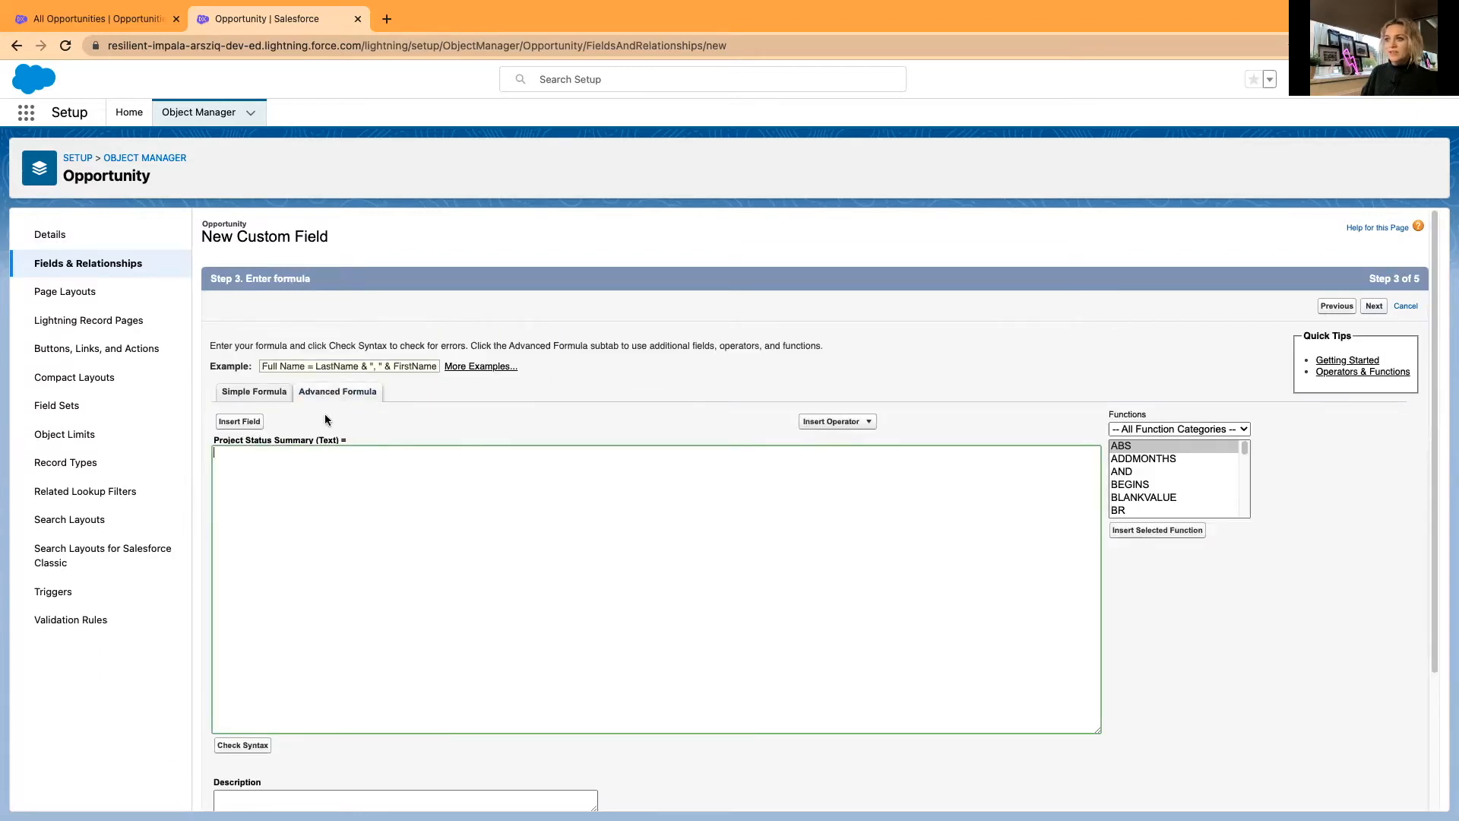
{"action": "mouse_move", "coordinate": [234, 454]}
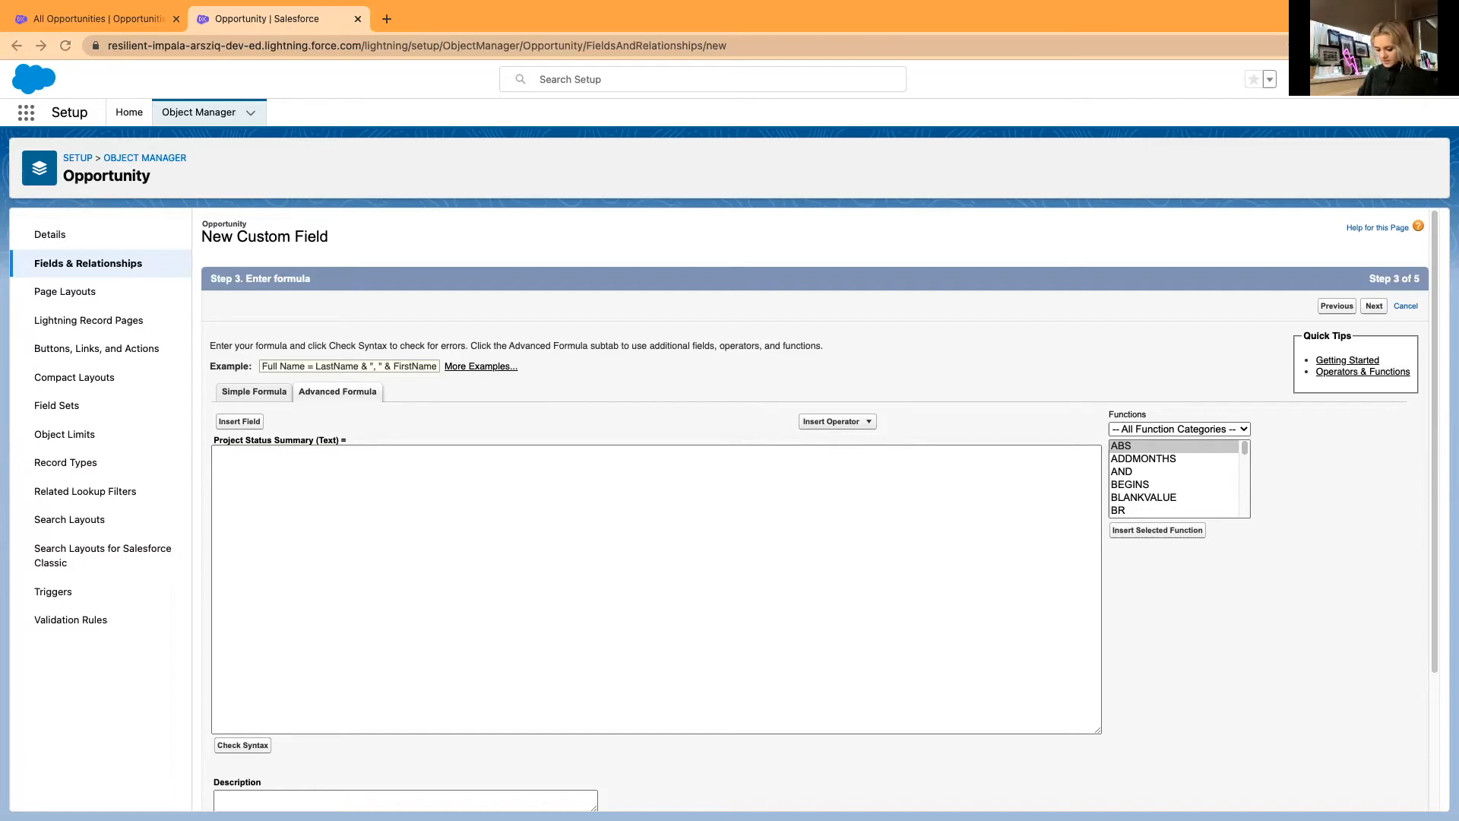
{"action": "mouse_move", "coordinate": [60, 500]}
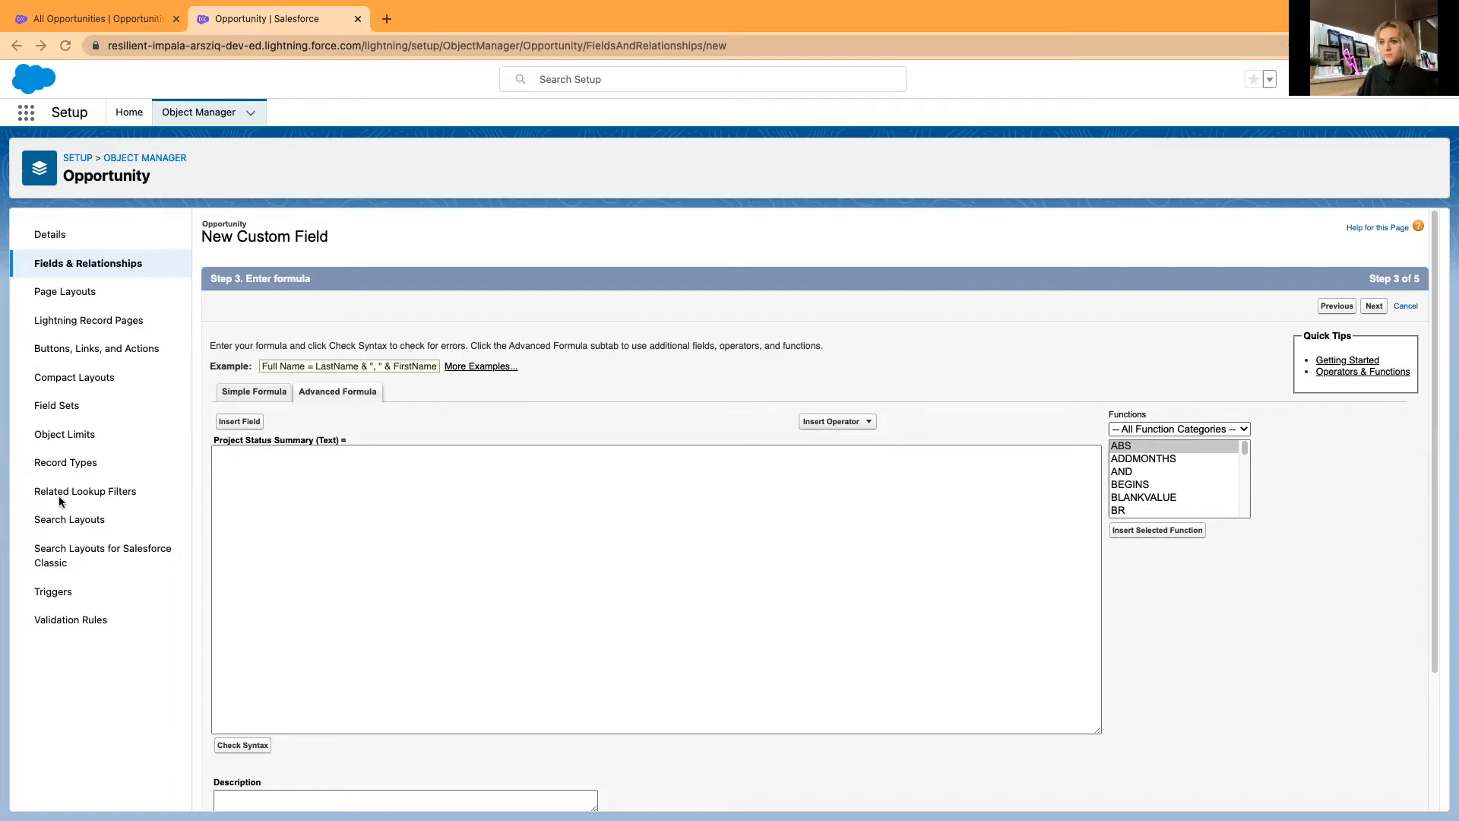
Write the IMAGE(CASE(...)) status-light formula, replacing Yellow with Amber
{"action": "type", "text": "IMAGE("}
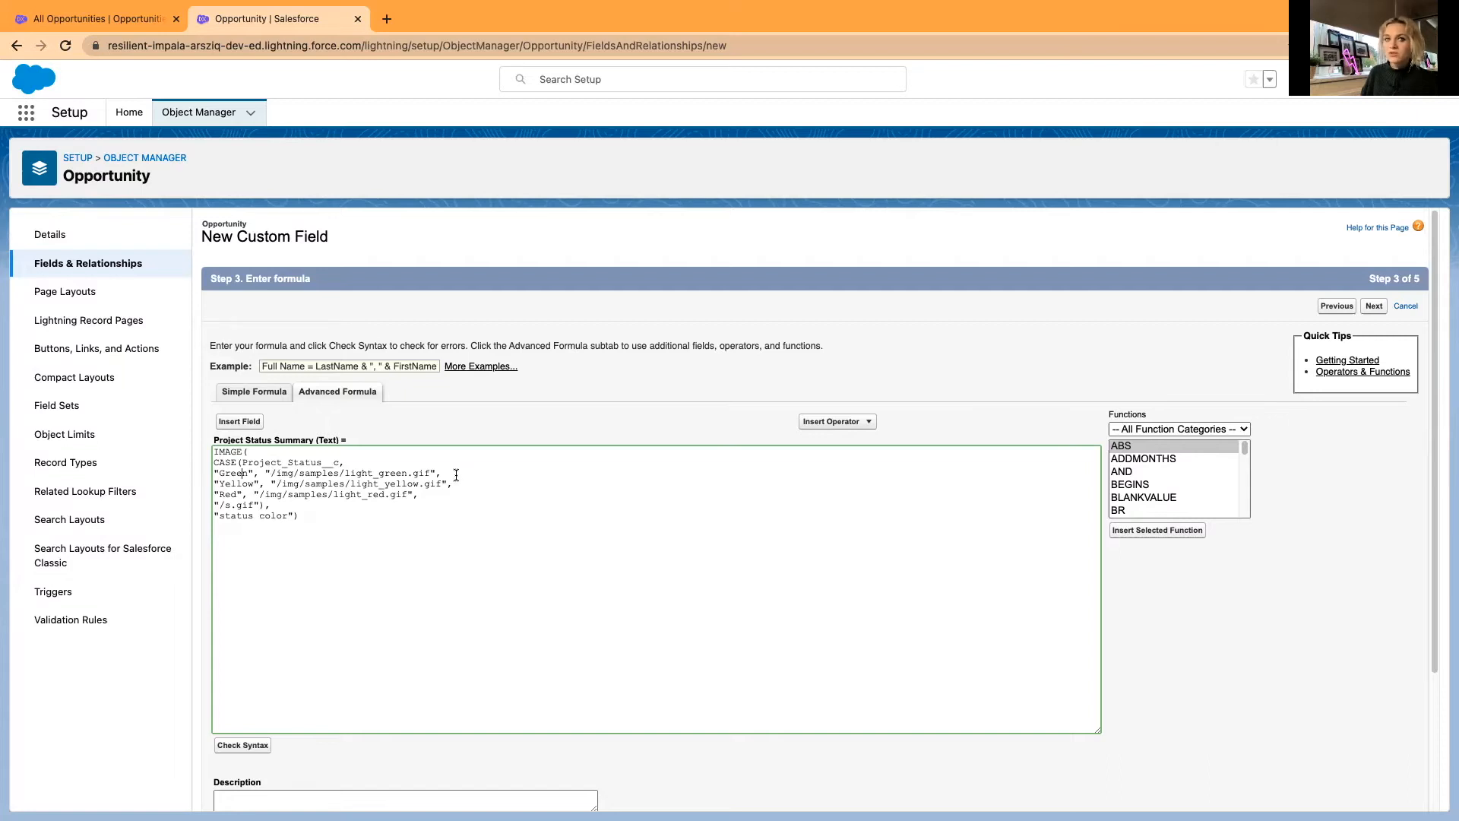
{"action": "mouse_move", "coordinate": [439, 475]}
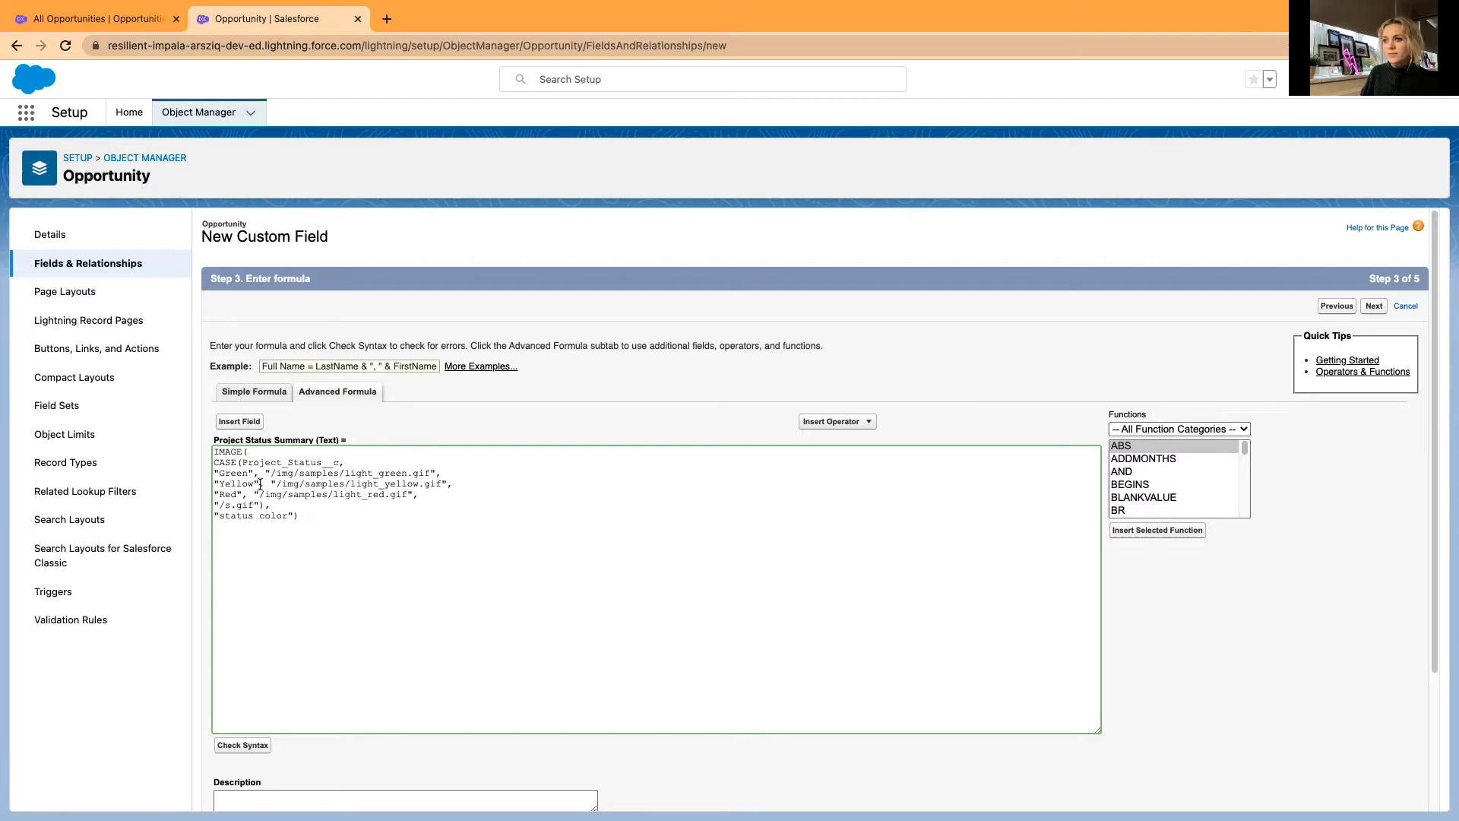
{"action": "double_click", "coordinate": [237, 483]}
{"action": "type", "text": "A"}
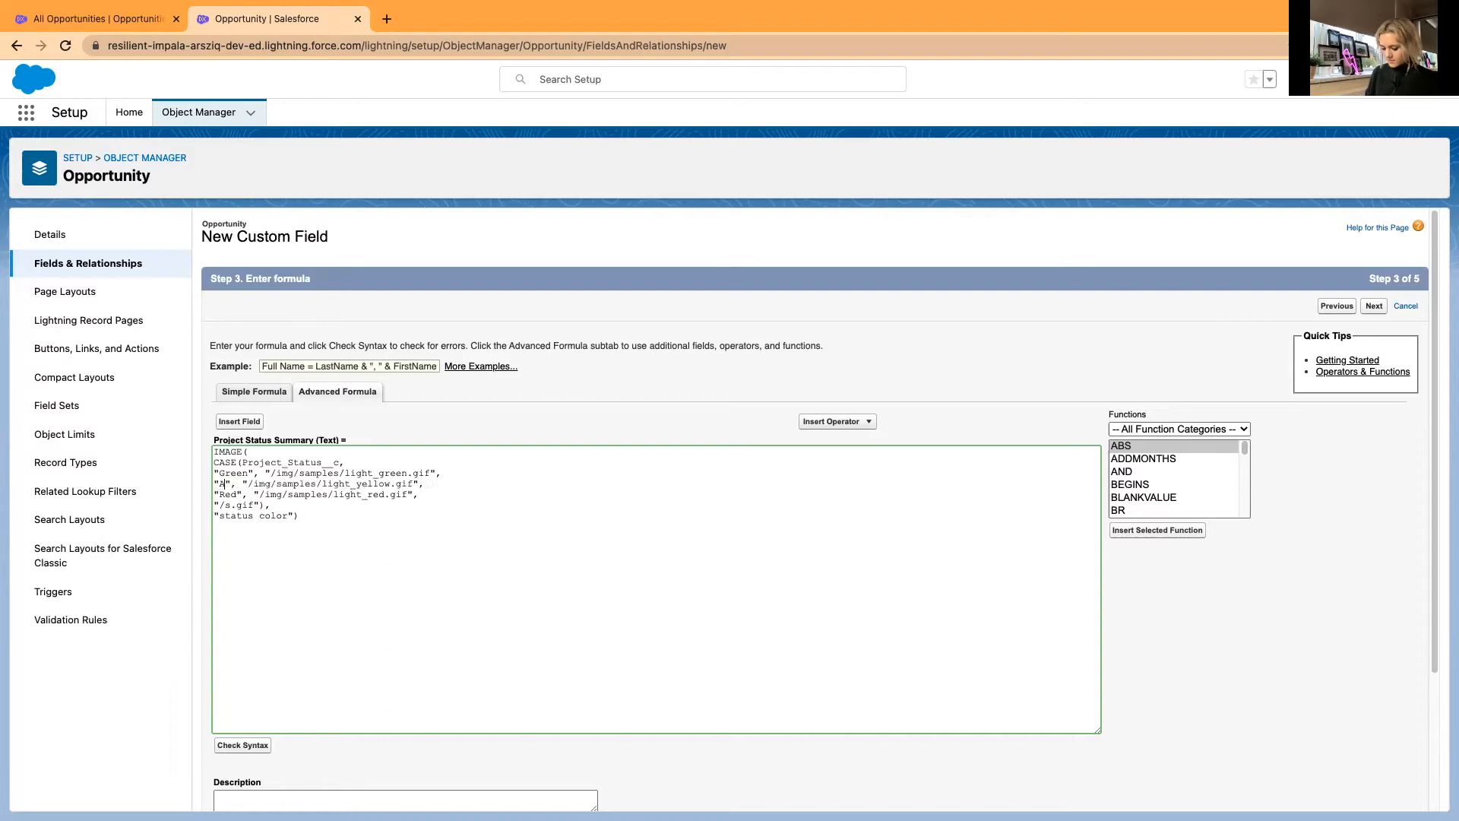
{"action": "type", "text": "mber"}
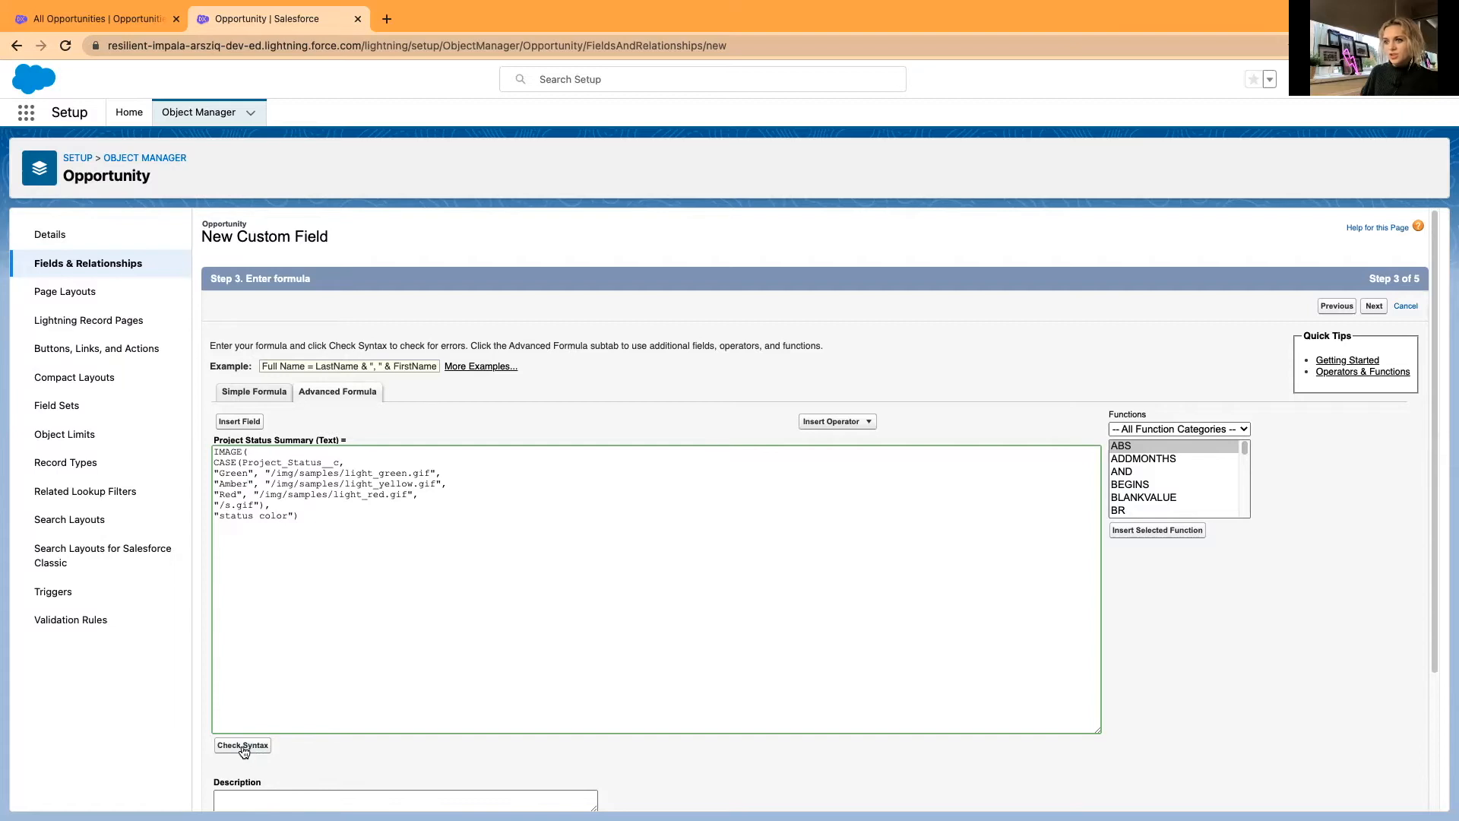
Pass the formula's syntax check and continue to field-level security
{"action": "left_click", "coordinate": [241, 745]}
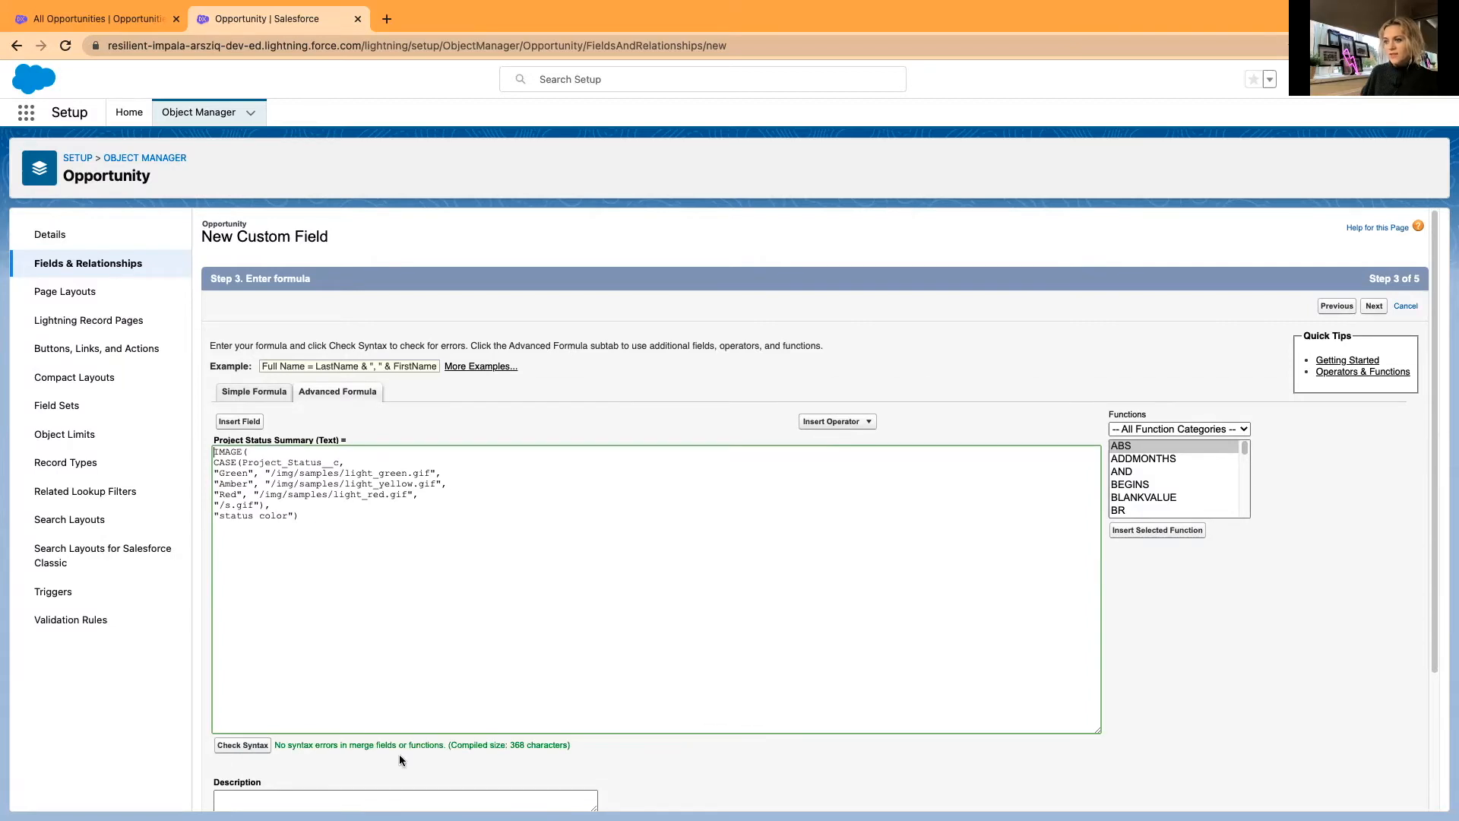
{"action": "scroll", "scroll_direction": "down", "scroll_amount": 3}
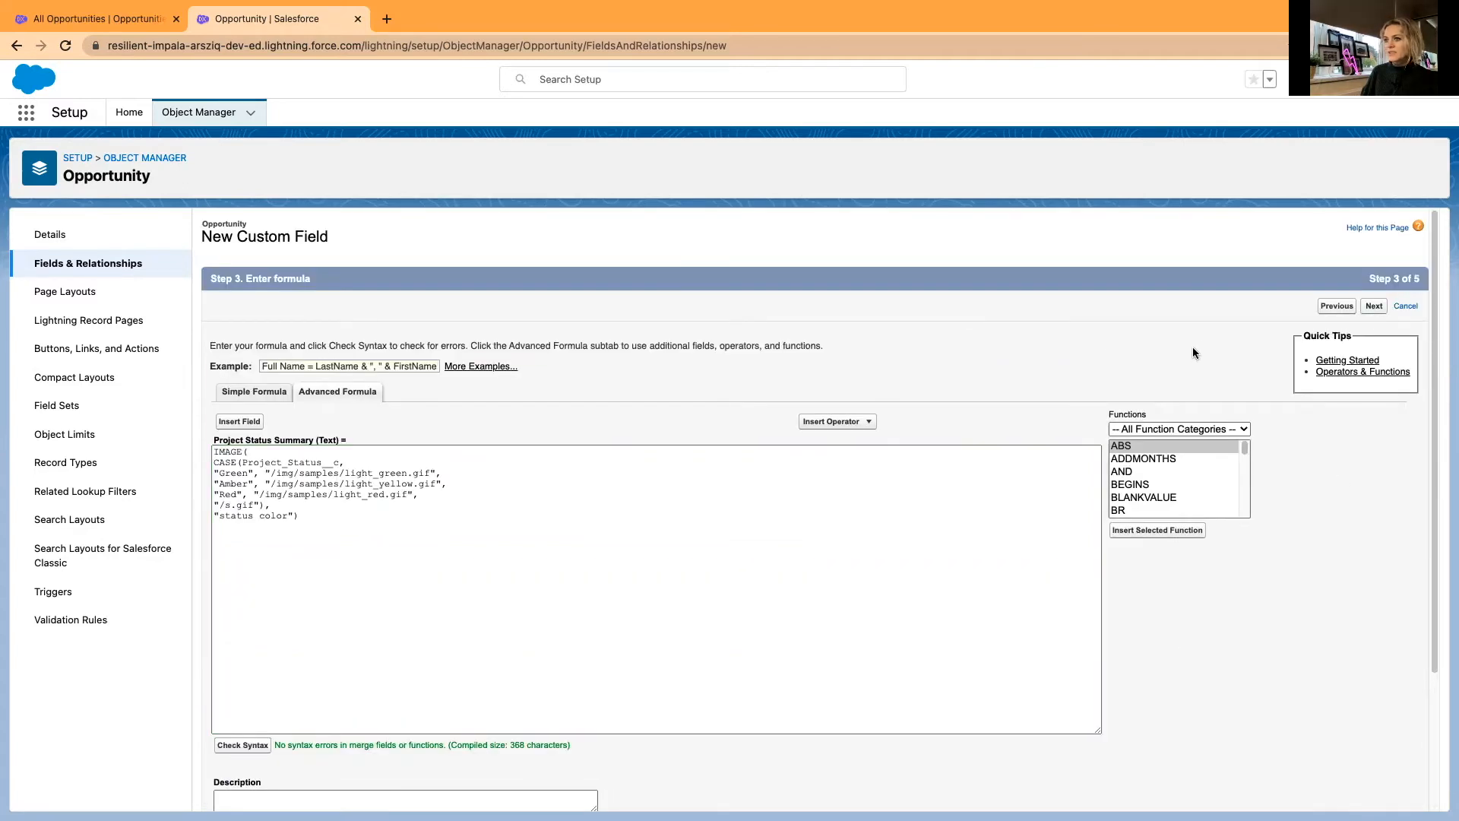
{"action": "left_click", "coordinate": [1374, 305]}
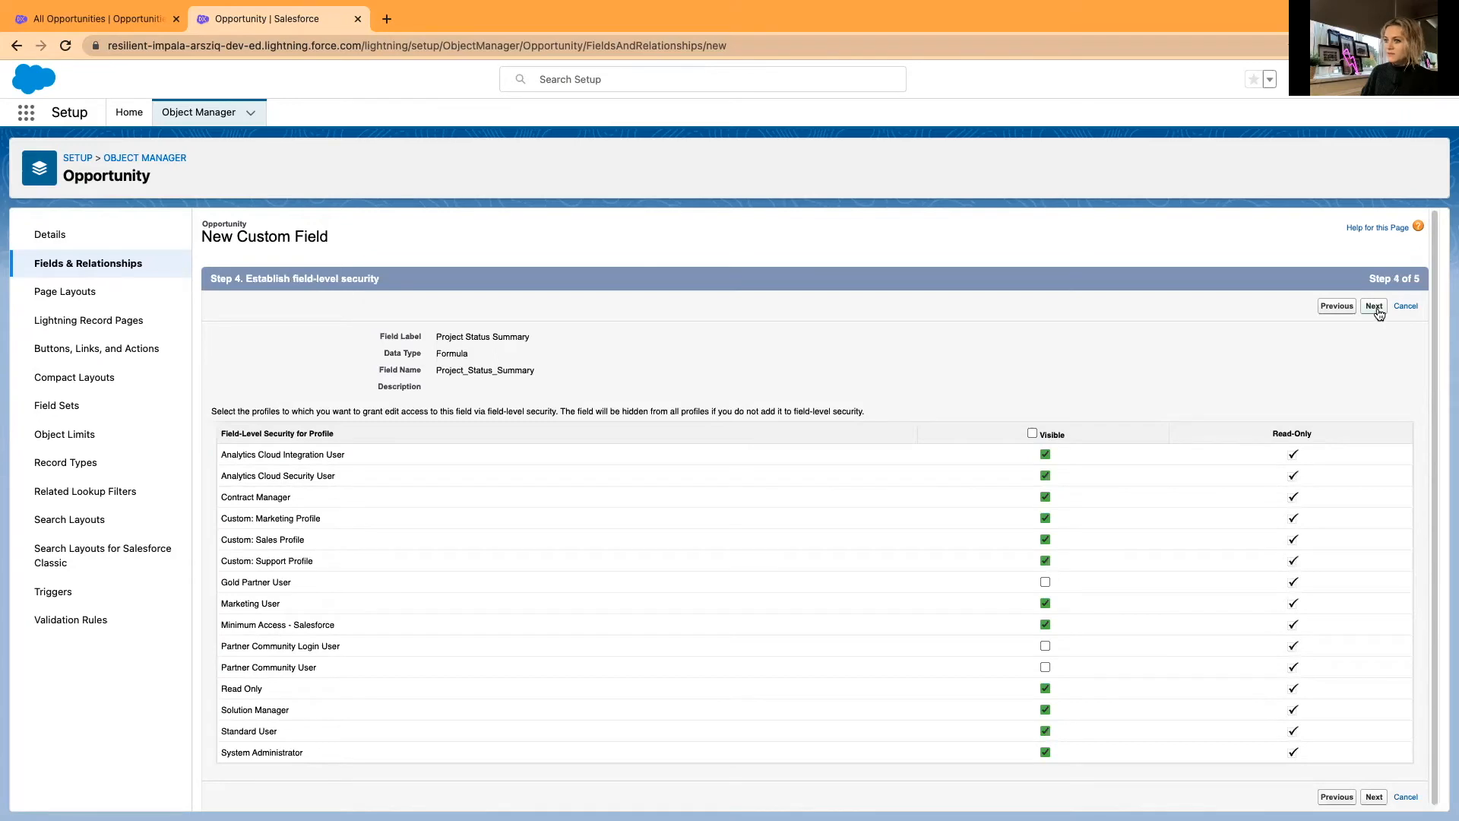
Save Project Status Summary with default visibility on all page layouts and view All Opportunities
{"action": "left_click", "coordinate": [1374, 305]}
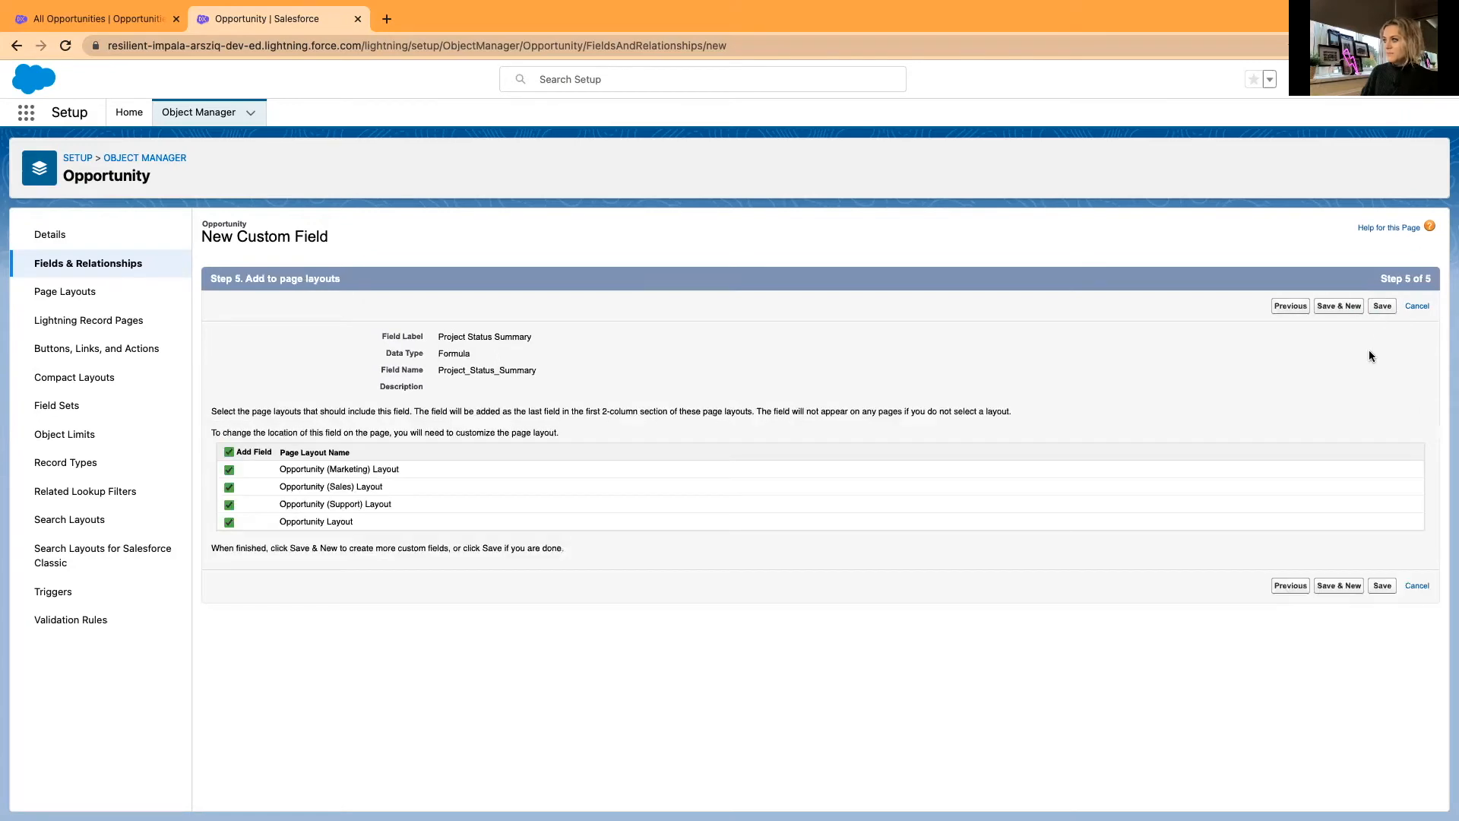
{"action": "left_click", "coordinate": [1382, 306]}
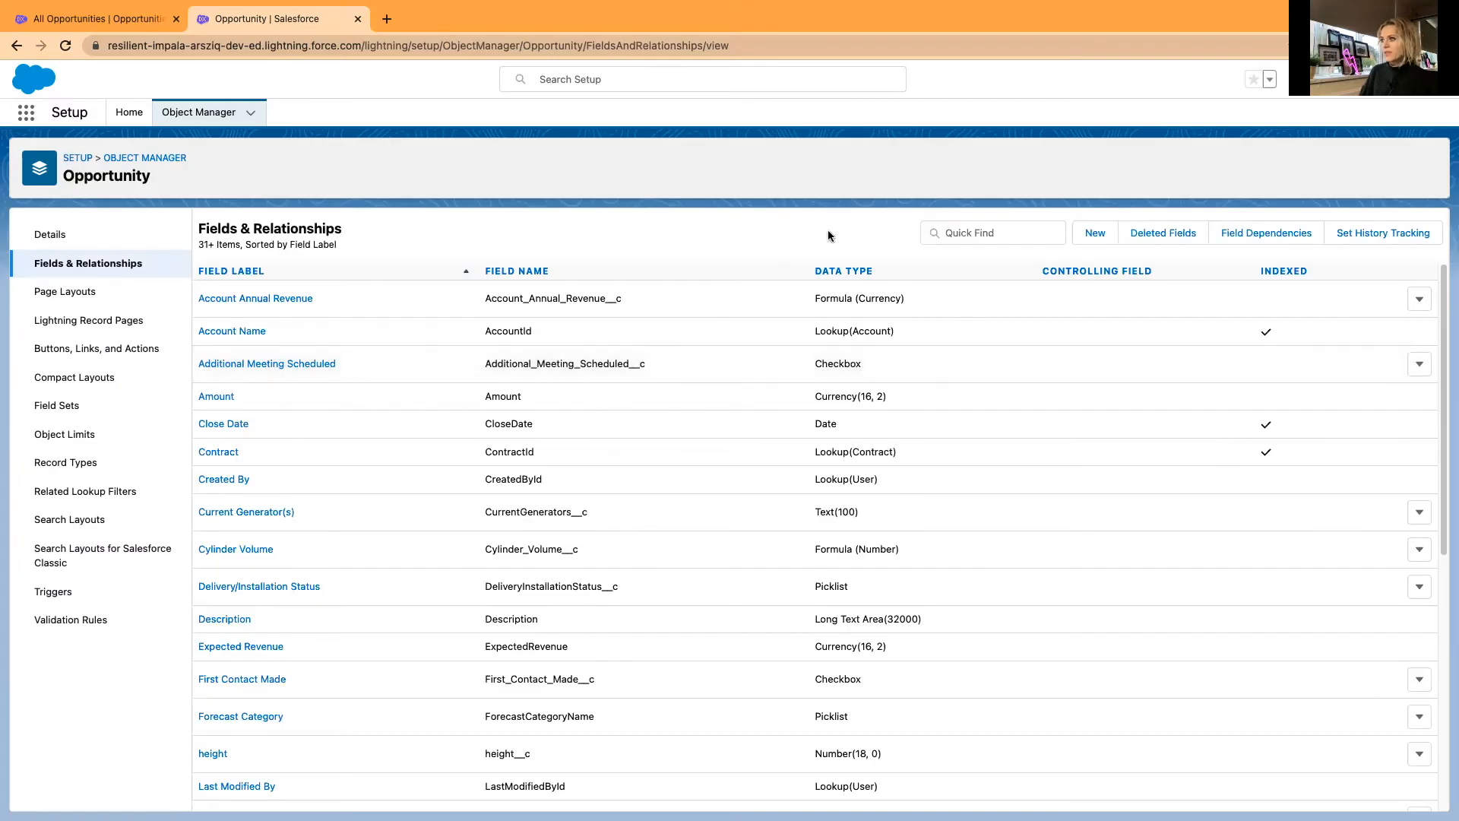
{"action": "mouse_move", "coordinate": [397, 250]}
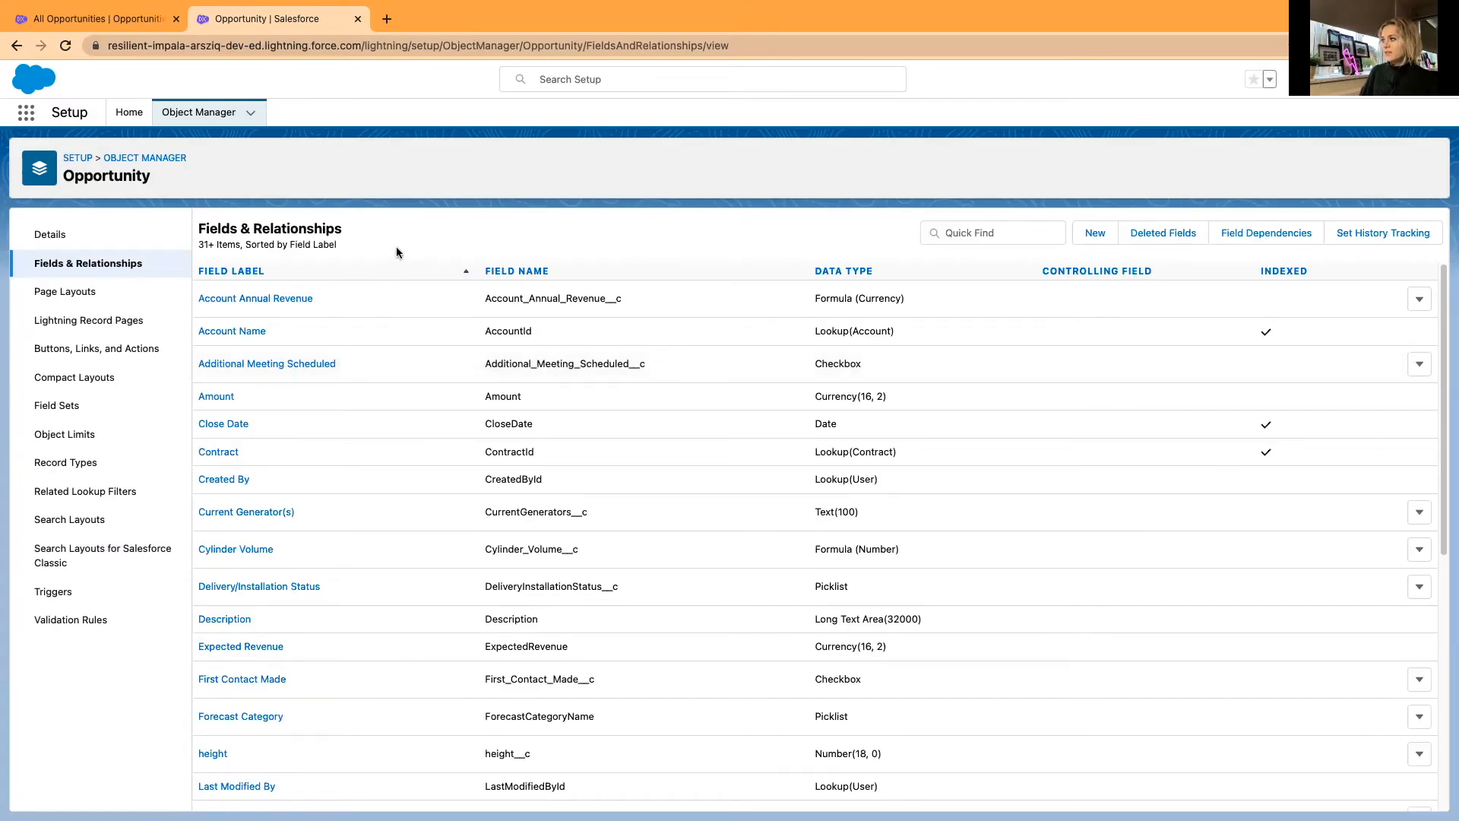
{"action": "left_click", "coordinate": [93, 18]}
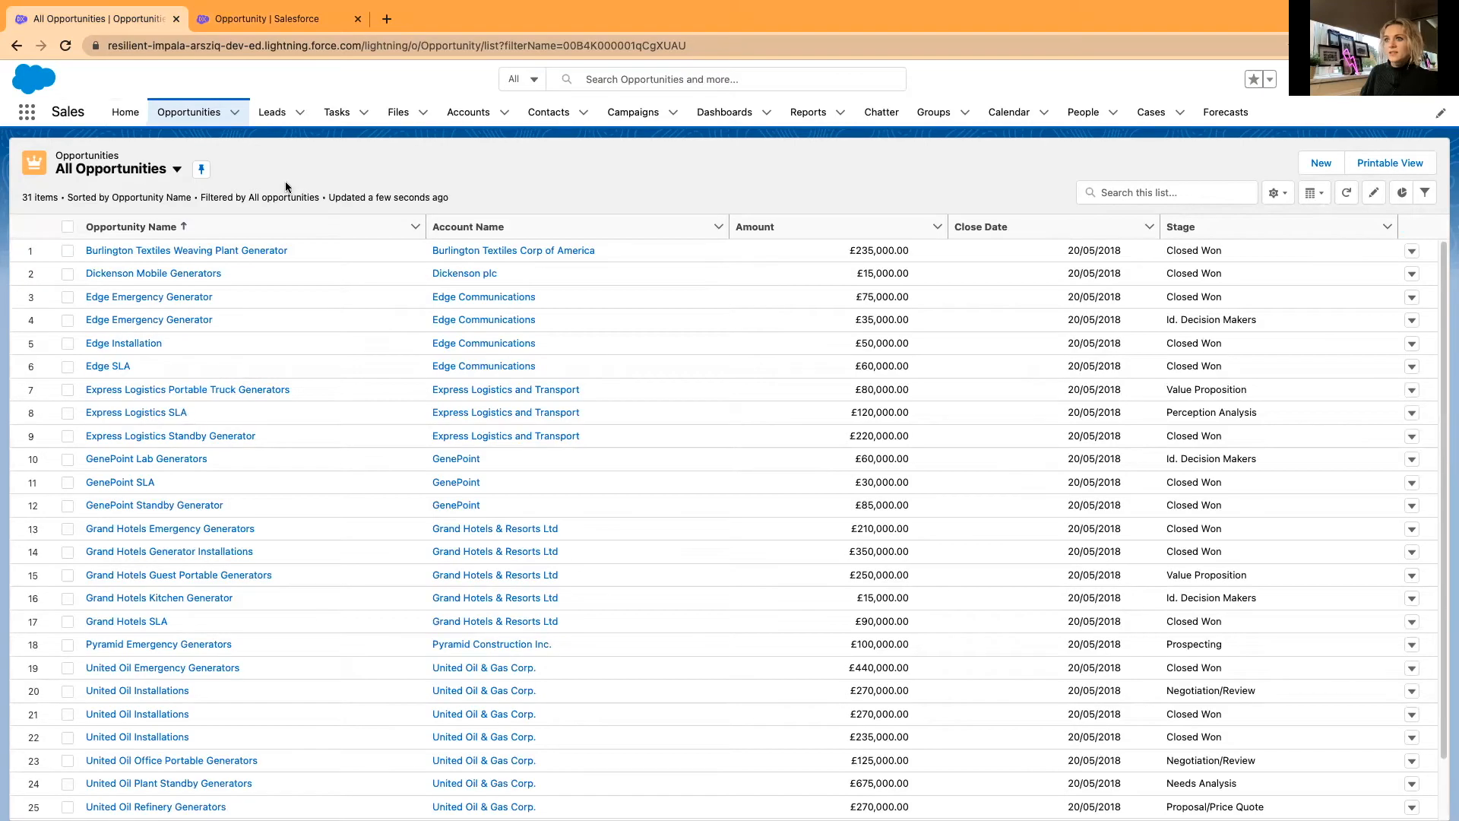
{"action": "mouse_move", "coordinate": [313, 155]}
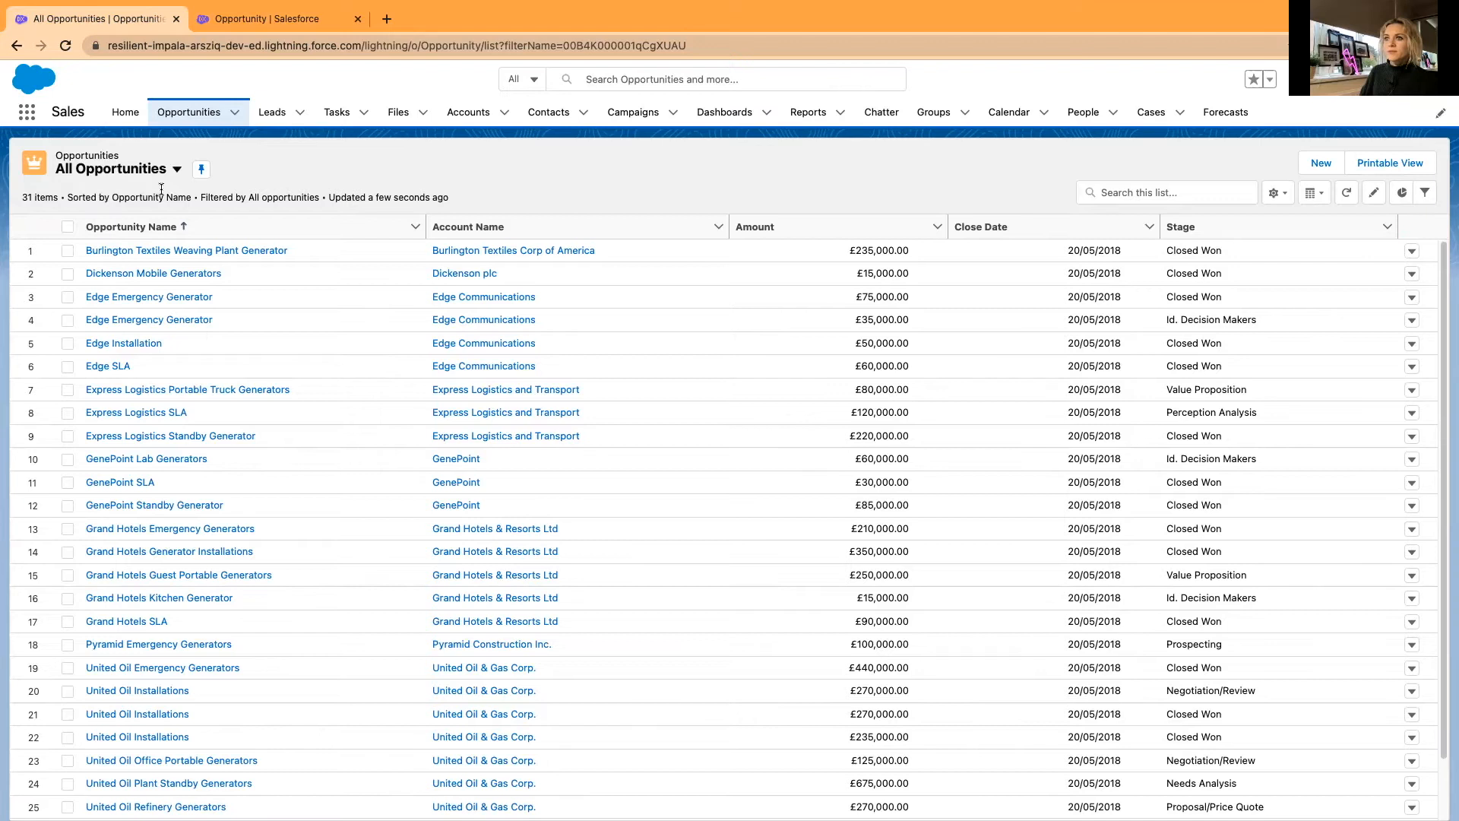
{"action": "mouse_move", "coordinate": [380, 179]}
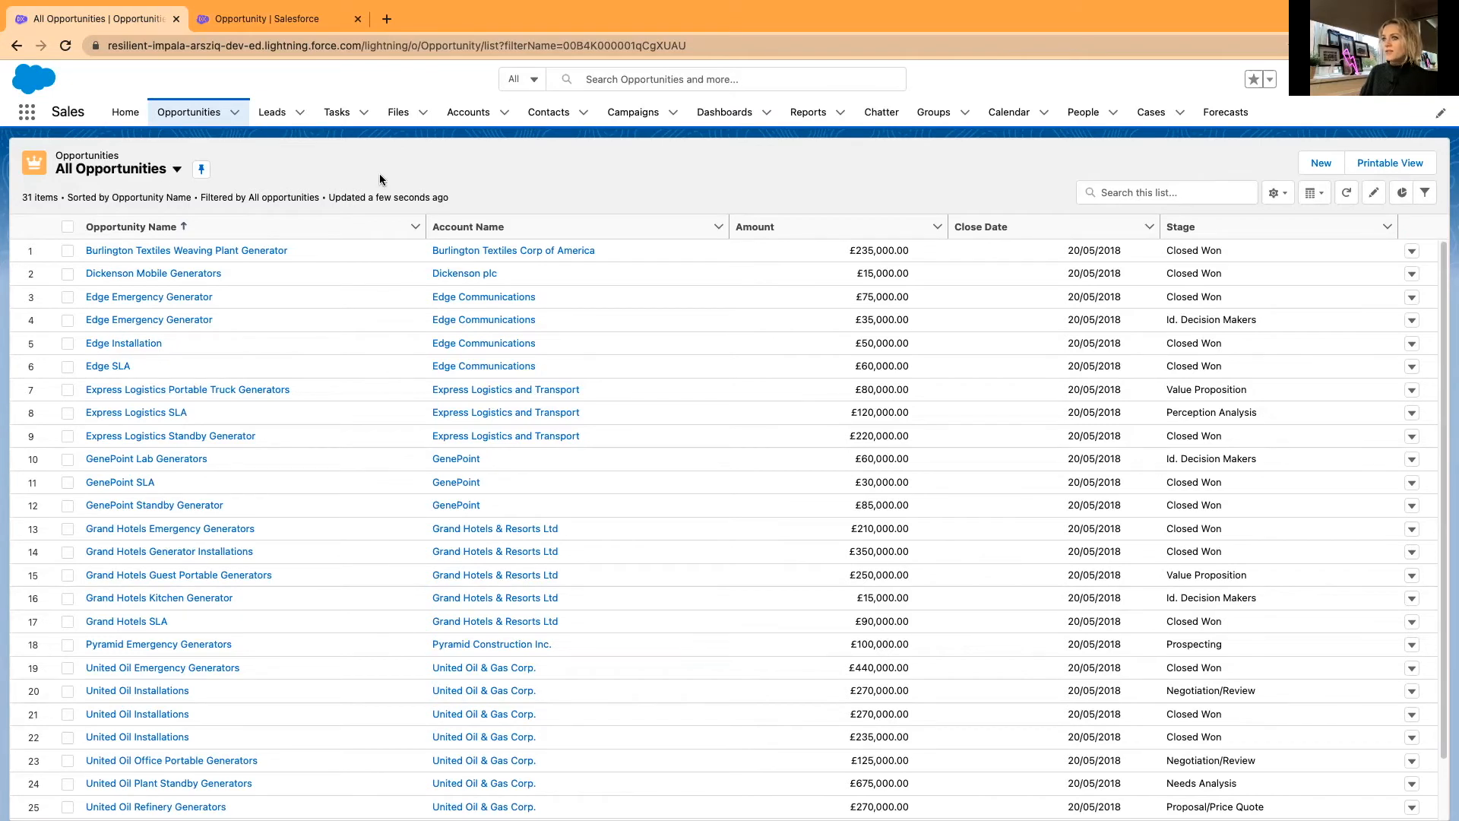
{"action": "mouse_move", "coordinate": [557, 195]}
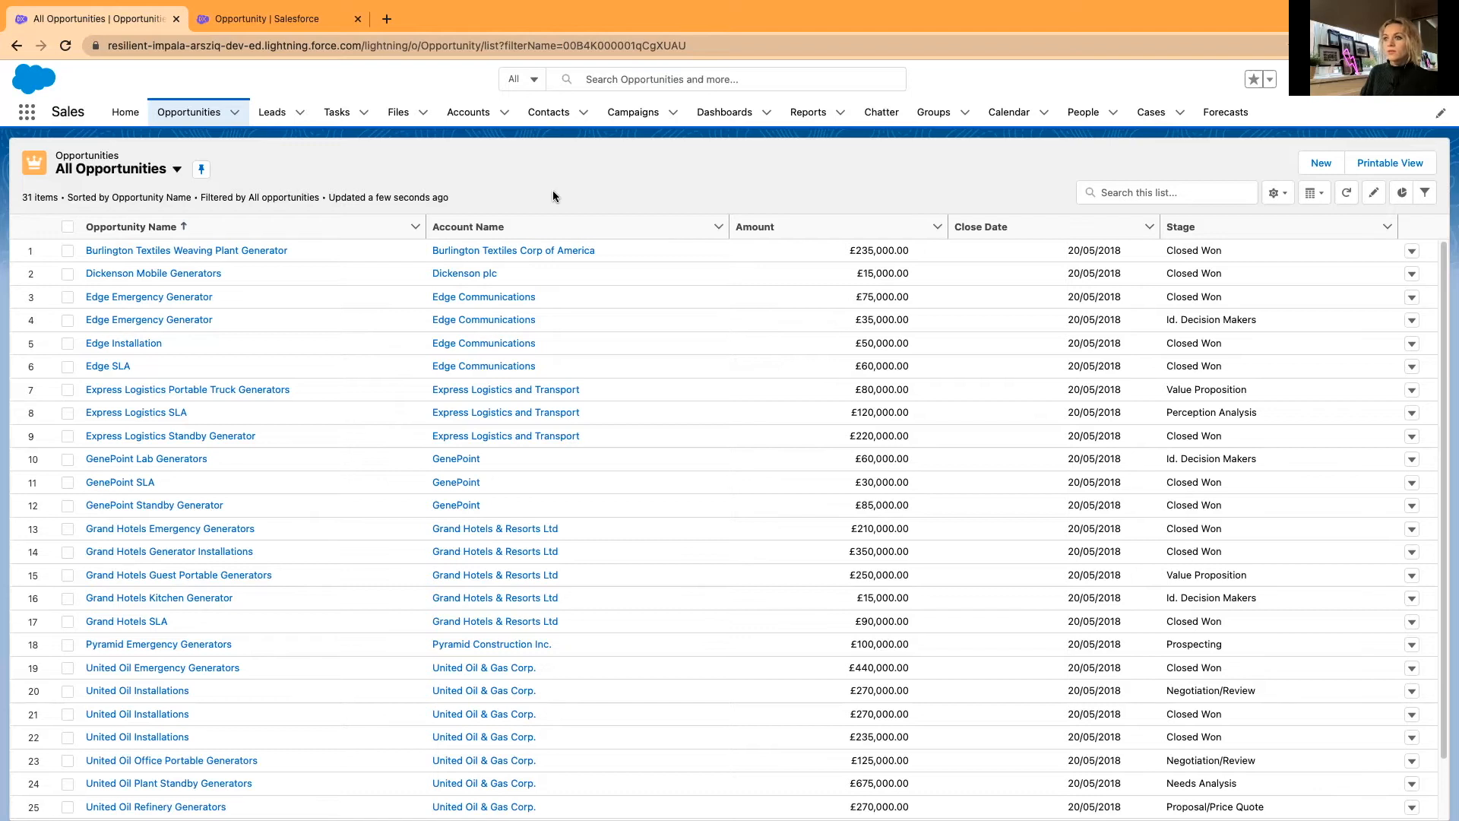
{"action": "mouse_move", "coordinate": [590, 197]}
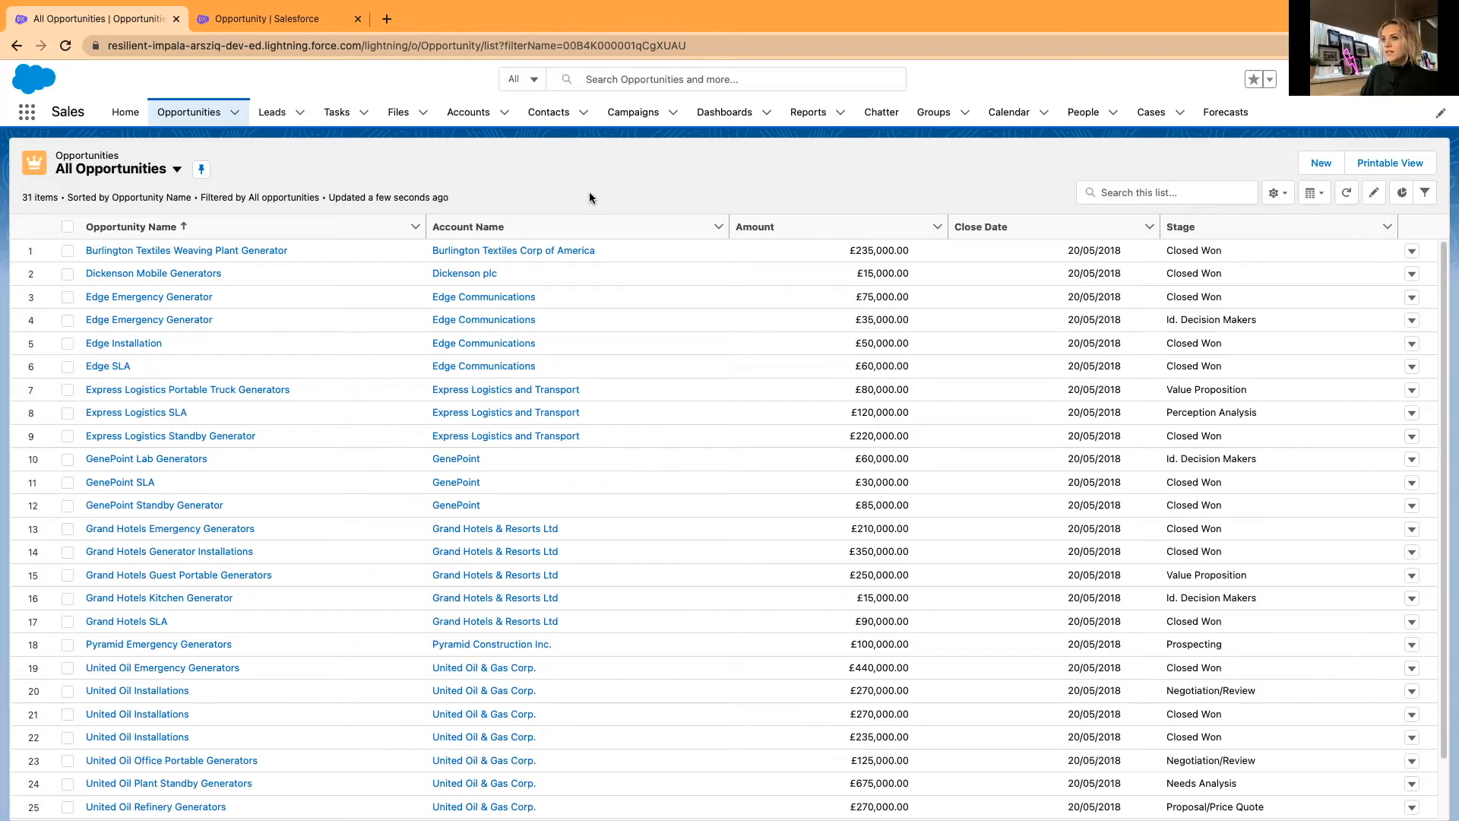
{"action": "mouse_move", "coordinate": [1276, 193]}
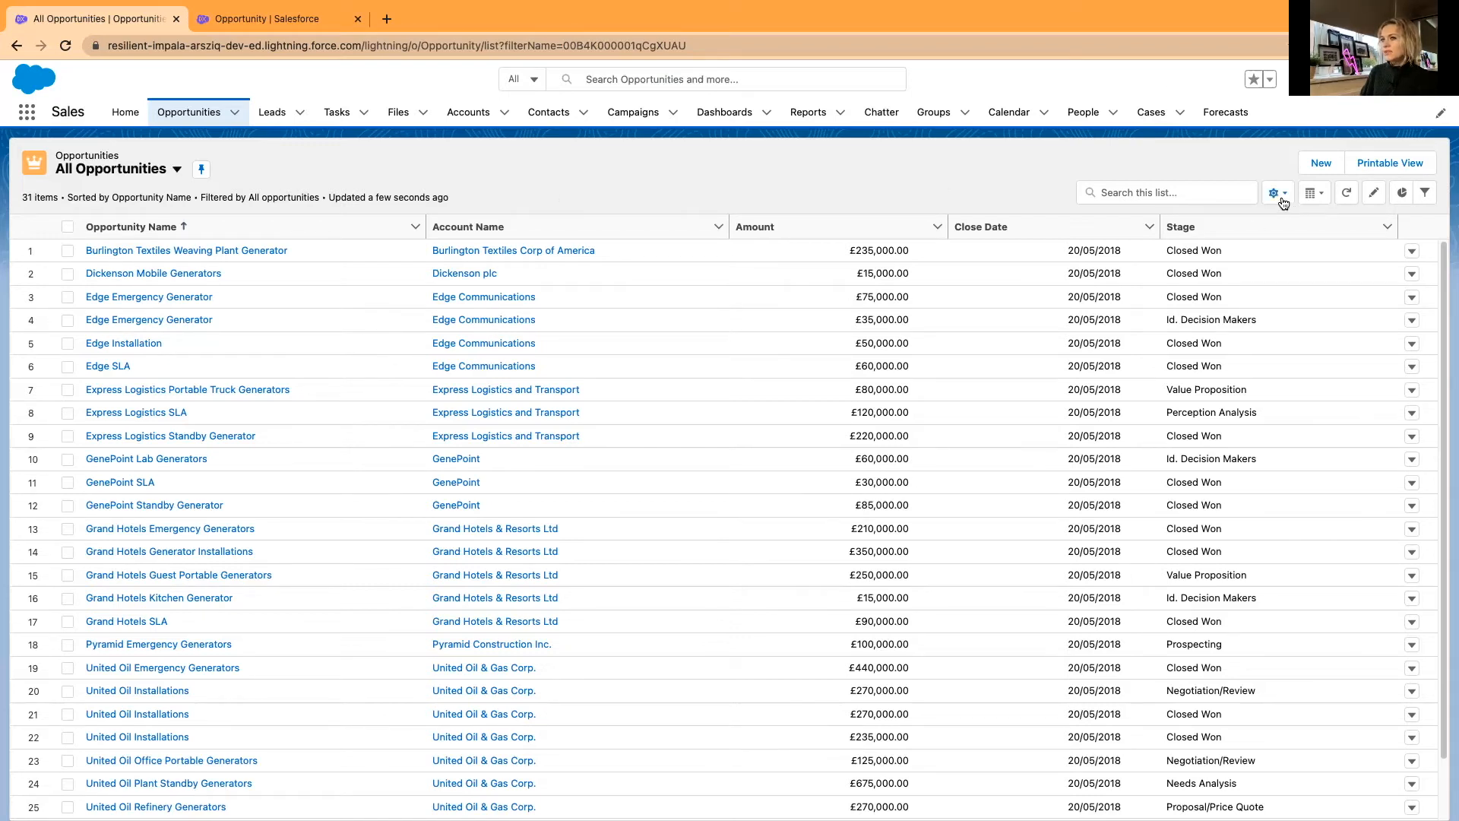
Make Project Status and Project Status Summary visible columns in the All Opportunities list
{"action": "left_click", "coordinate": [1275, 193]}
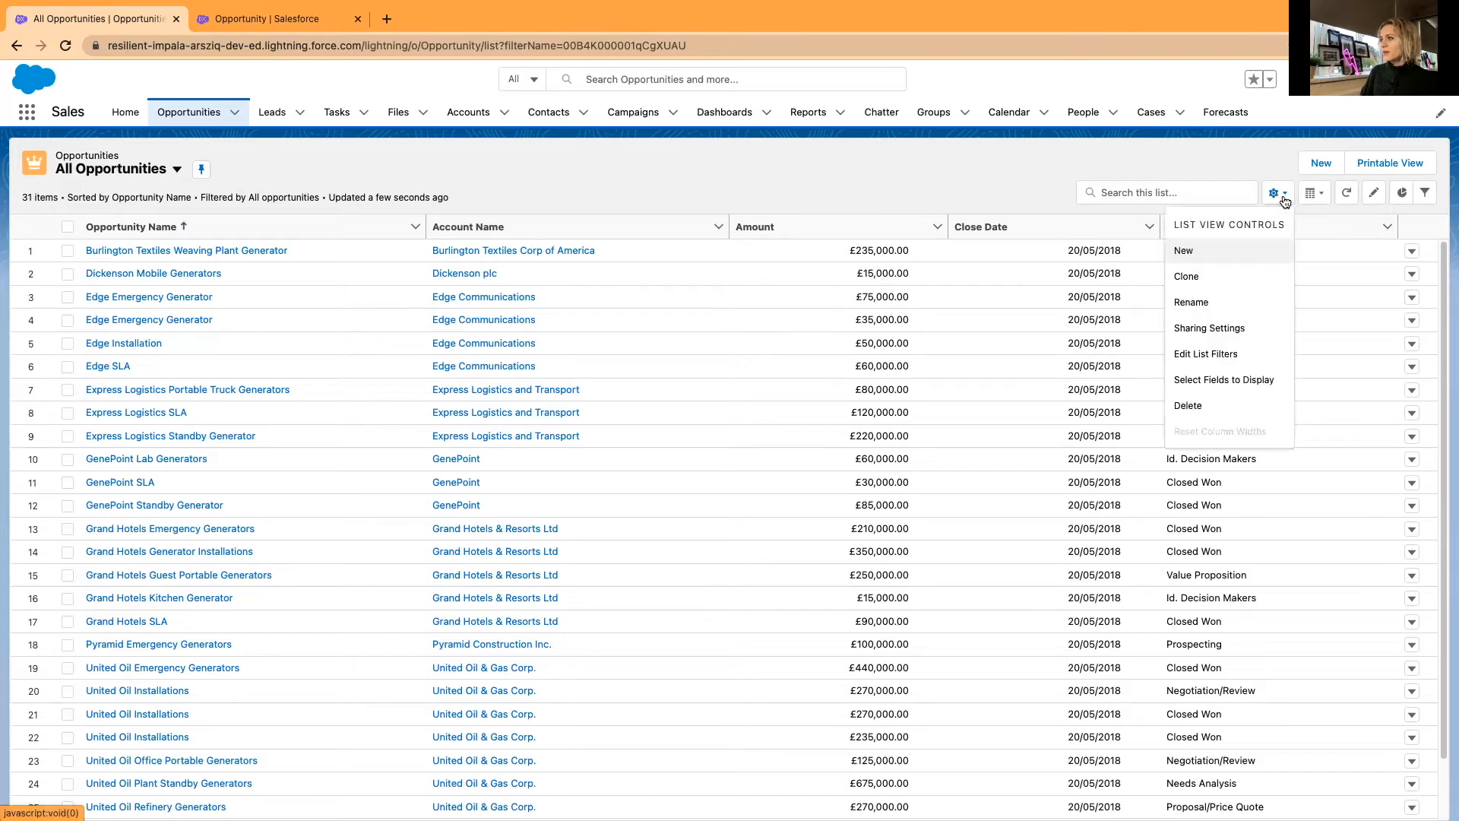
{"action": "mouse_move", "coordinate": [1224, 380]}
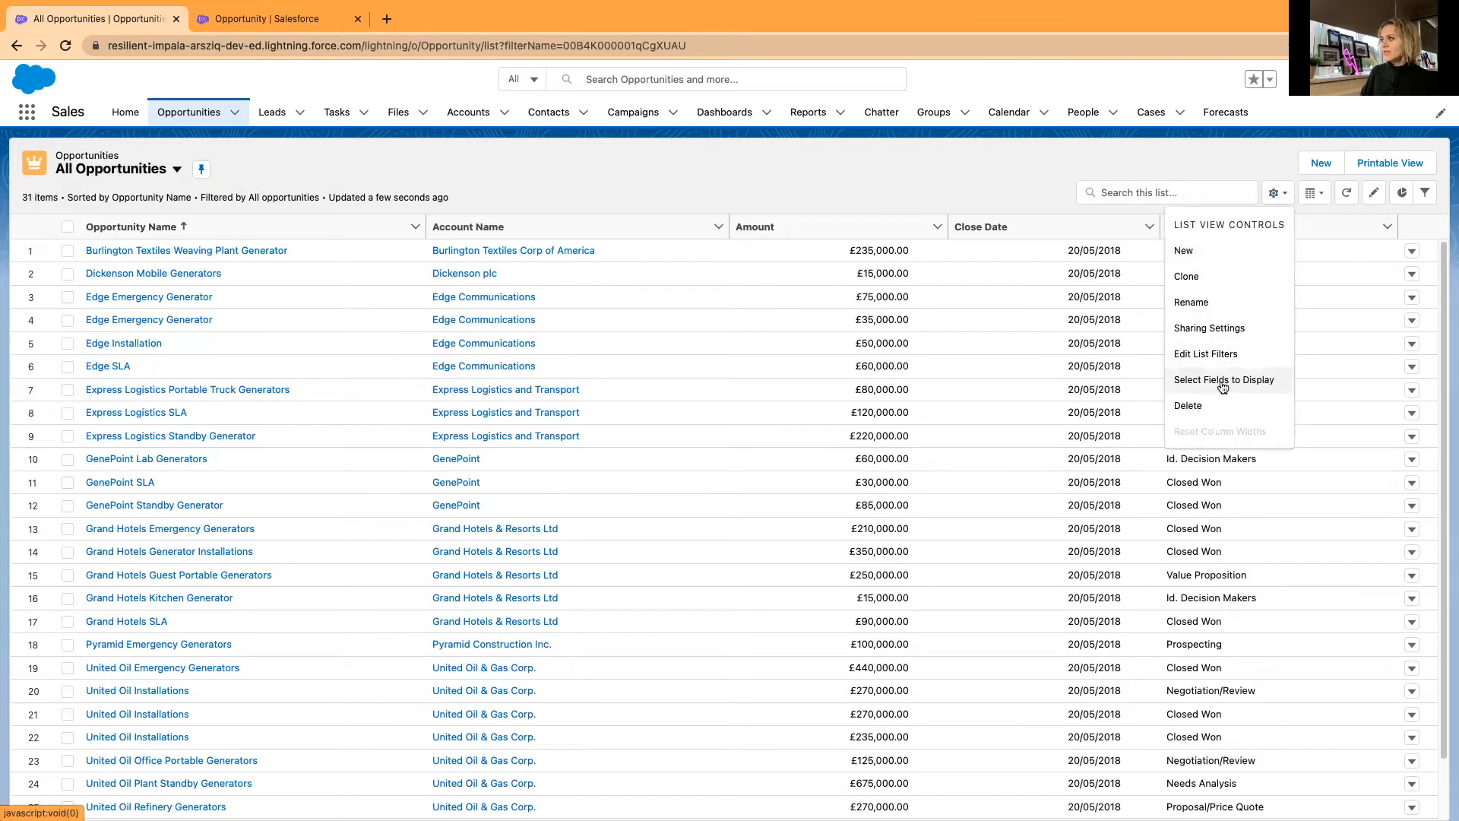
{"action": "left_click", "coordinate": [1223, 380]}
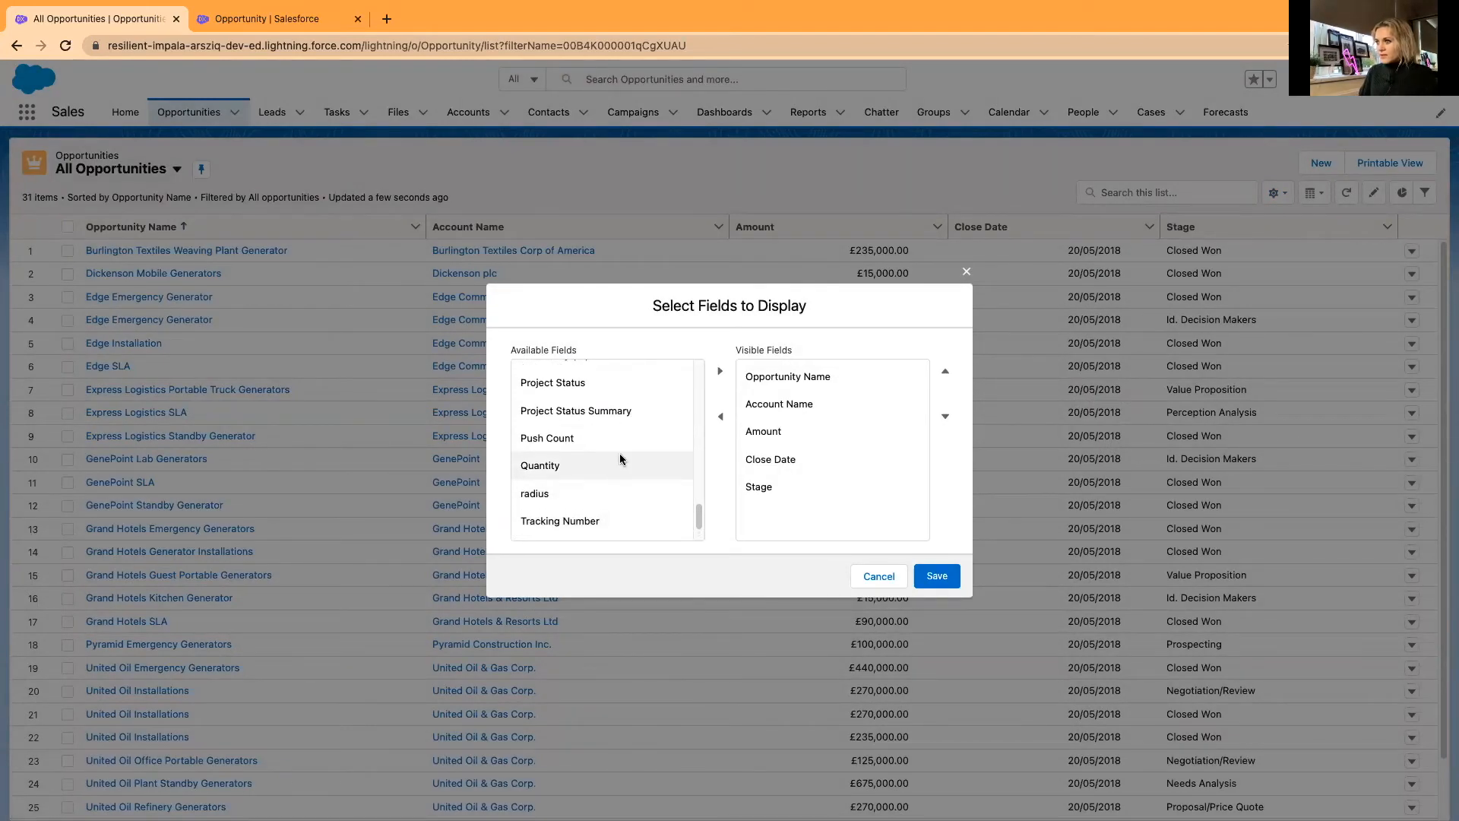
{"action": "left_click", "coordinate": [718, 371]}
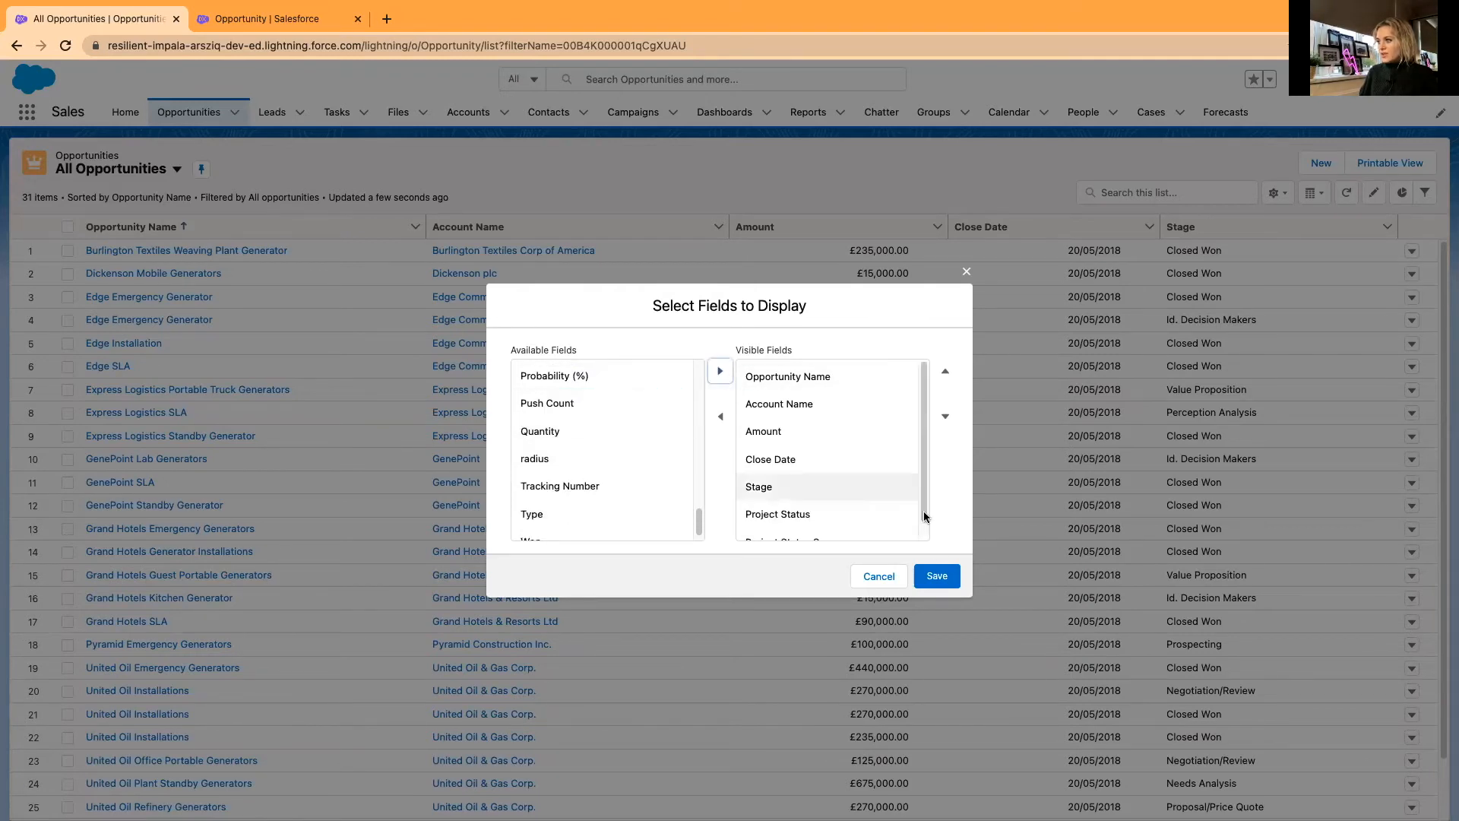
{"action": "left_click", "coordinate": [936, 574]}
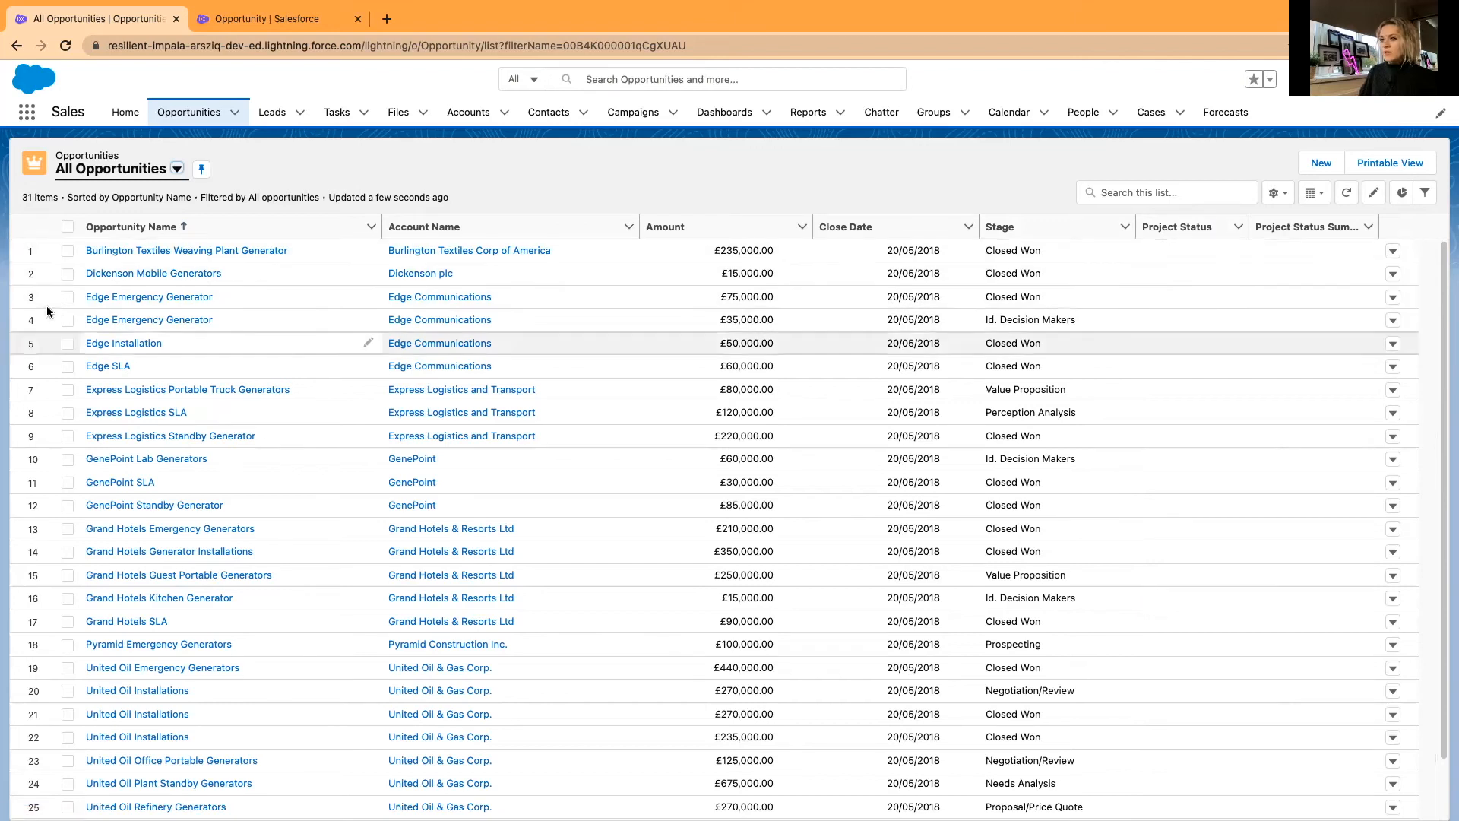
Select eight opportunity rows including Burlington Textiles, Edge, Express Logistics and GenePoint
{"action": "left_click", "coordinate": [69, 251]}
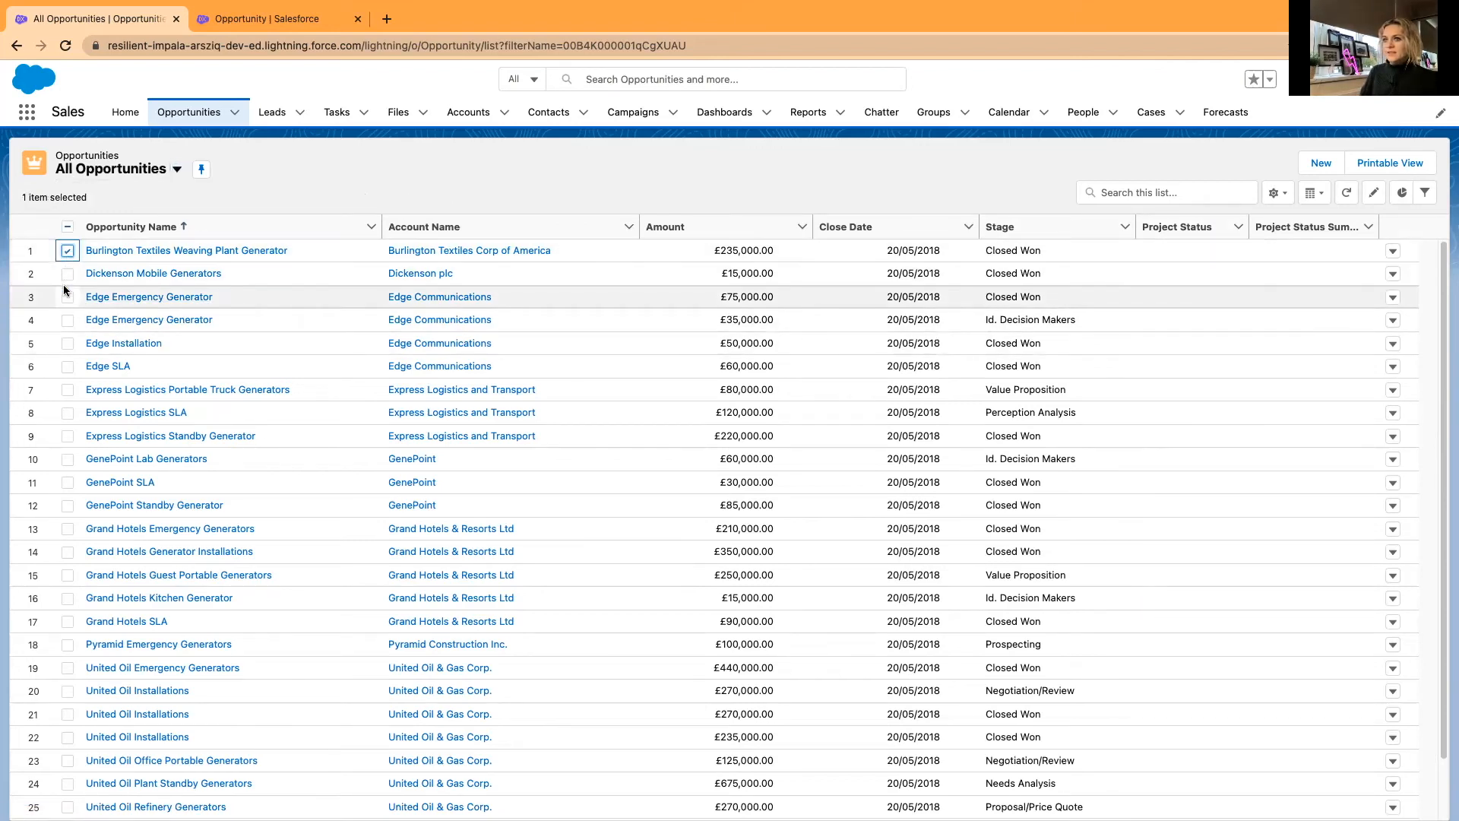
{"action": "left_click", "coordinate": [66, 366]}
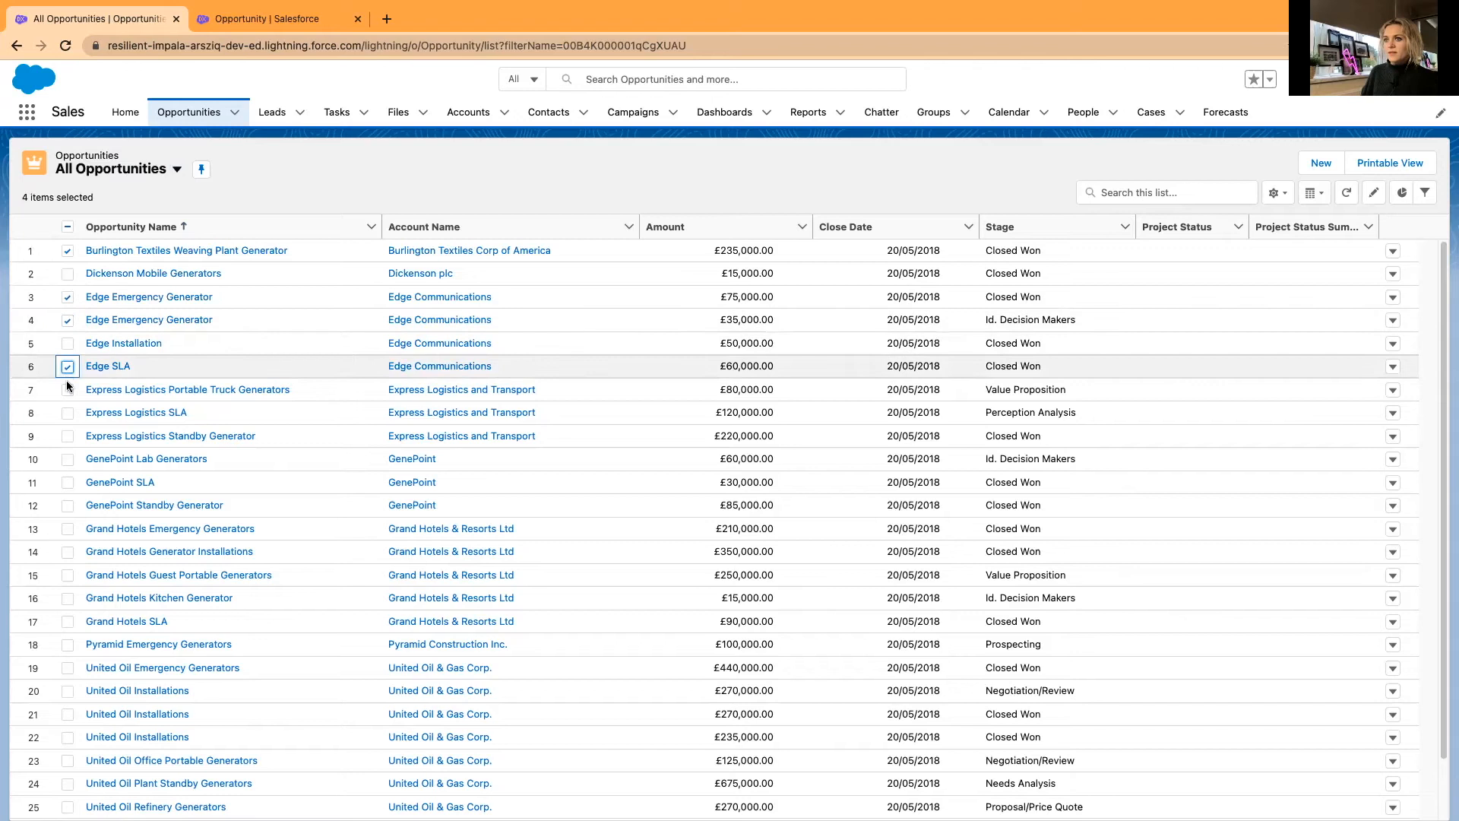
{"action": "left_click", "coordinate": [66, 436]}
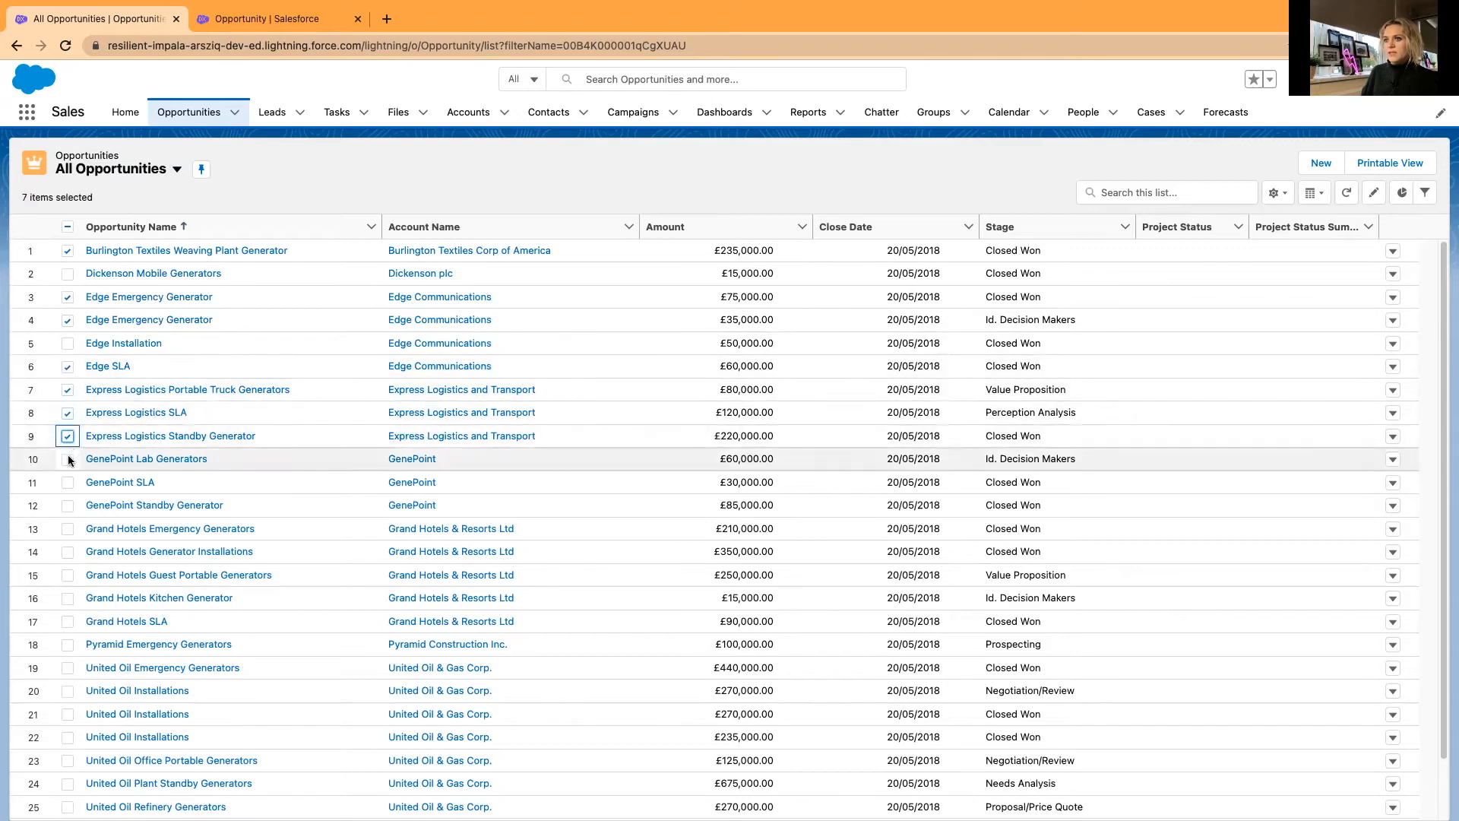
{"action": "left_click", "coordinate": [67, 457]}
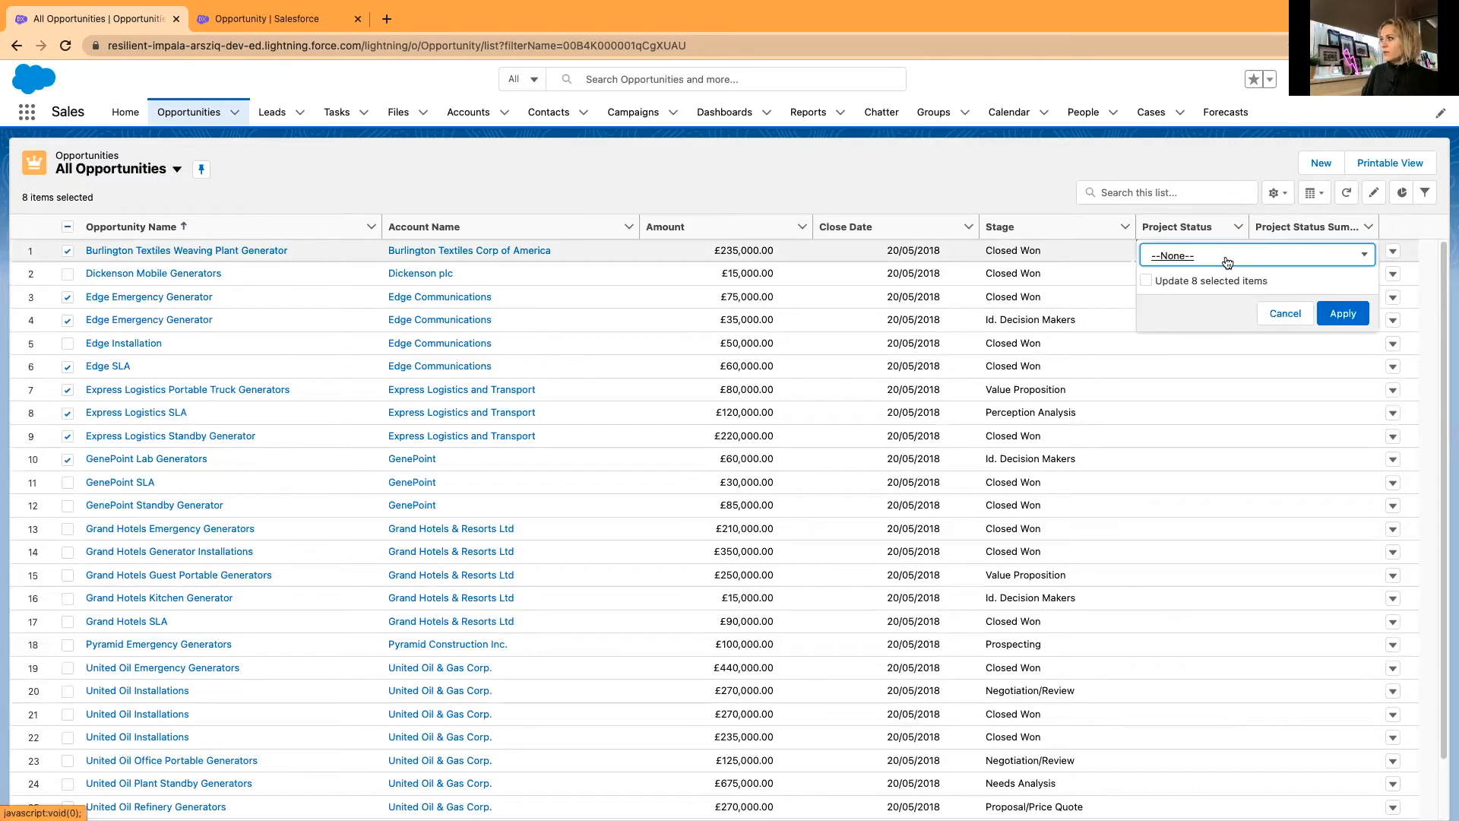
Inline-edit Project Status to Green for all eight selected rows, save, and clear the selection
{"action": "left_click", "coordinate": [1145, 280]}
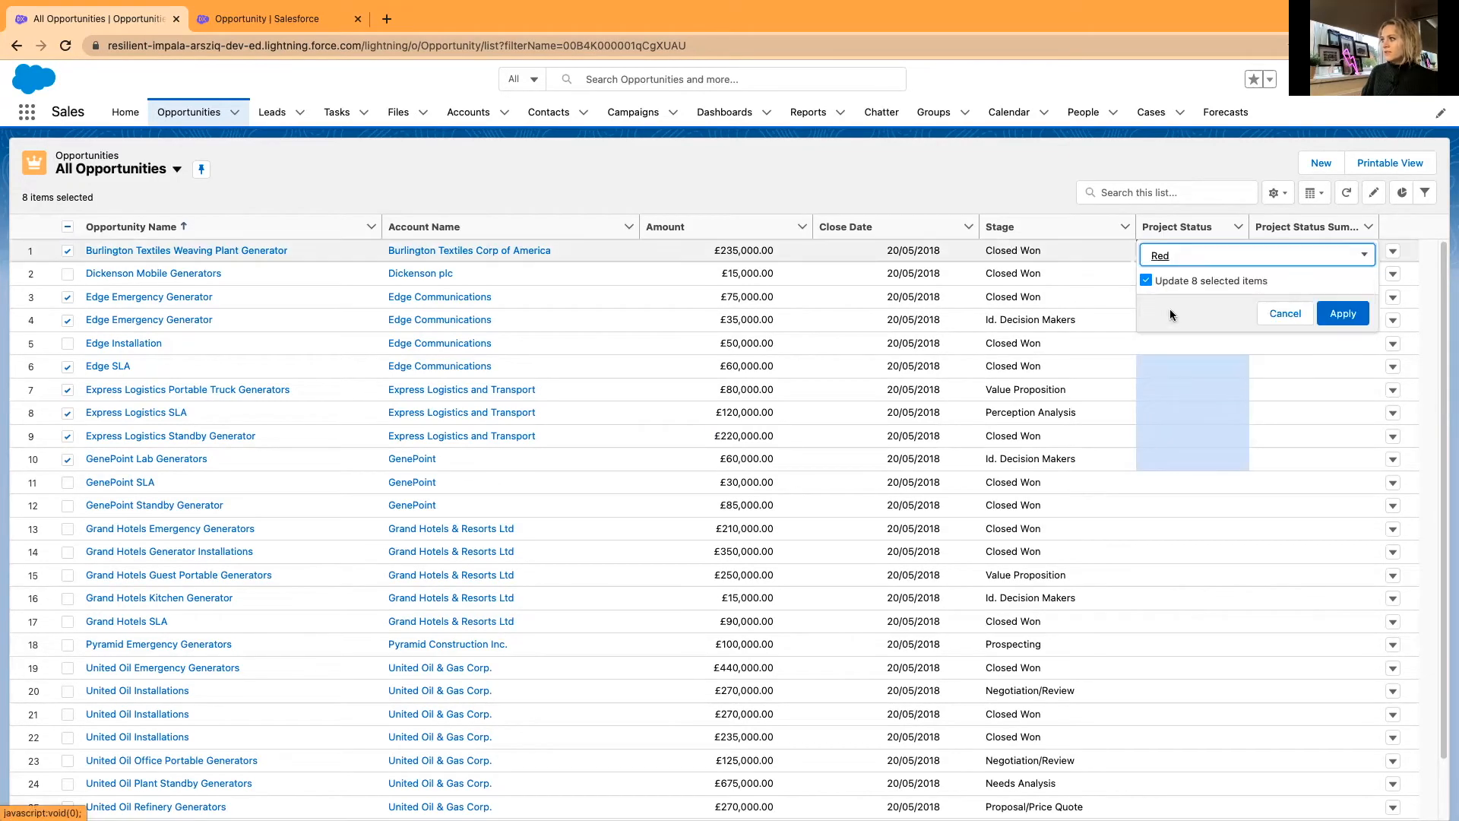
{"action": "left_click", "coordinate": [1257, 255]}
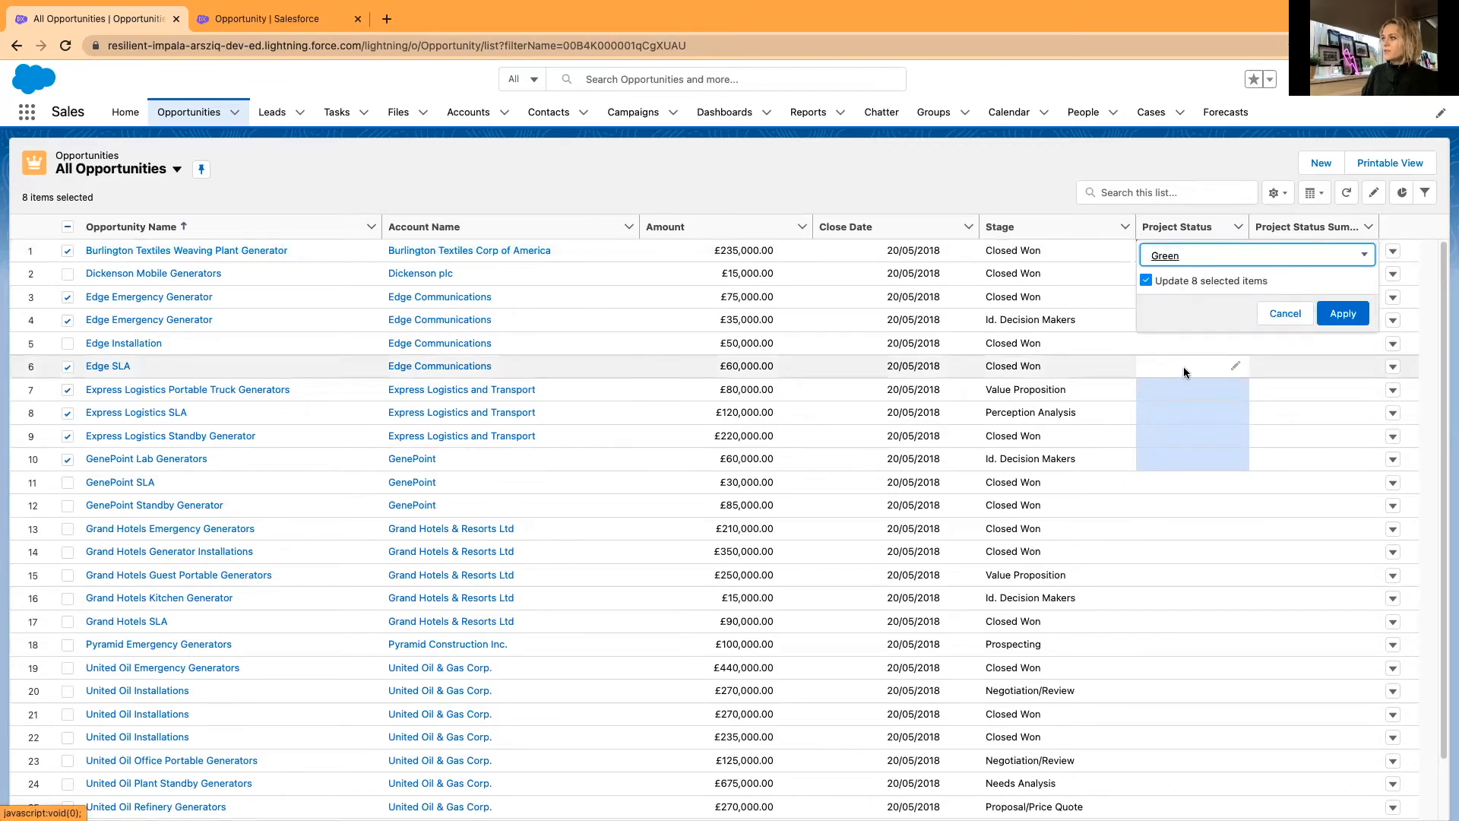
{"action": "left_click", "coordinate": [1342, 313]}
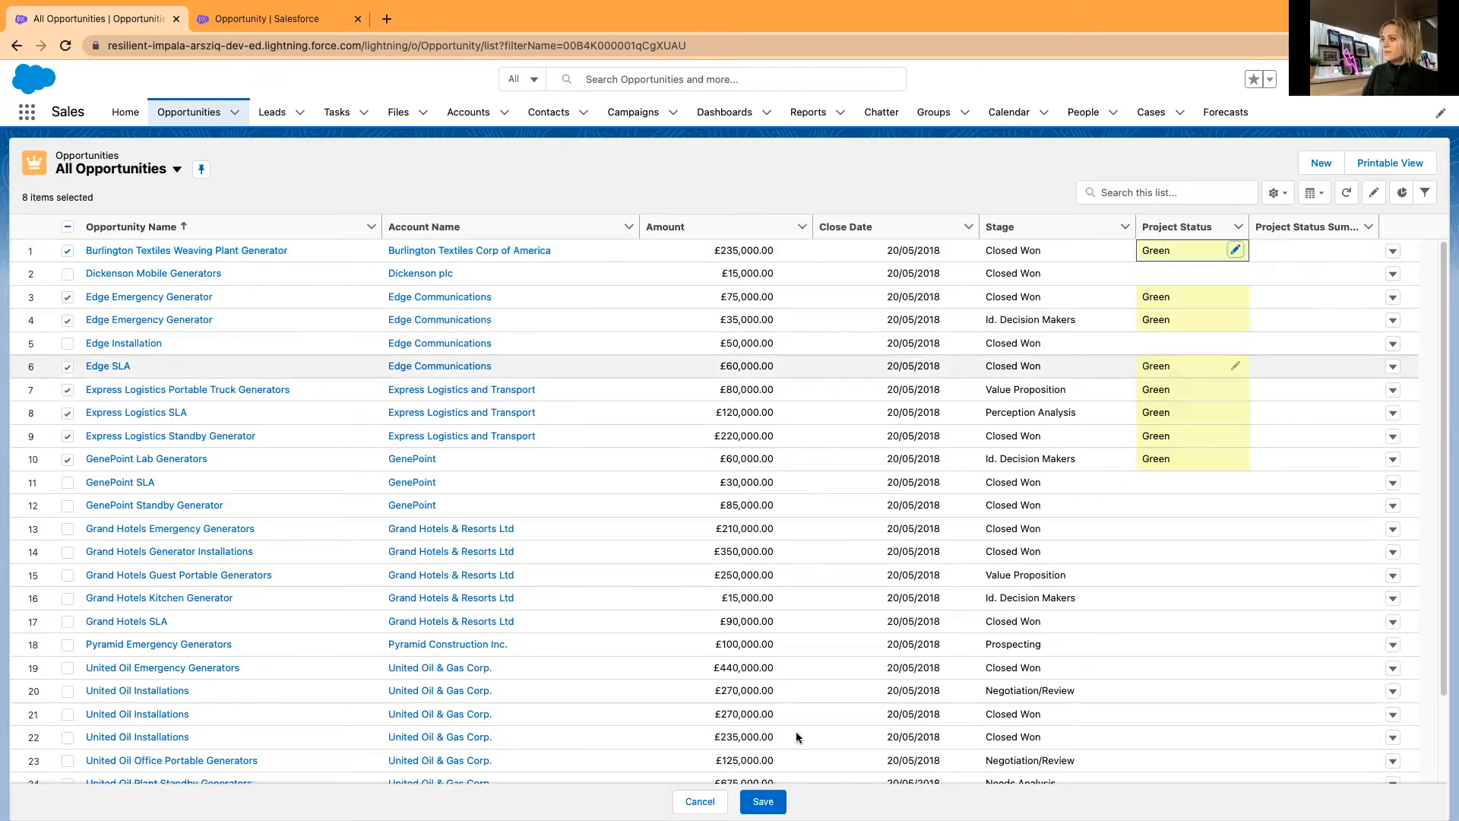
{"action": "left_click", "coordinate": [761, 801]}
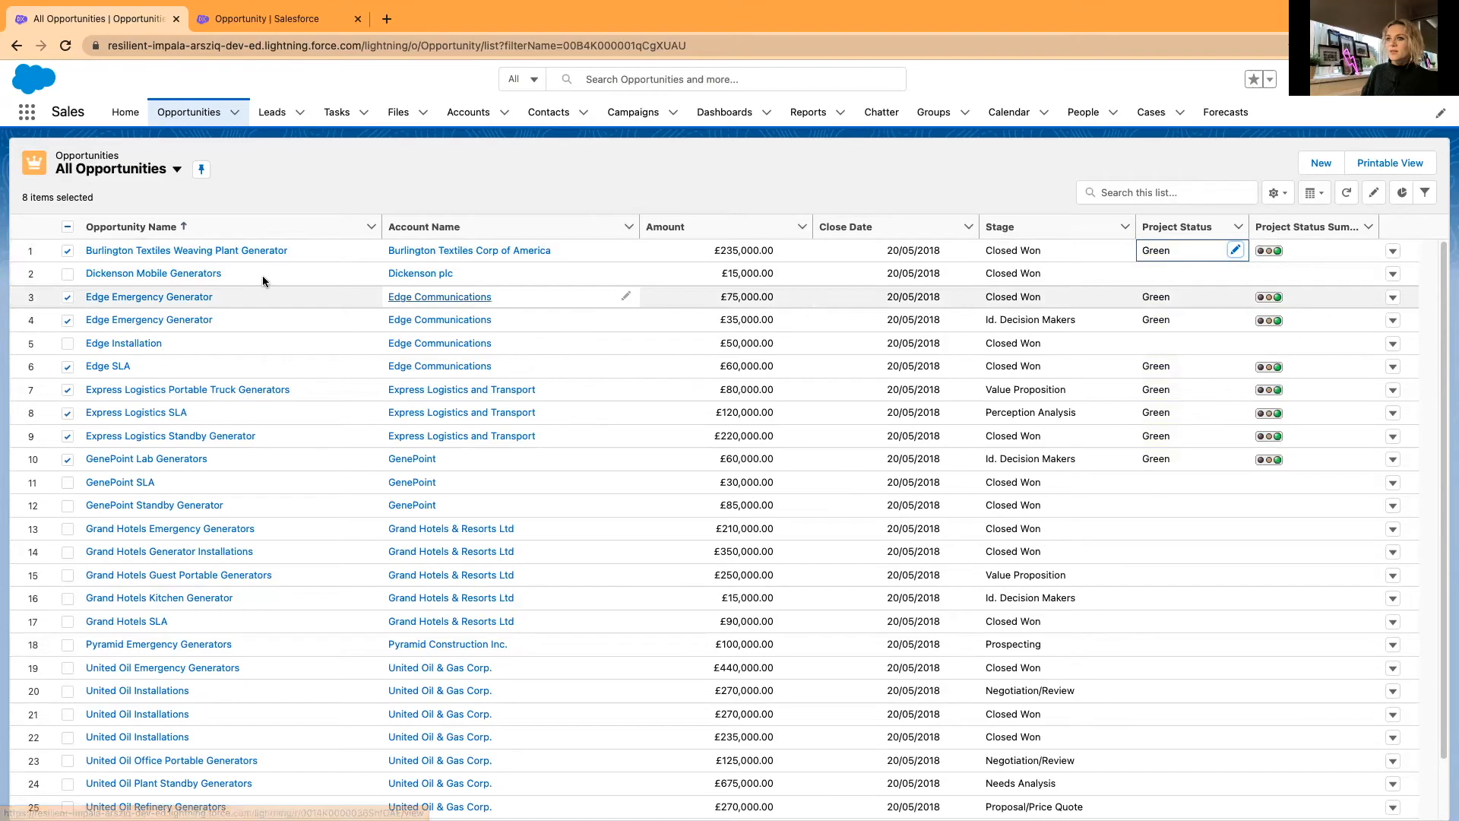
{"action": "left_click", "coordinate": [67, 227]}
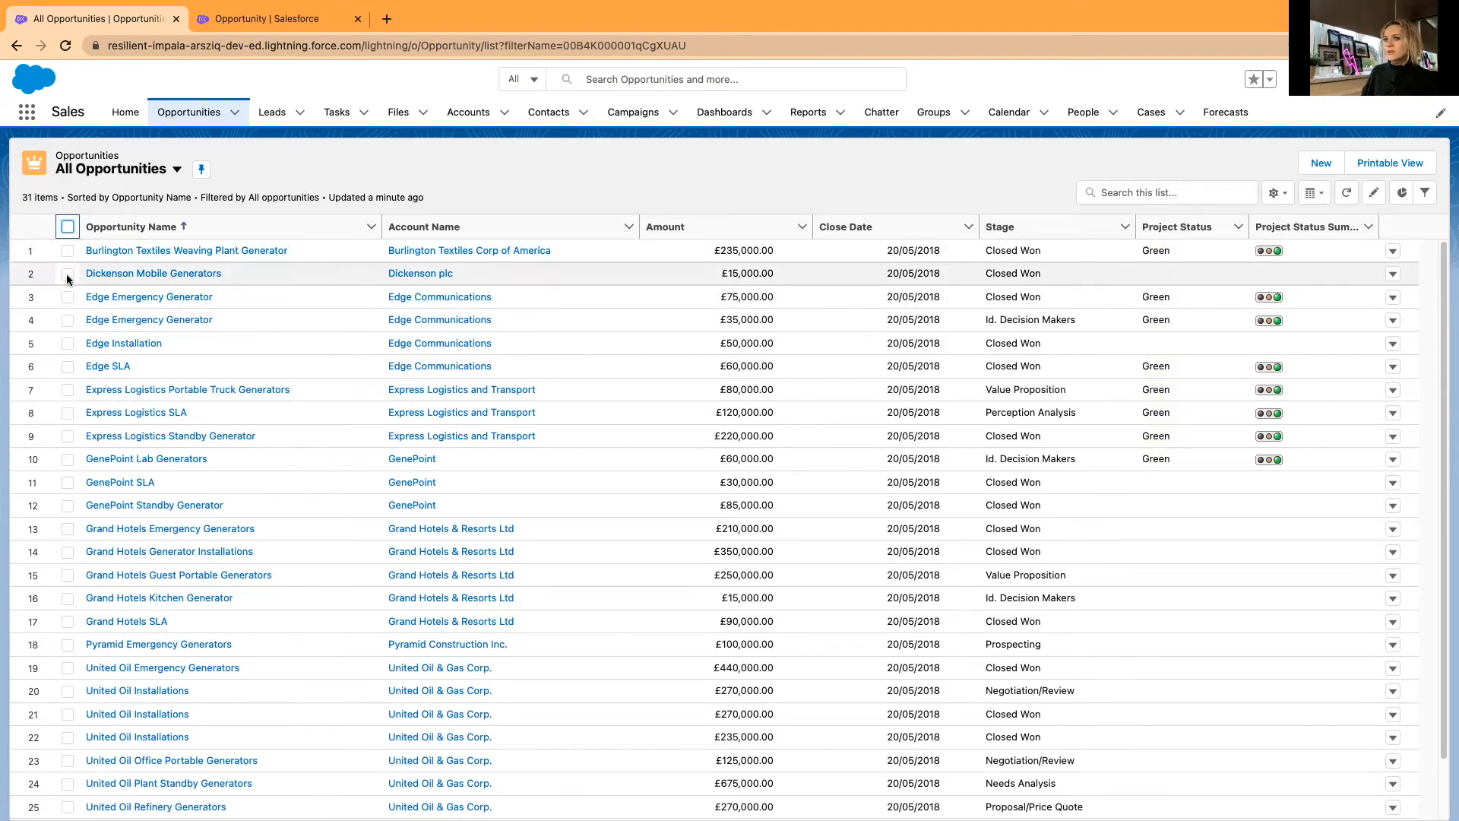
Select five more rows and pick Amber as their Project Status, after first choosing Red
{"action": "left_click", "coordinate": [67, 272]}
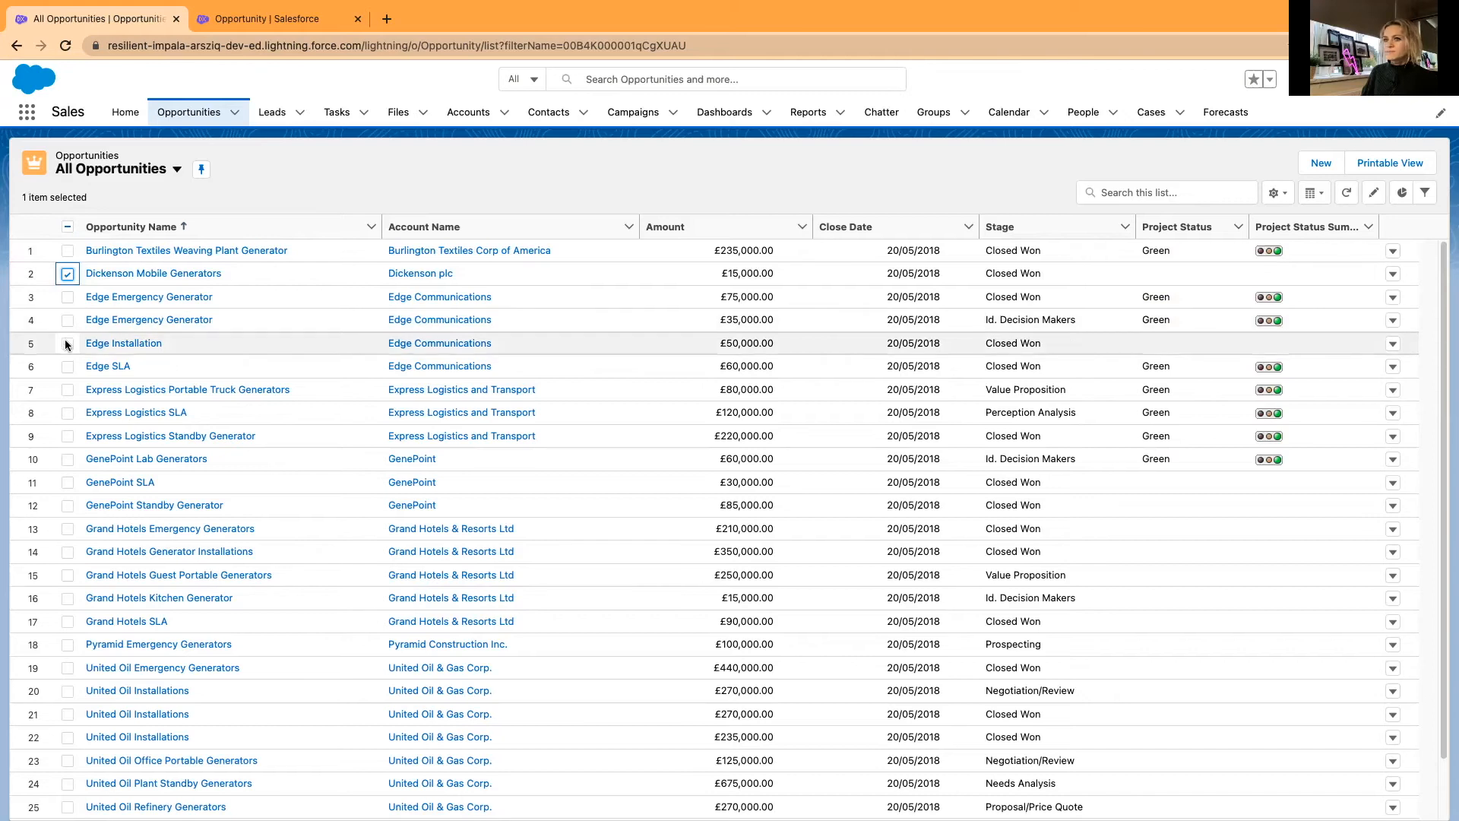
{"action": "left_click", "coordinate": [67, 341]}
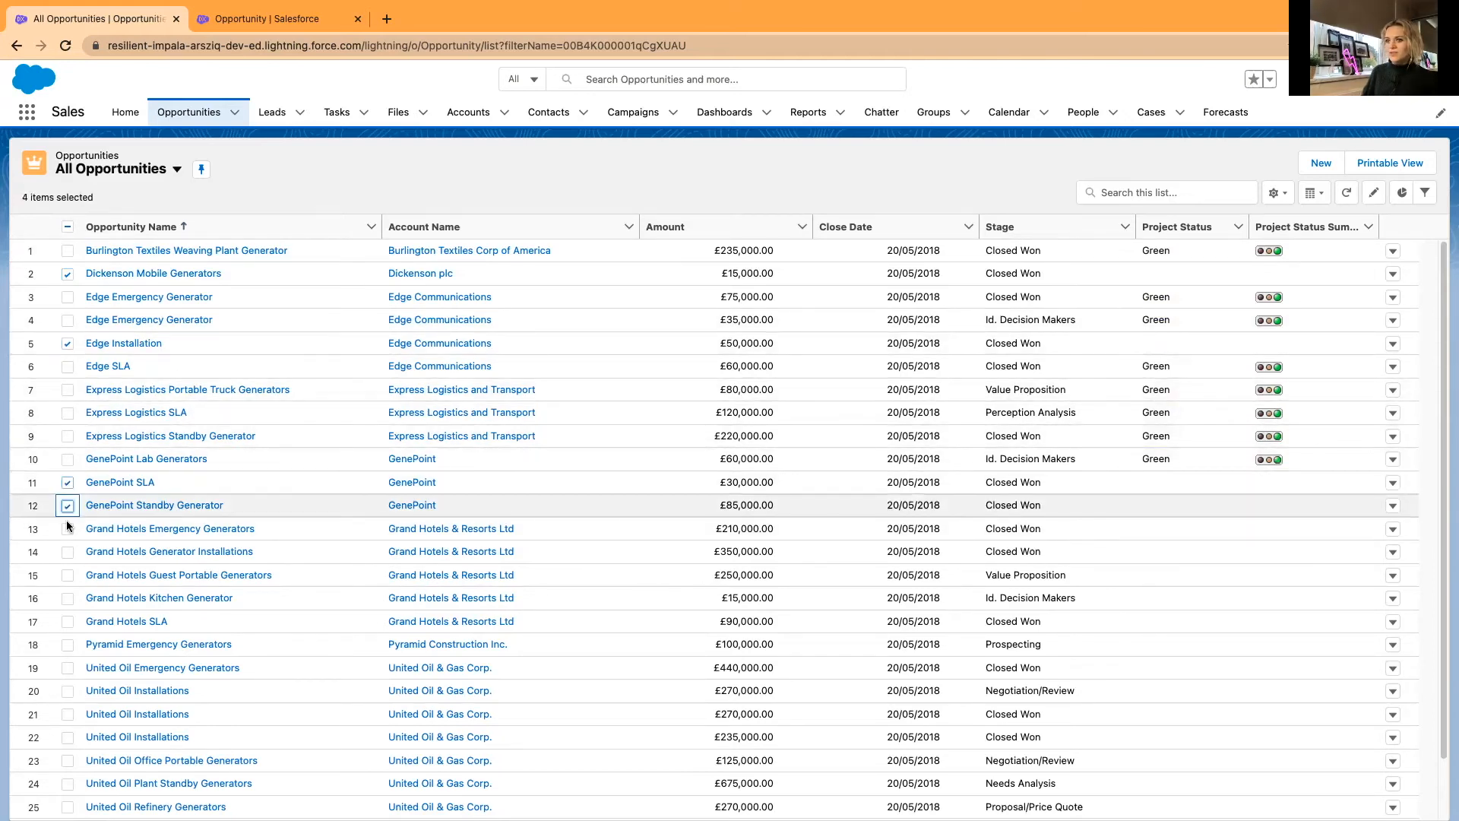
{"action": "left_click", "coordinate": [67, 529]}
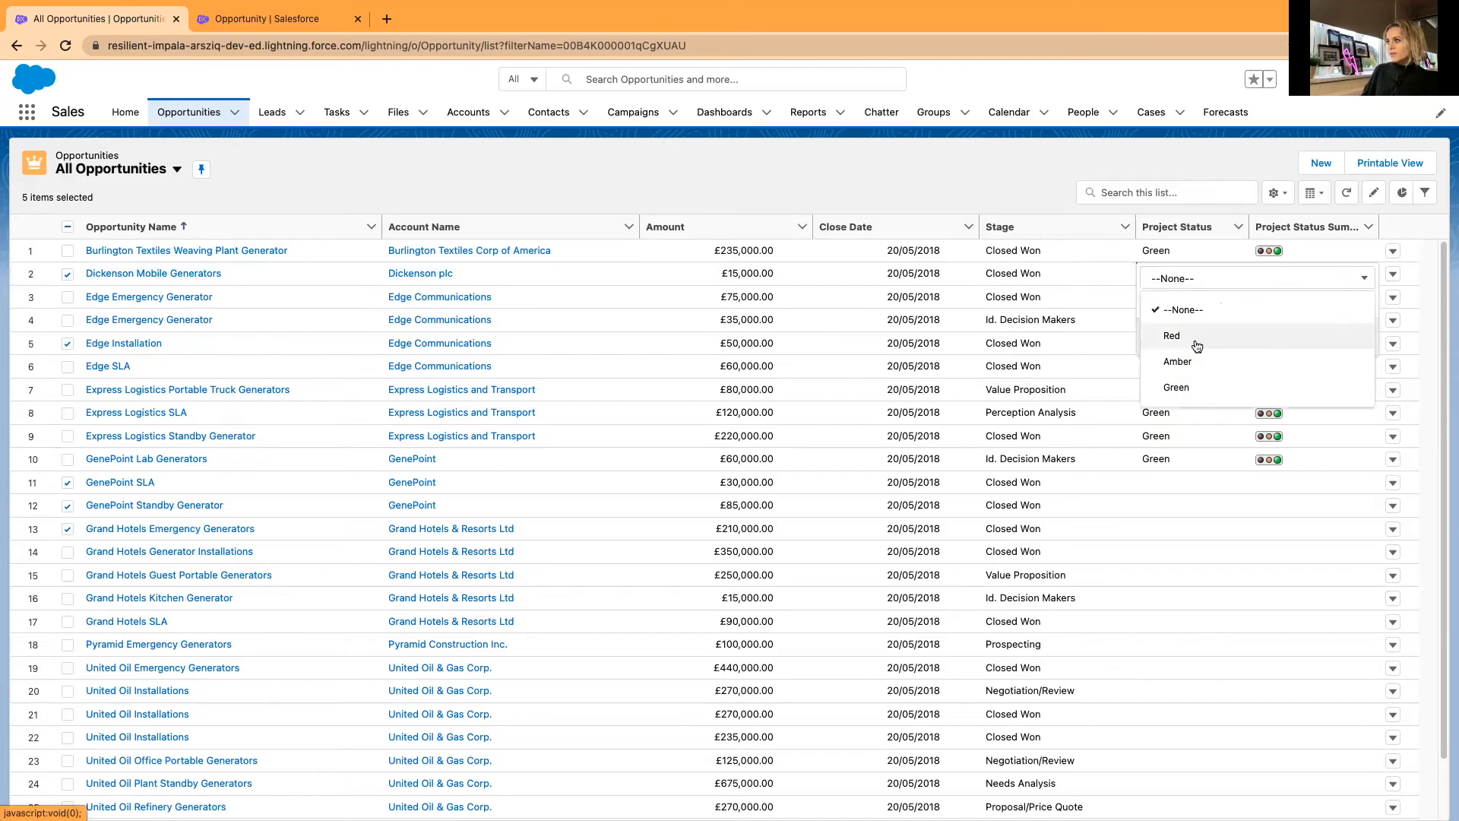
{"action": "left_click", "coordinate": [1172, 335]}
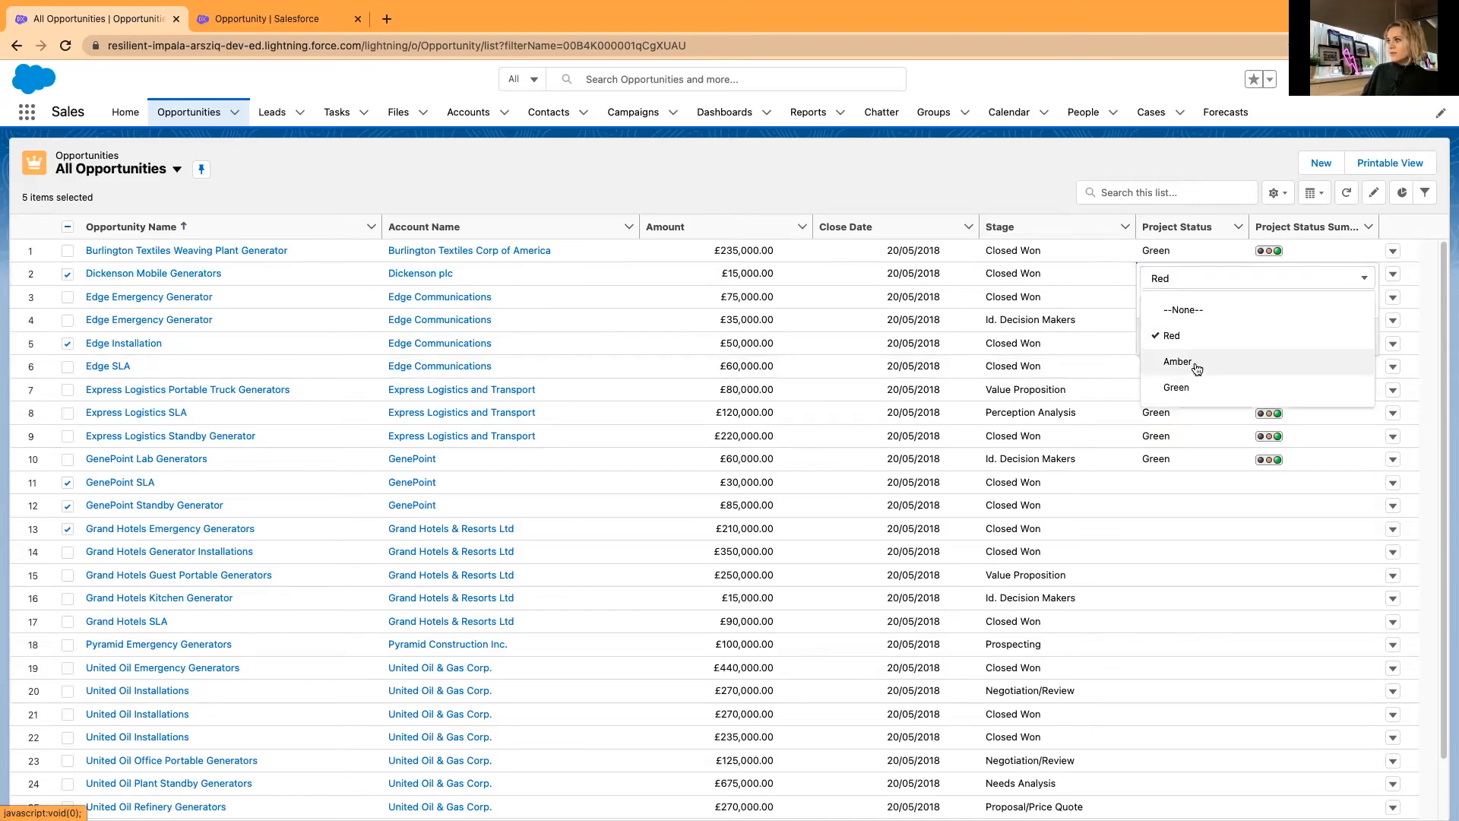
{"action": "left_click", "coordinate": [1178, 362]}
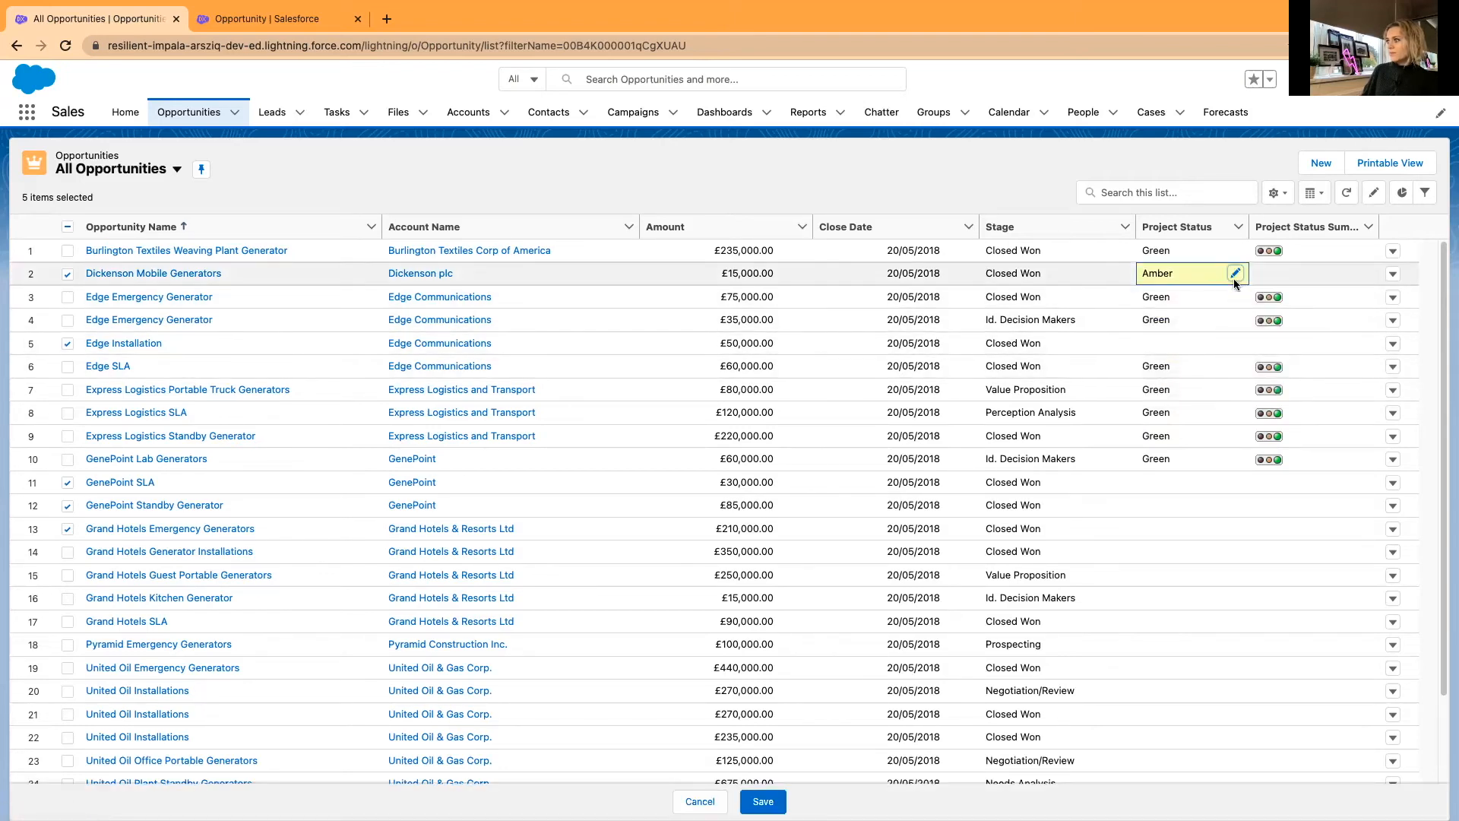
Apply Amber to all five selected opportunities and save the changes
{"action": "left_click", "coordinate": [1234, 272]}
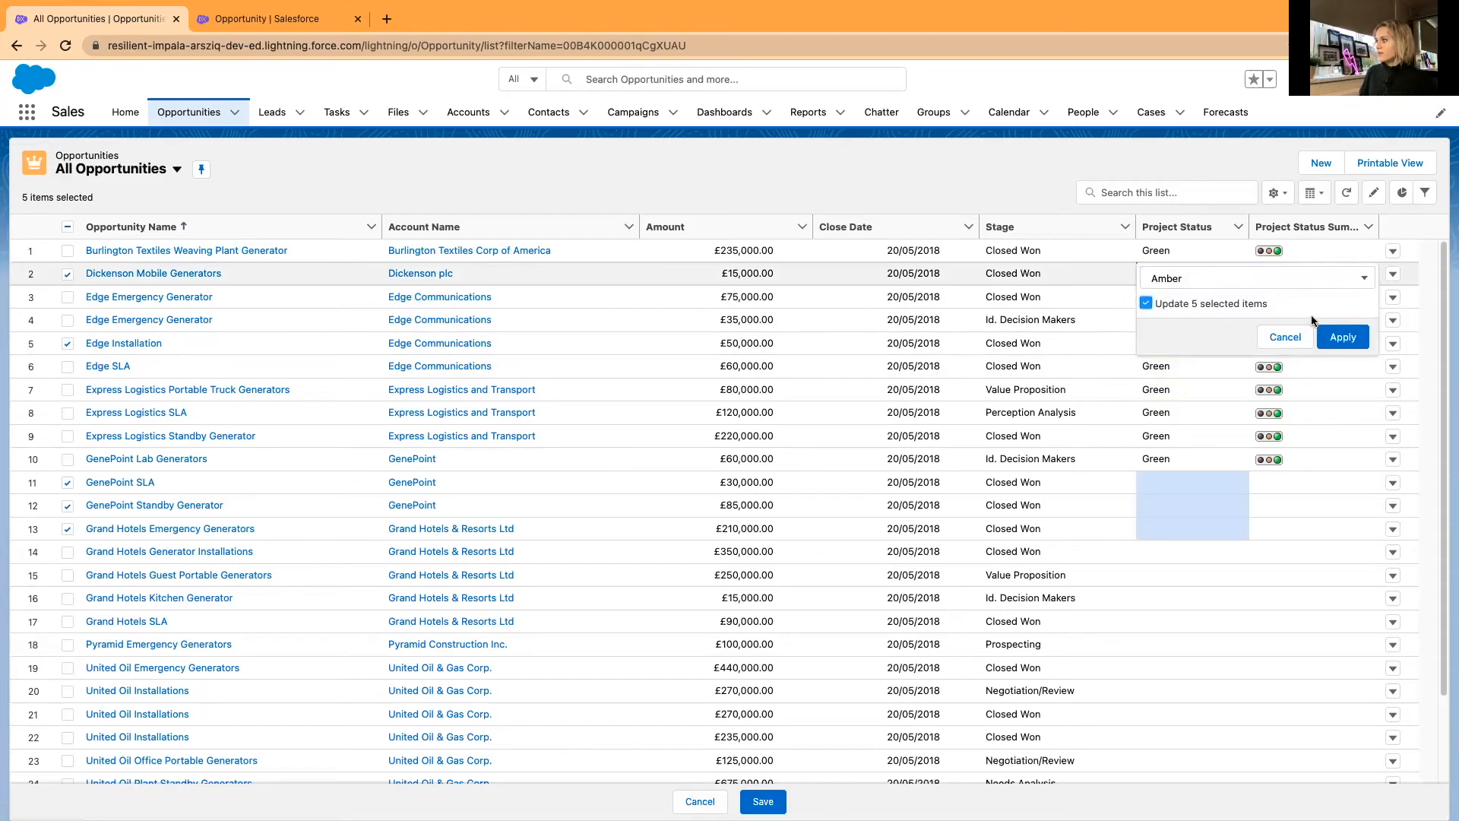
{"action": "left_click", "coordinate": [1342, 338]}
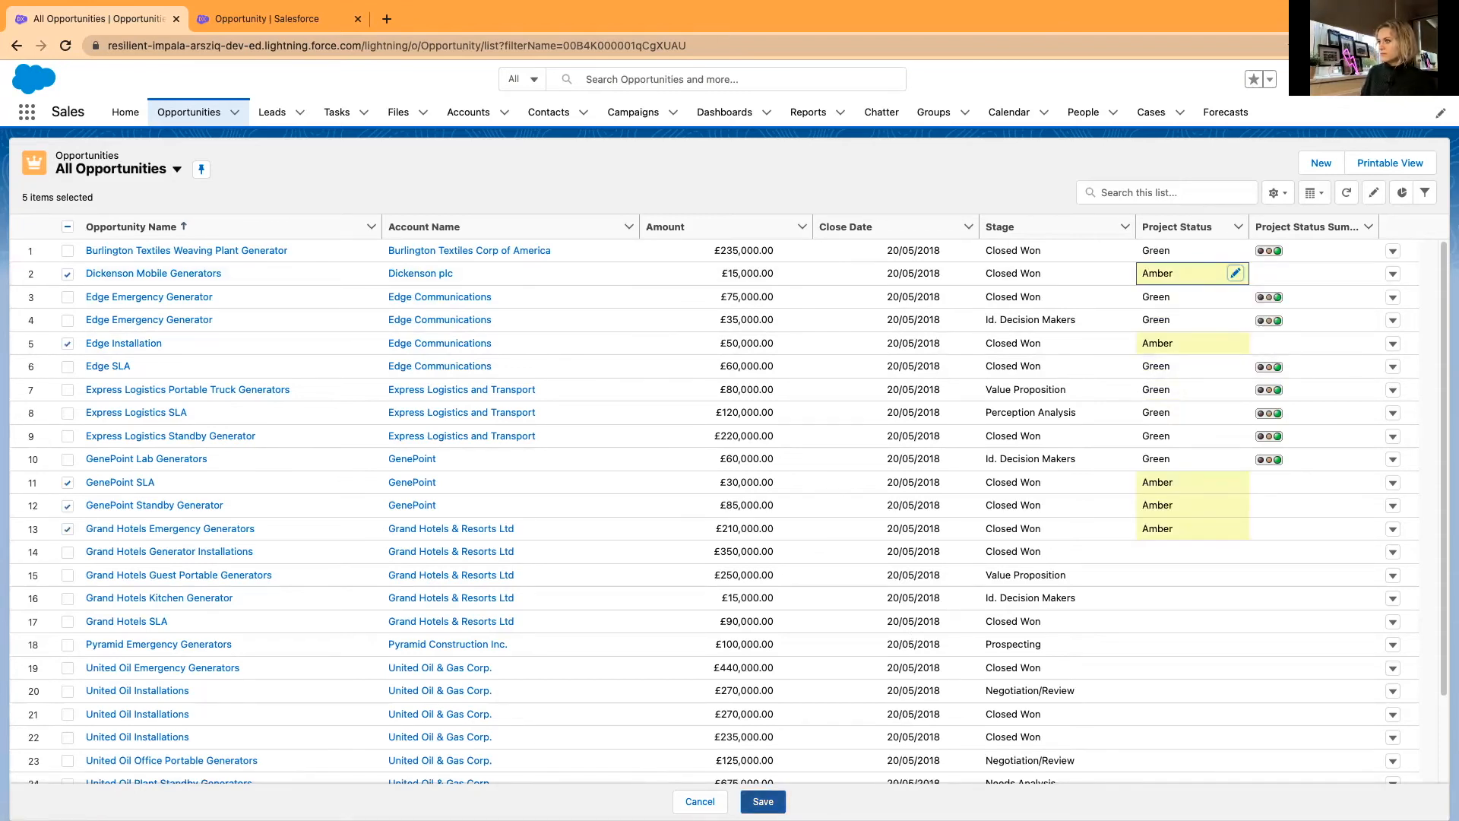
{"action": "left_click", "coordinate": [761, 801]}
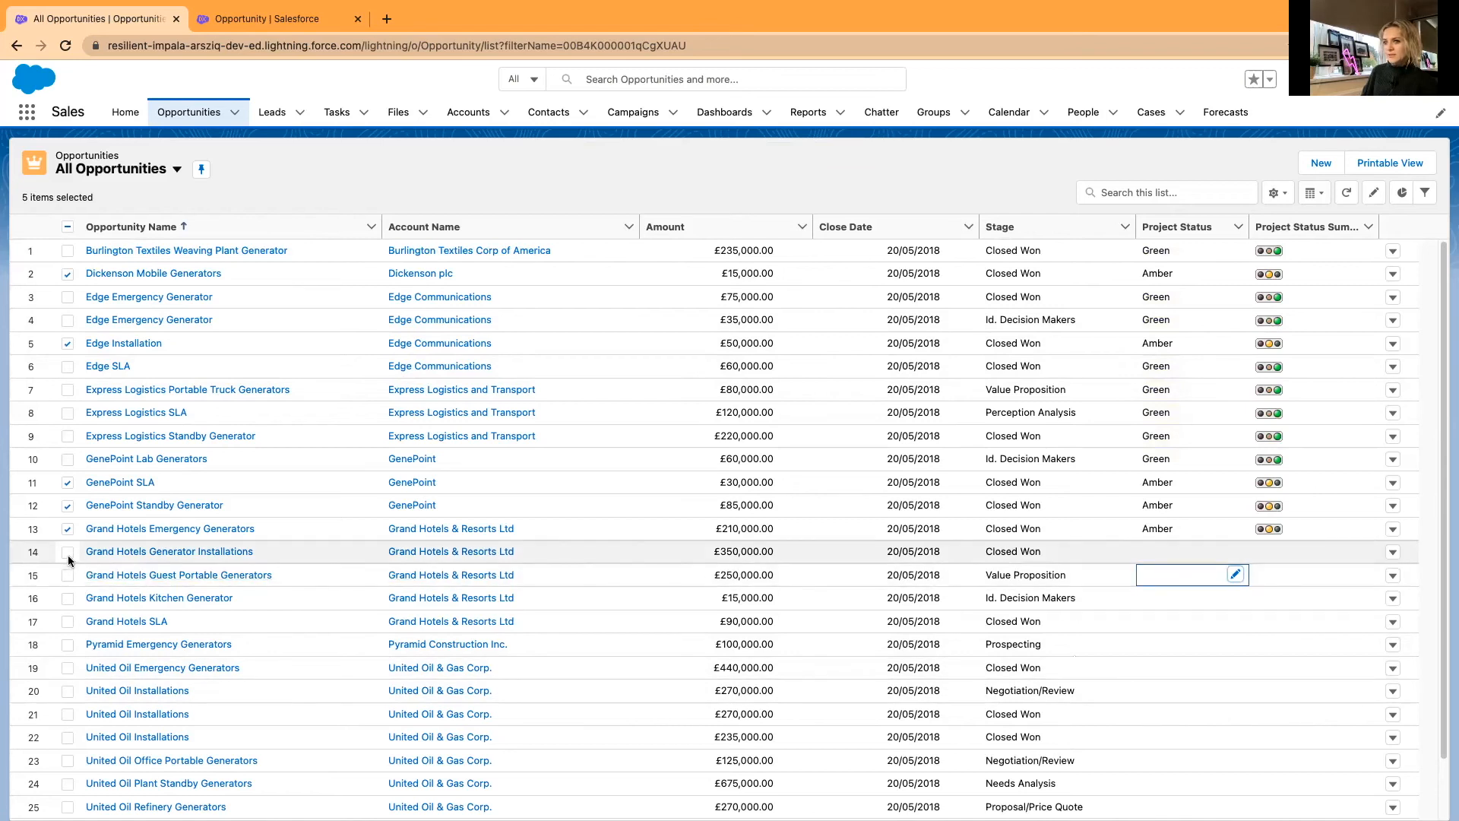
Set Project Status to Red for nine selected opportunities including Grand Hotels, save, and clear the selection
{"action": "left_click", "coordinate": [67, 620]}
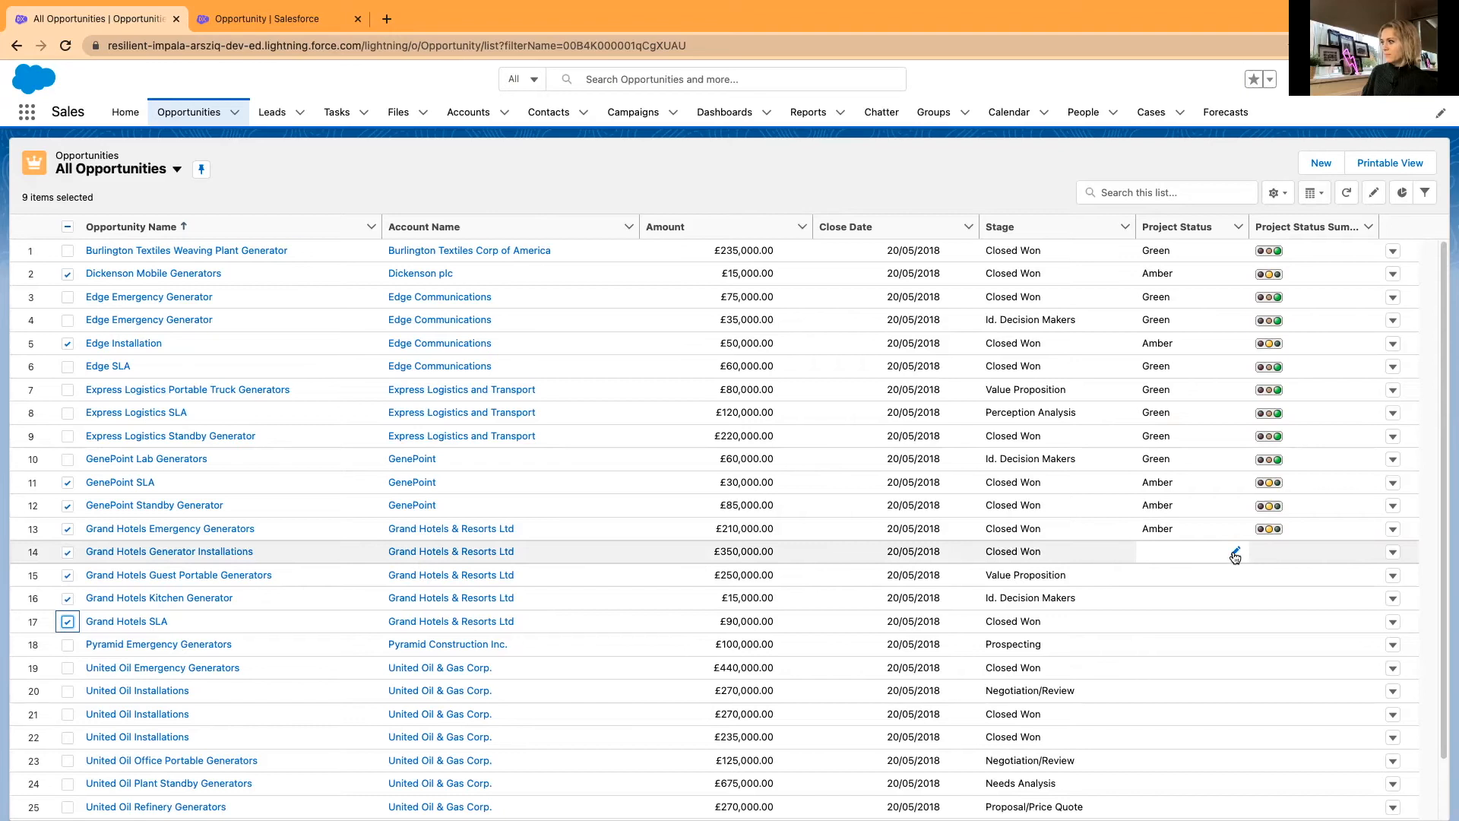
{"action": "left_click", "coordinate": [1257, 556]}
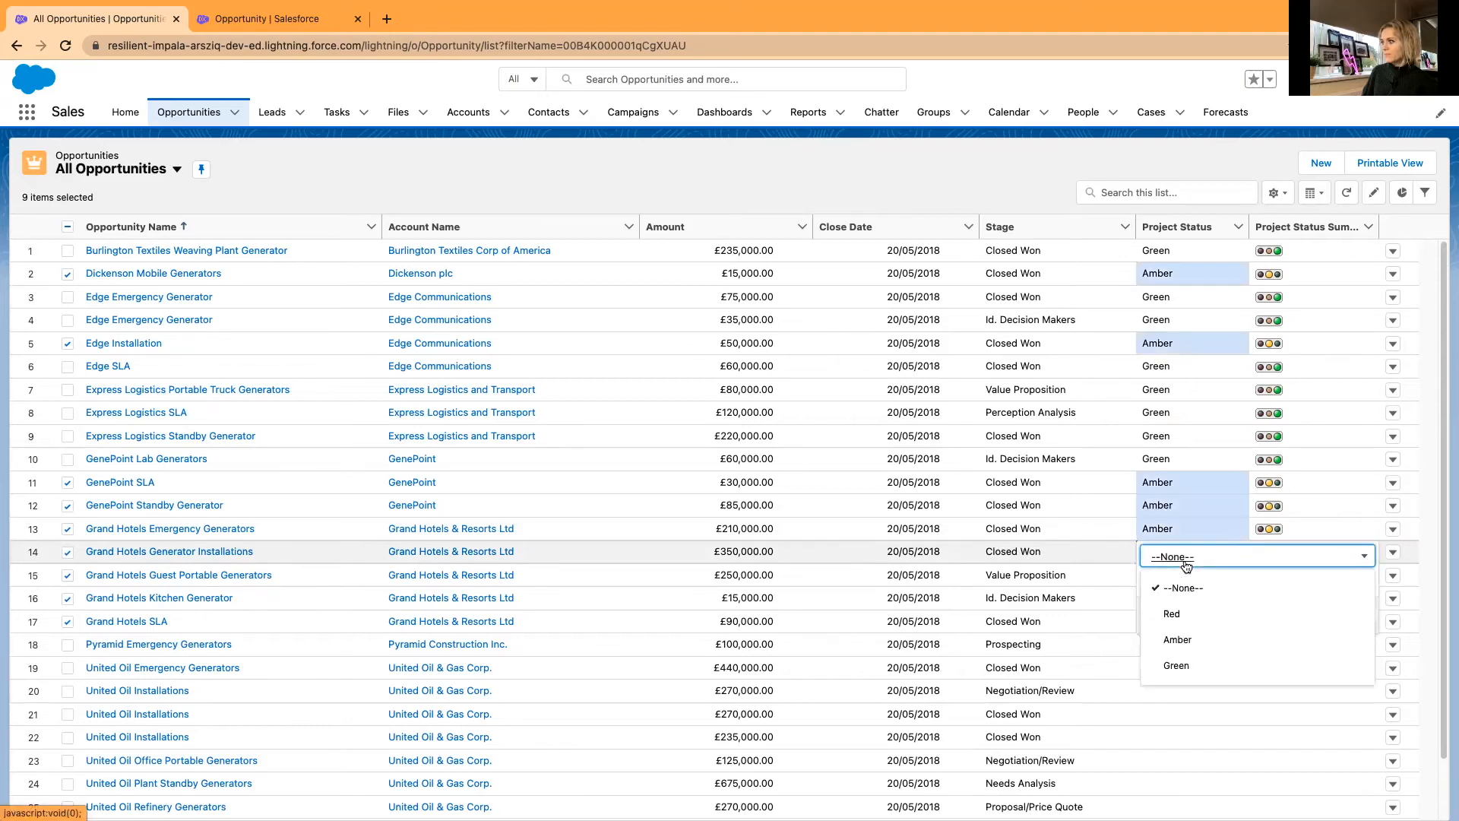
{"action": "left_click", "coordinate": [1171, 613]}
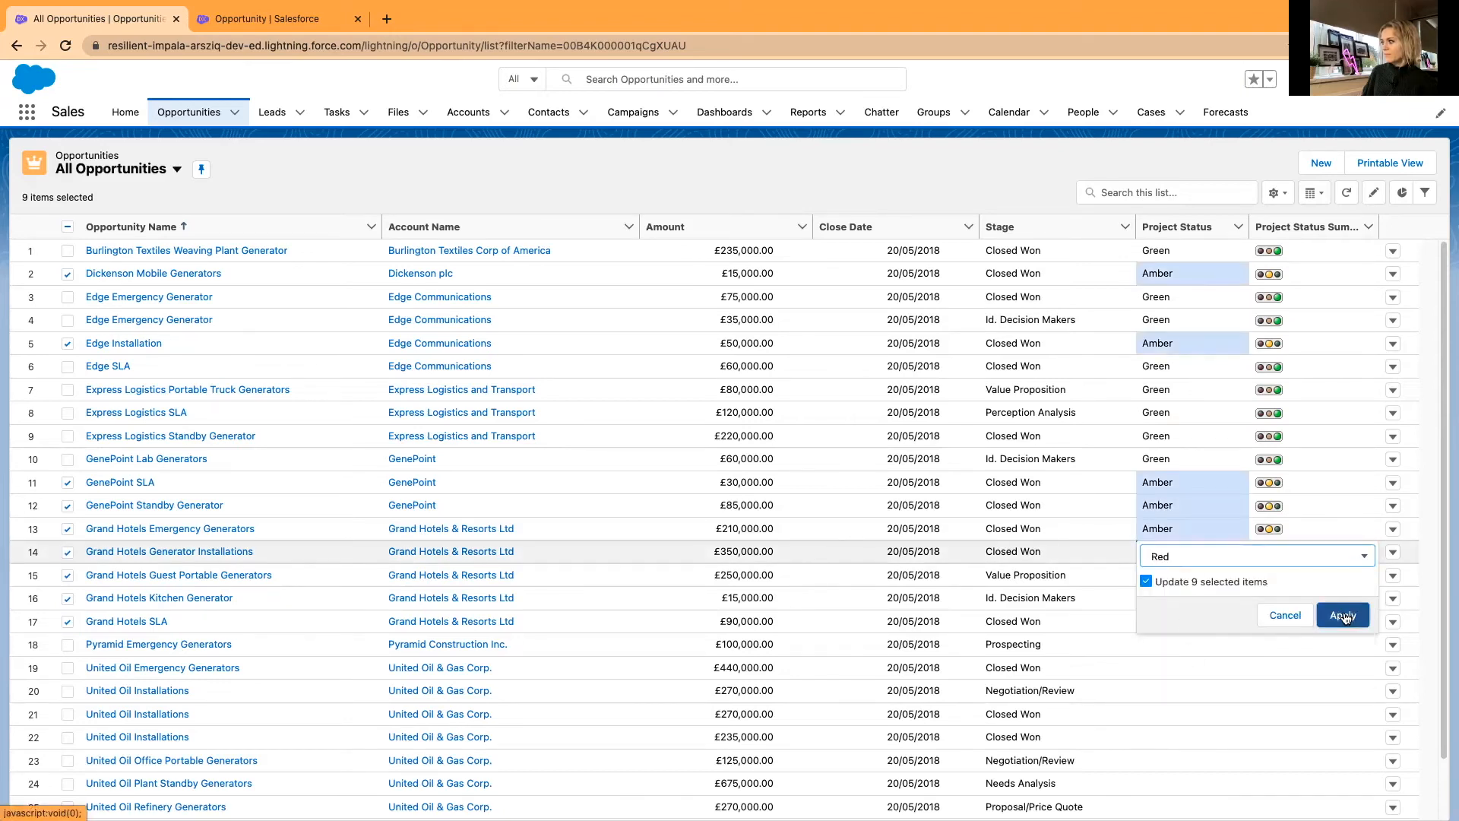
{"action": "left_click", "coordinate": [1341, 615]}
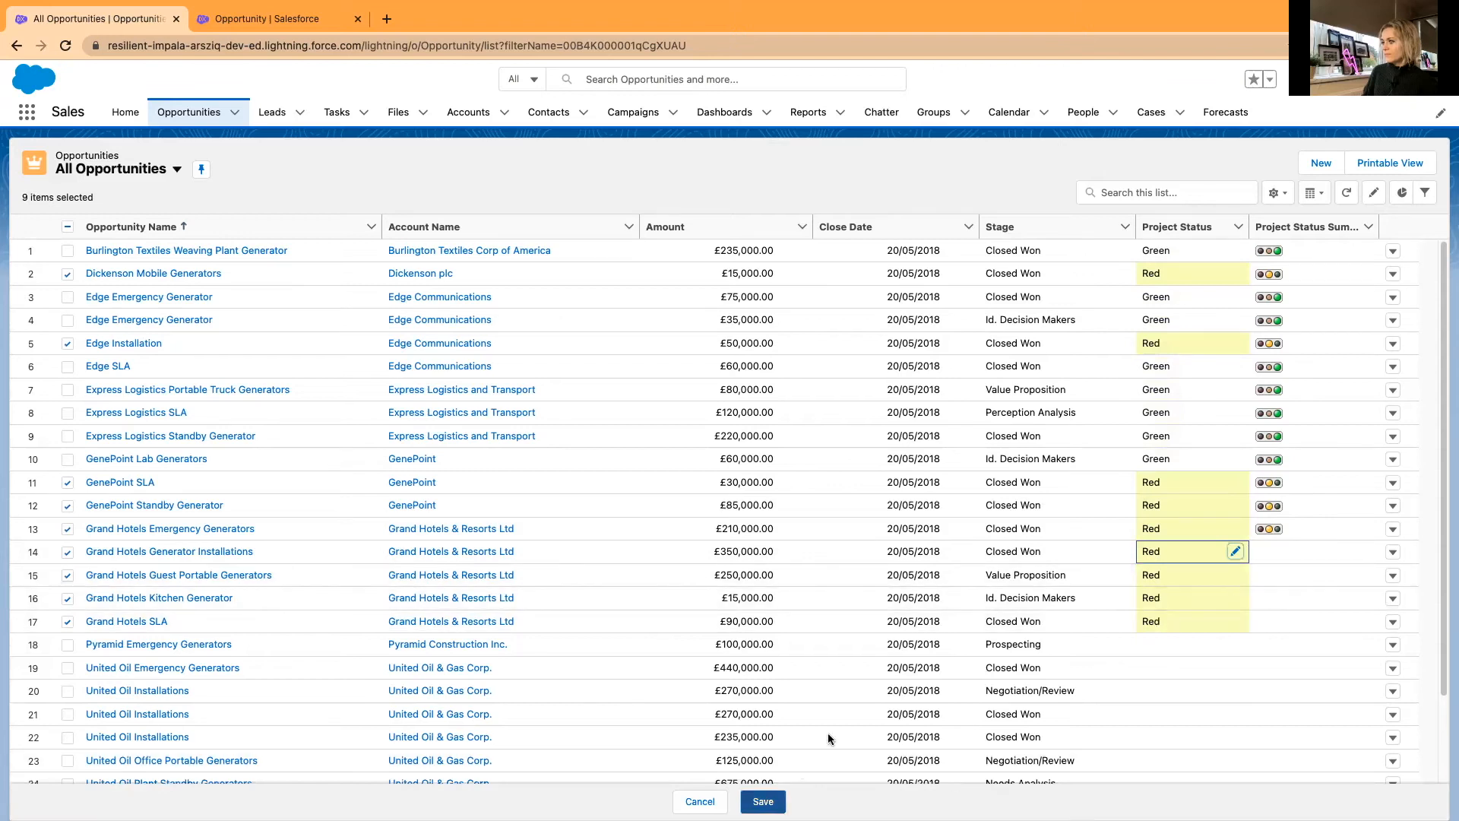
{"action": "left_click", "coordinate": [761, 801]}
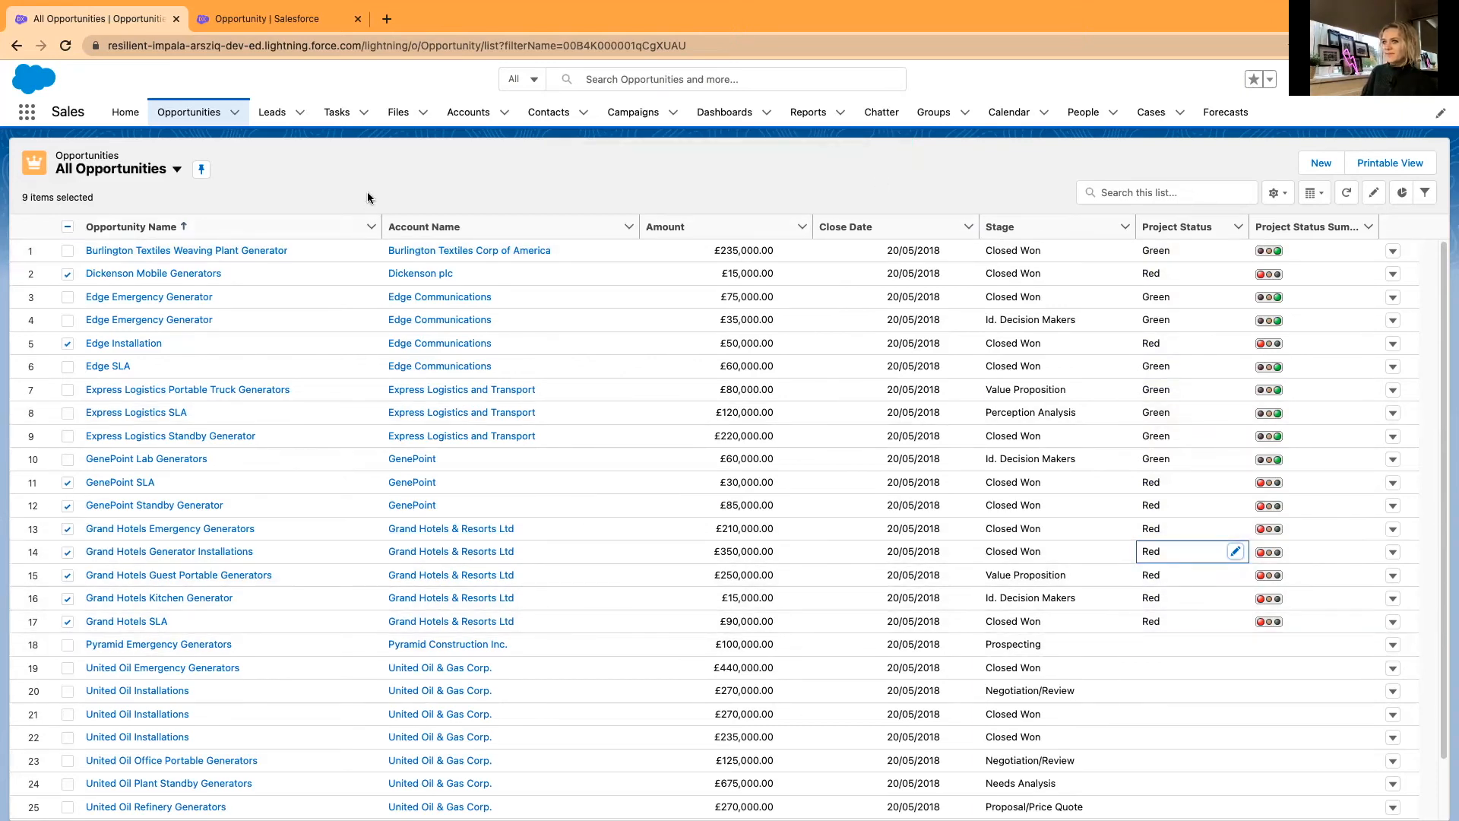
{"action": "left_click", "coordinate": [67, 227]}
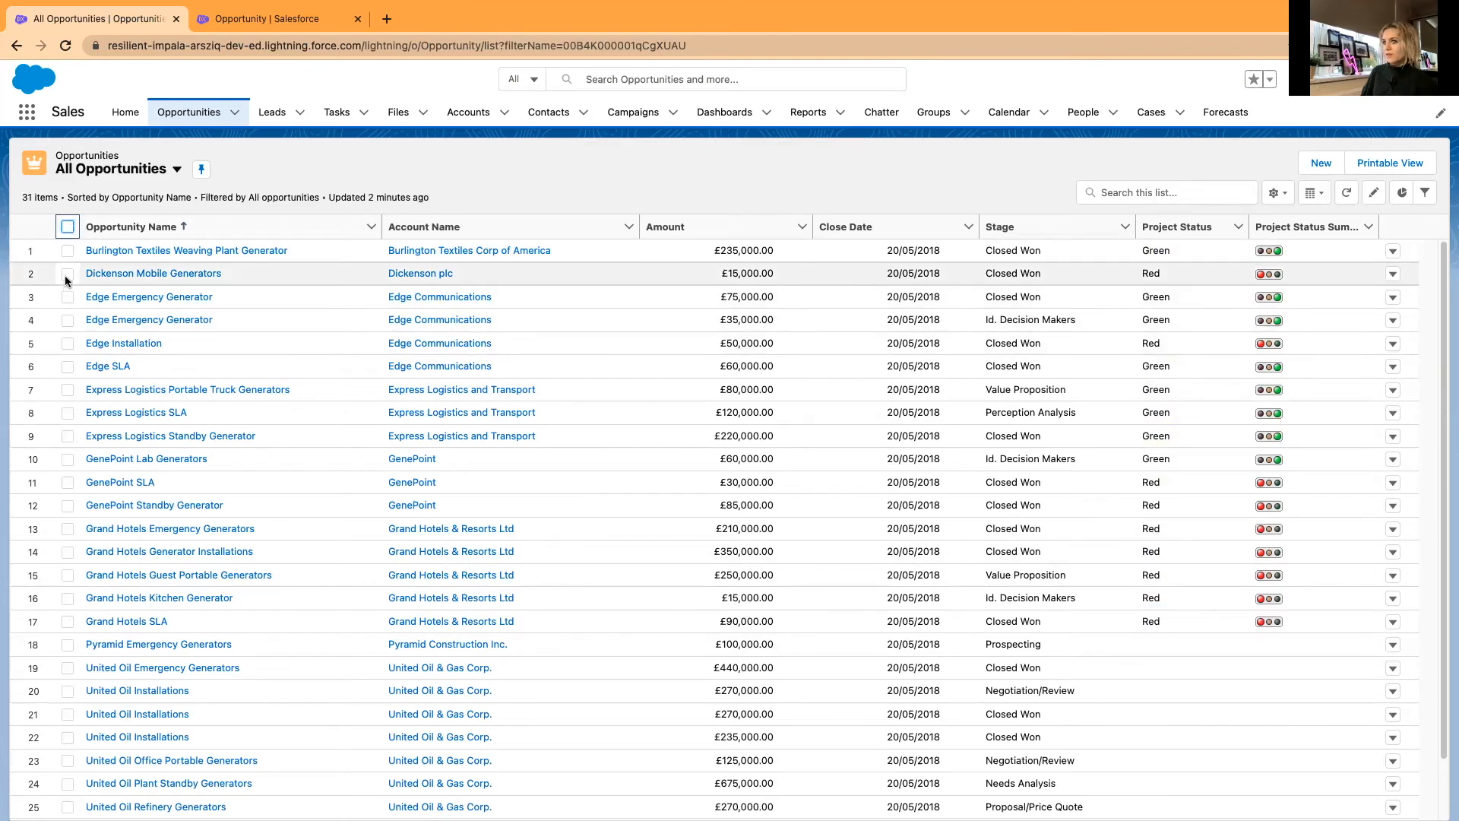
Select the Dickenson, Edge and two GenePoint opportunities and inline-set Project Status to Amber for all four
{"action": "left_click", "coordinate": [67, 272]}
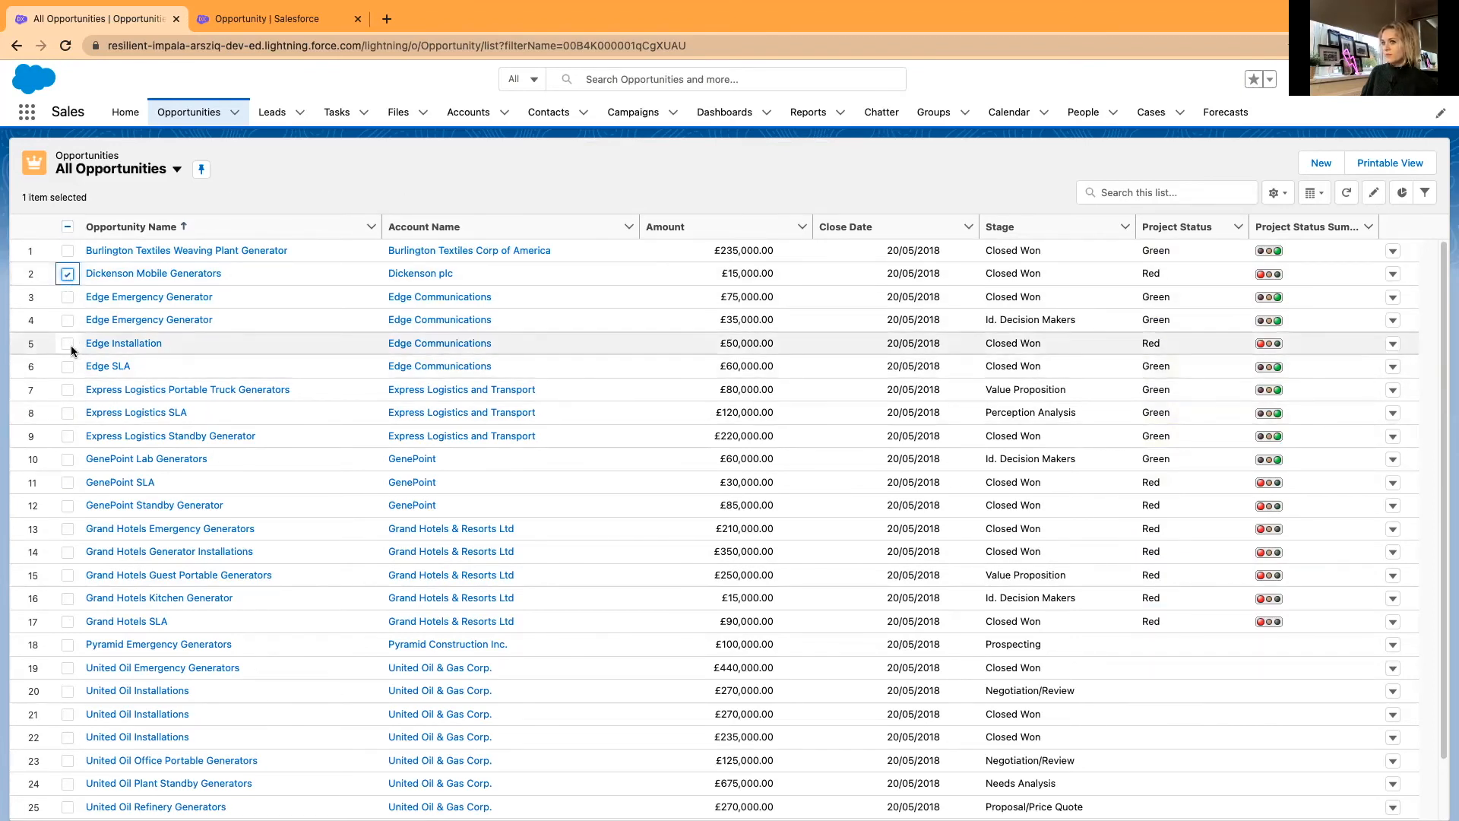
{"action": "left_click", "coordinate": [67, 342]}
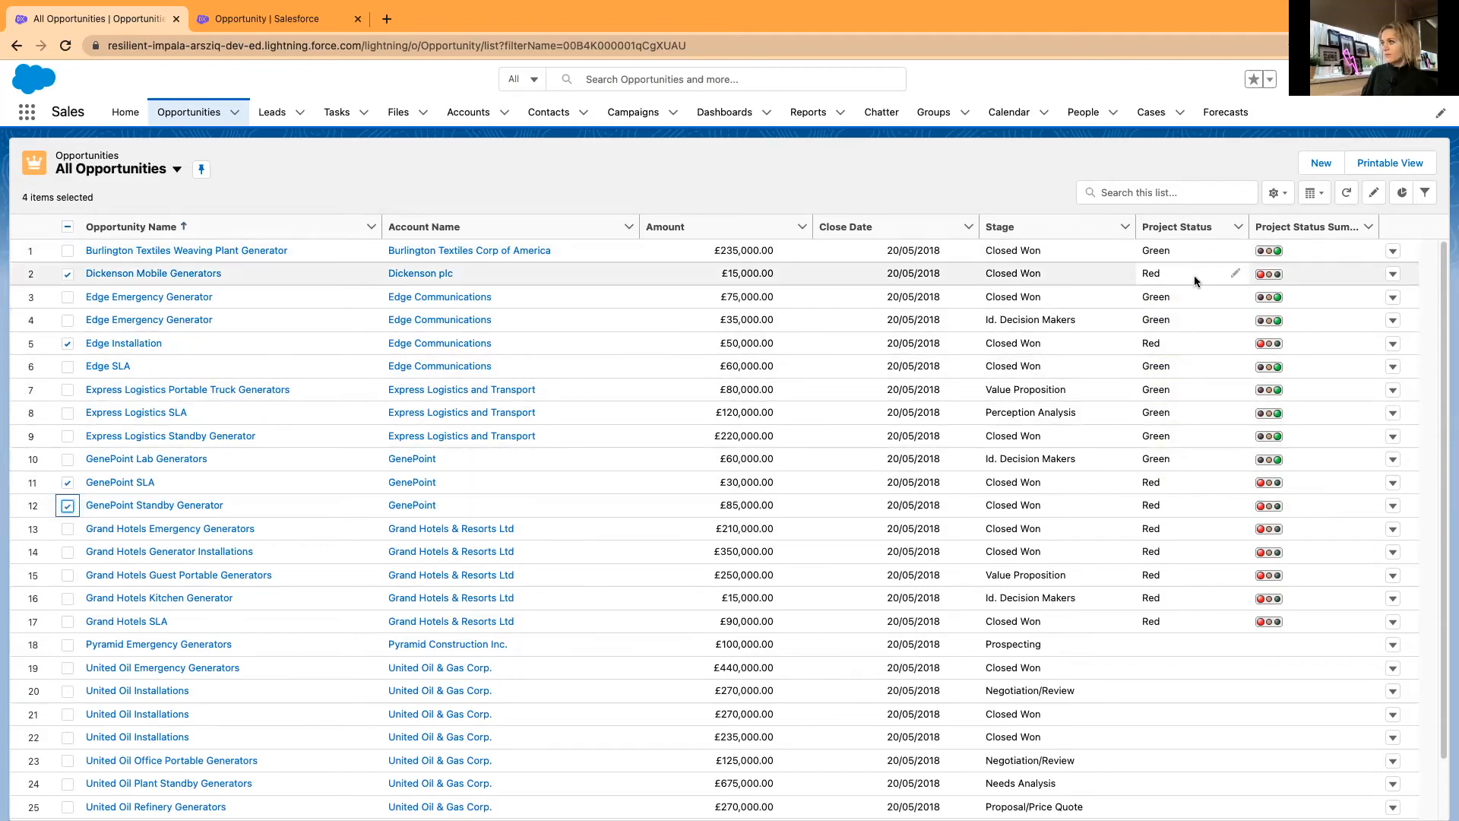
{"action": "left_click", "coordinate": [1219, 272]}
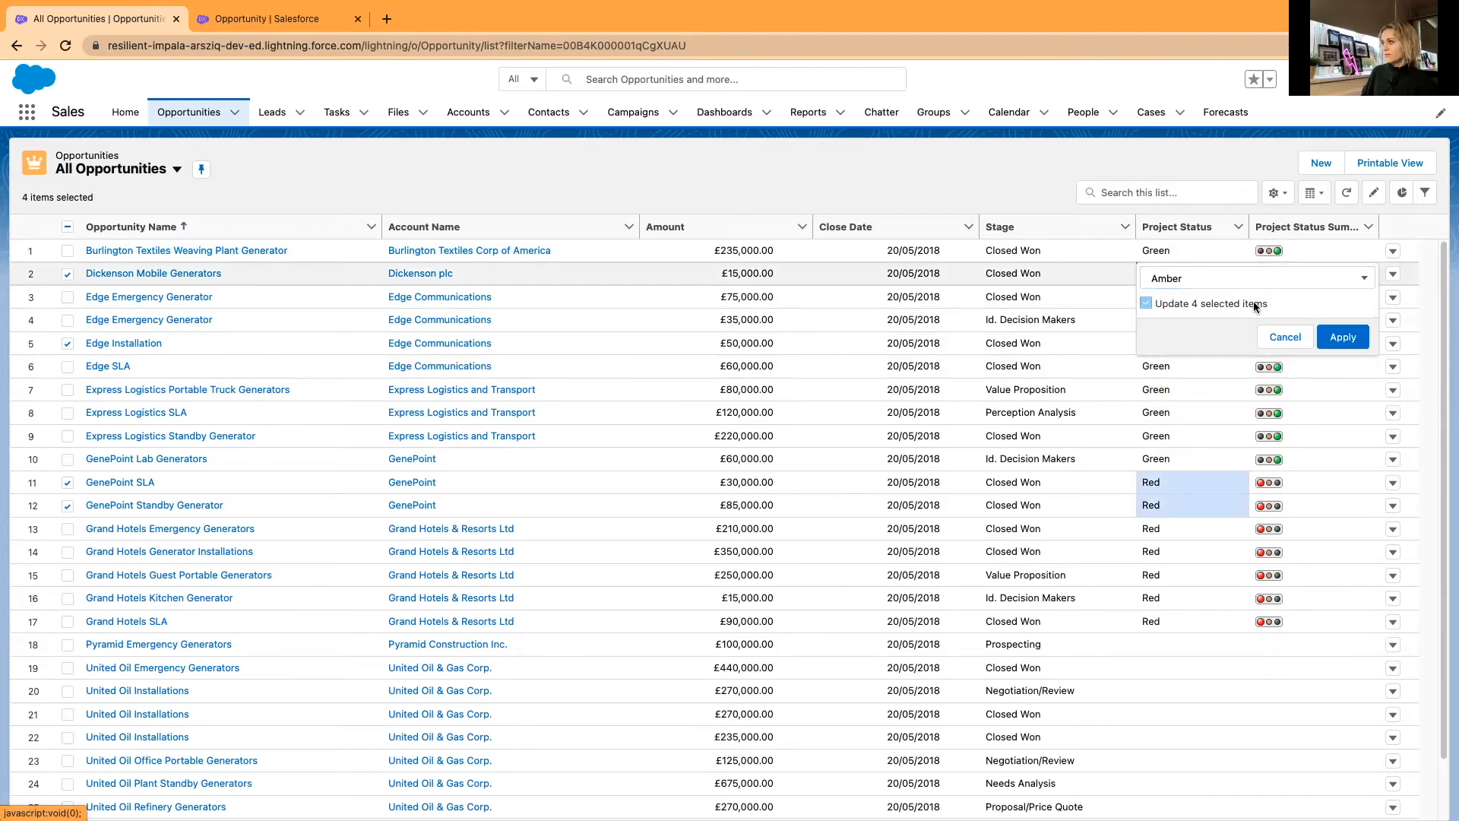
{"action": "left_click", "coordinate": [1342, 336]}
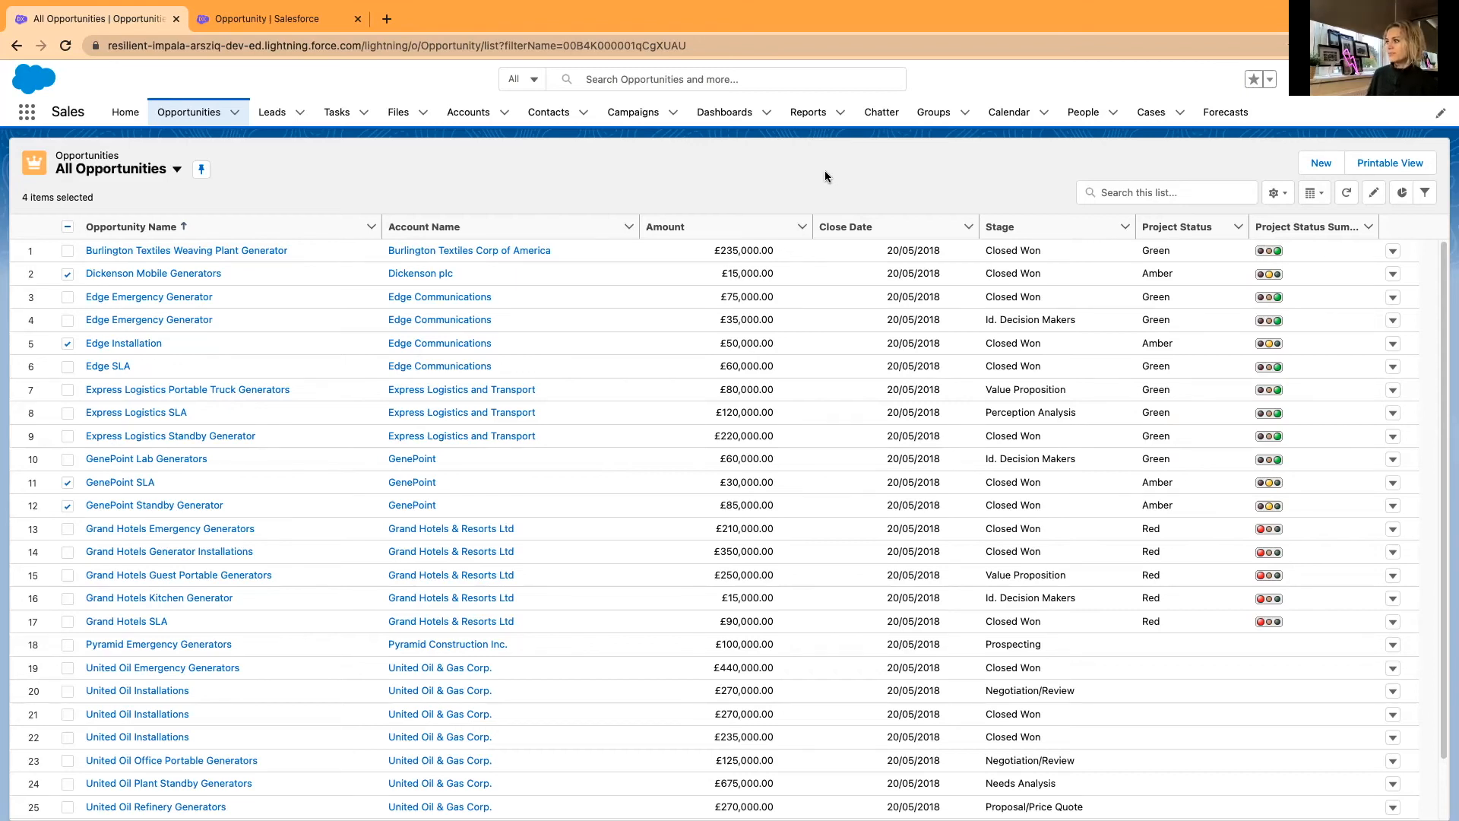
{"action": "mouse_move", "coordinate": [829, 188]}
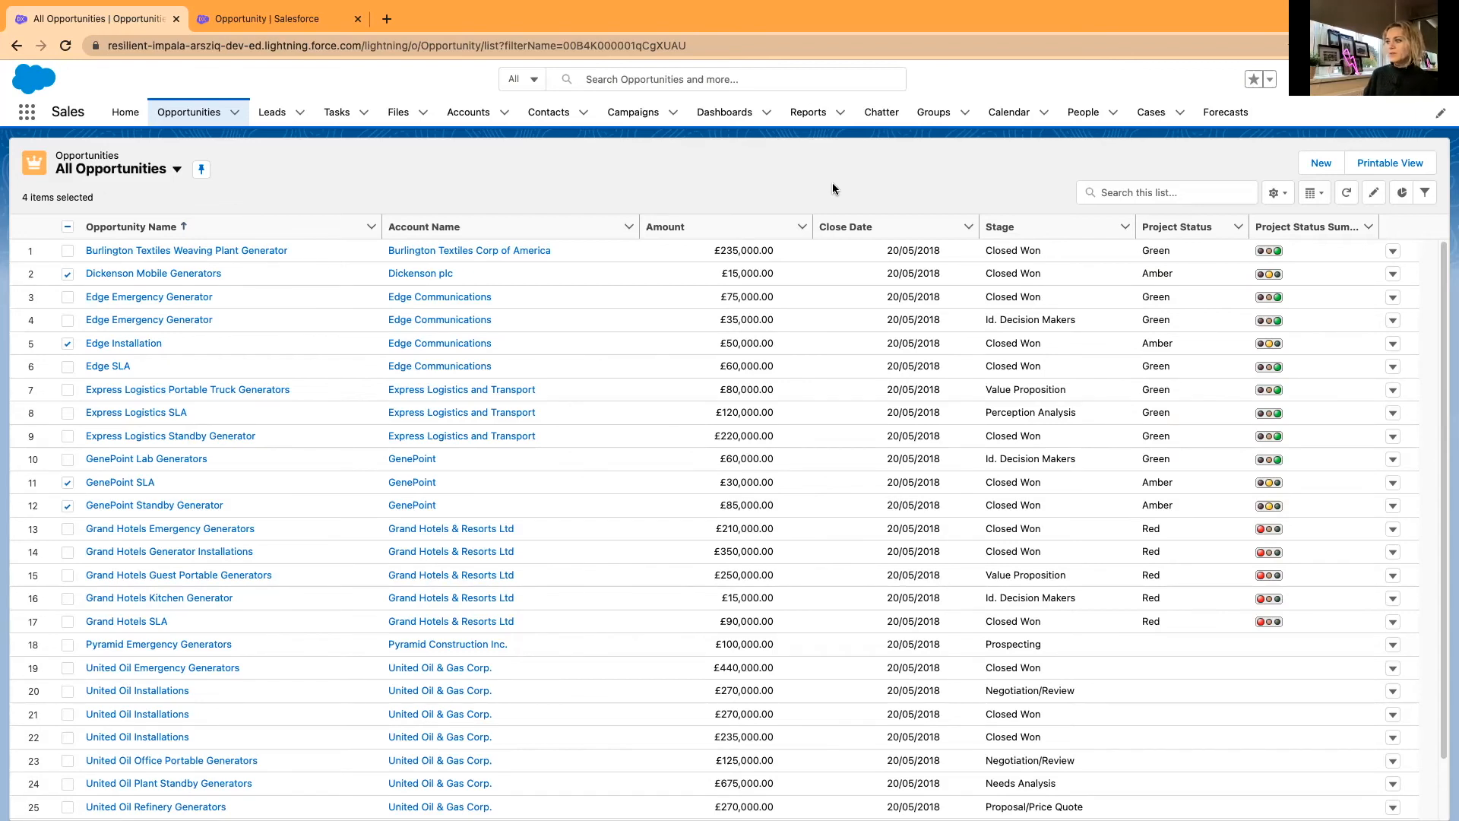
{"action": "mouse_move", "coordinate": [1275, 193]}
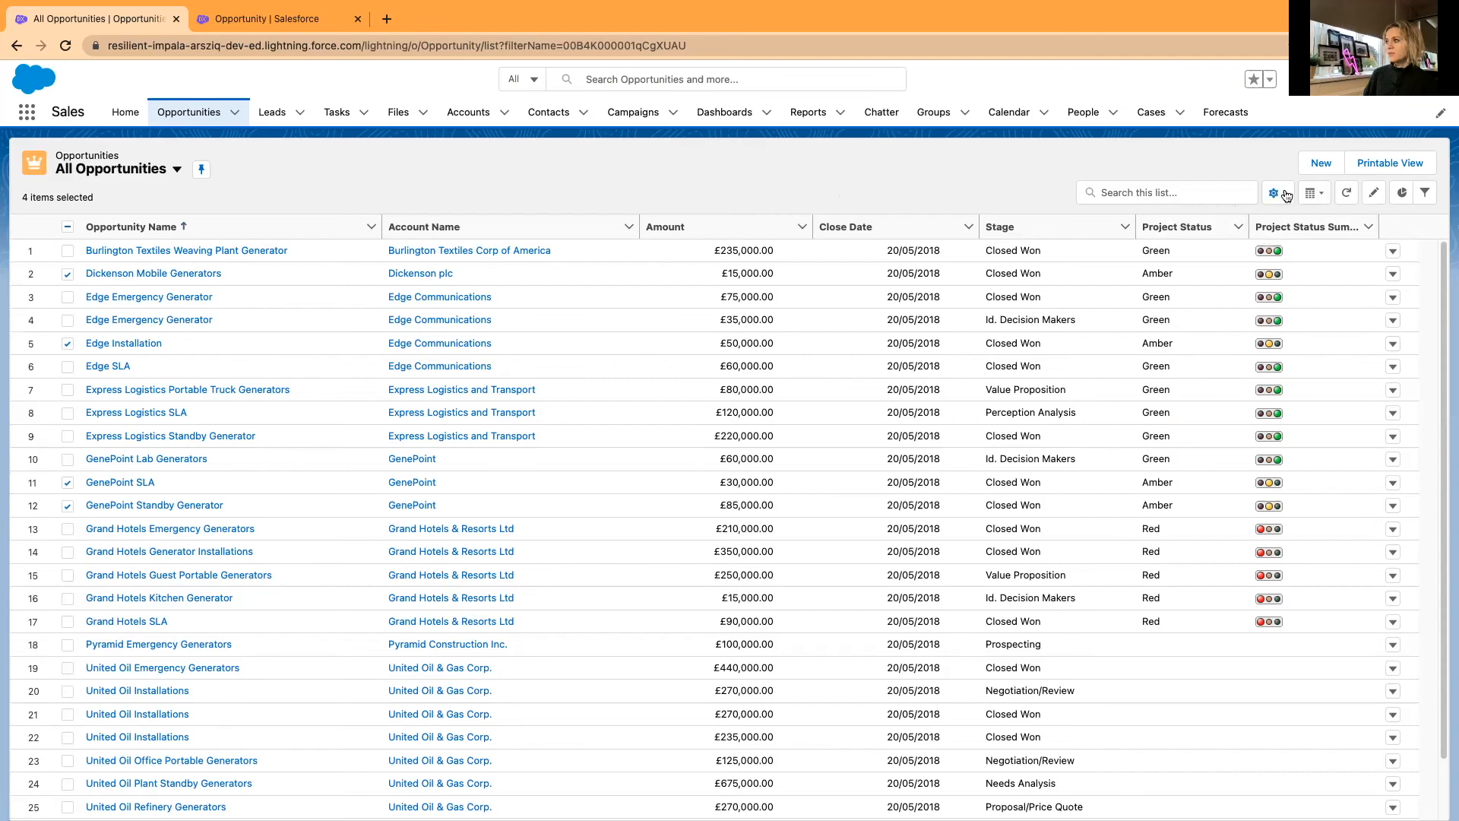
Remove the plain Project Status column from All Opportunities via Select Fields to Display, keeping the summary lights
{"action": "left_click", "coordinate": [1274, 193]}
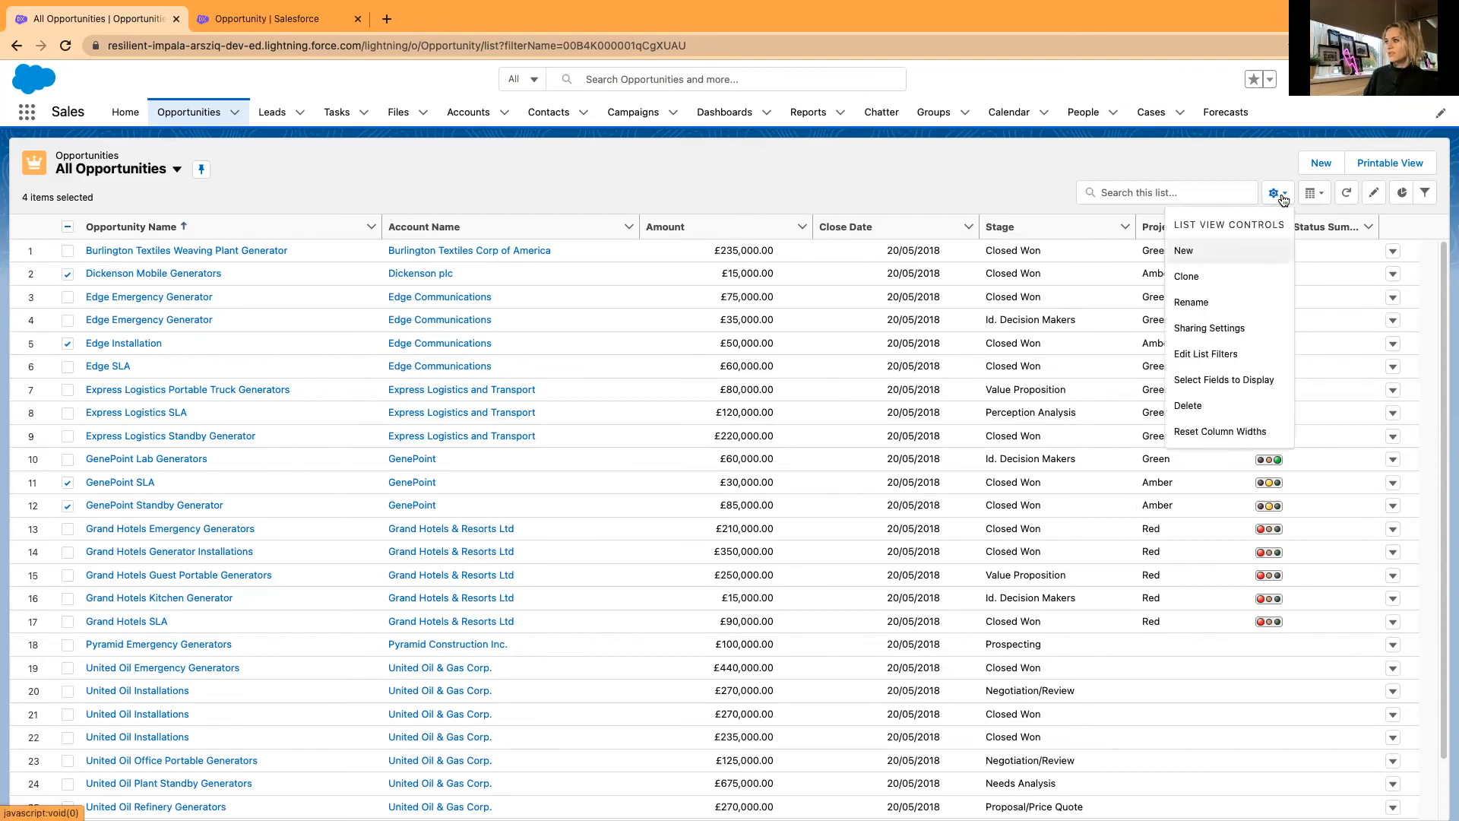
{"action": "left_click", "coordinate": [1223, 380]}
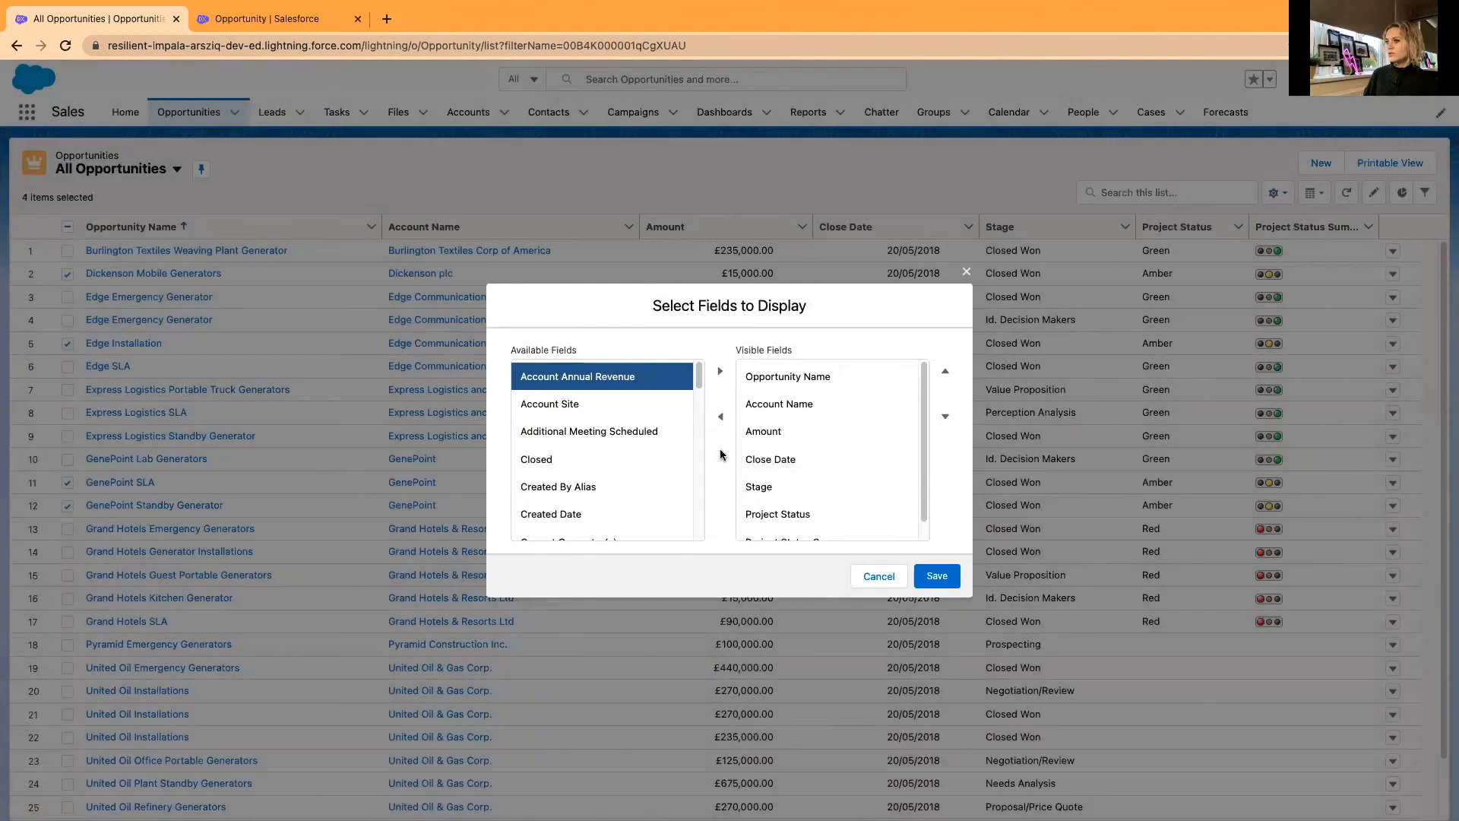
{"action": "left_click", "coordinate": [776, 496]}
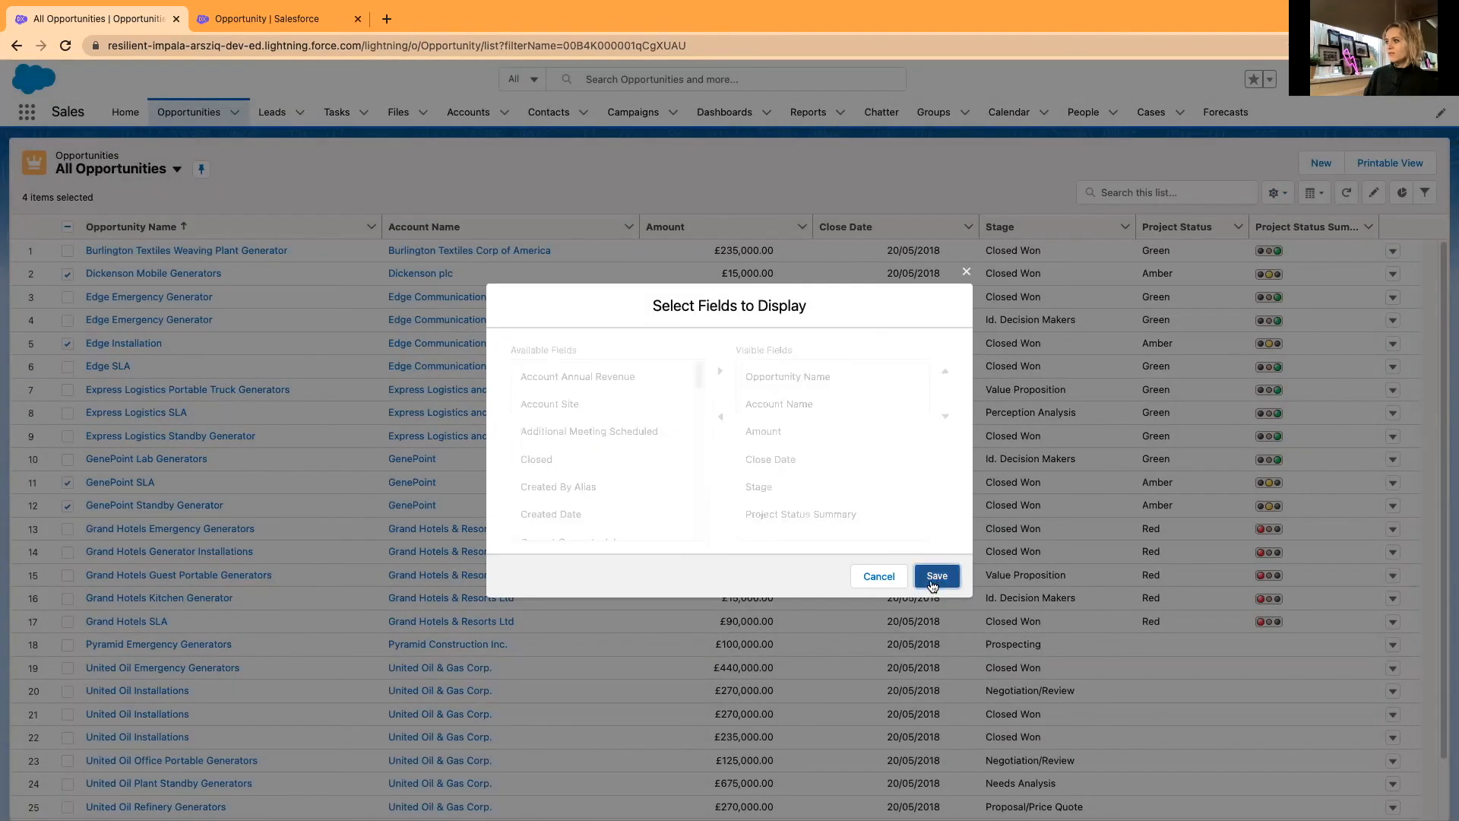
{"action": "left_click", "coordinate": [935, 575]}
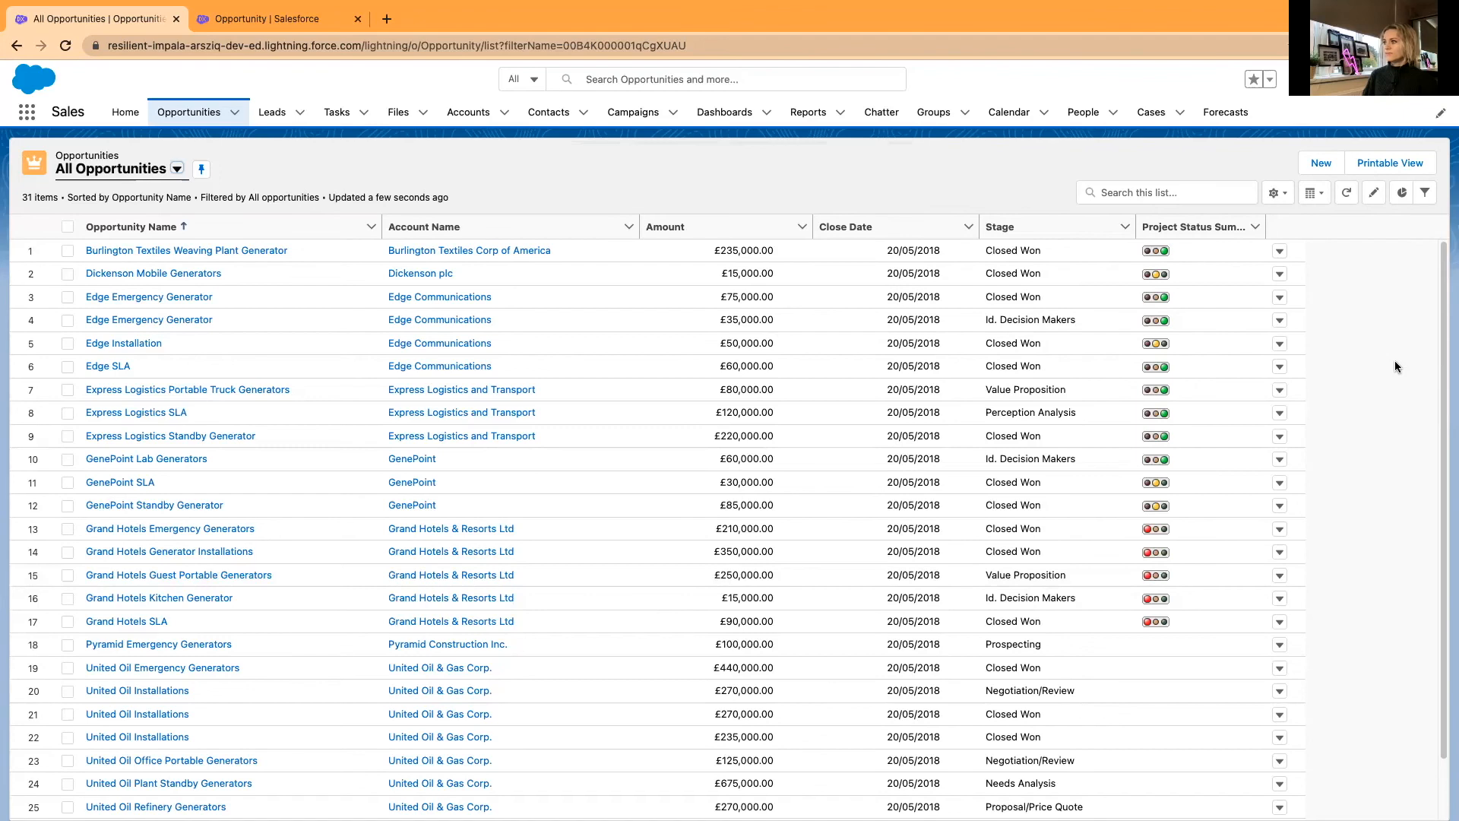
{"action": "mouse_move", "coordinate": [1382, 373]}
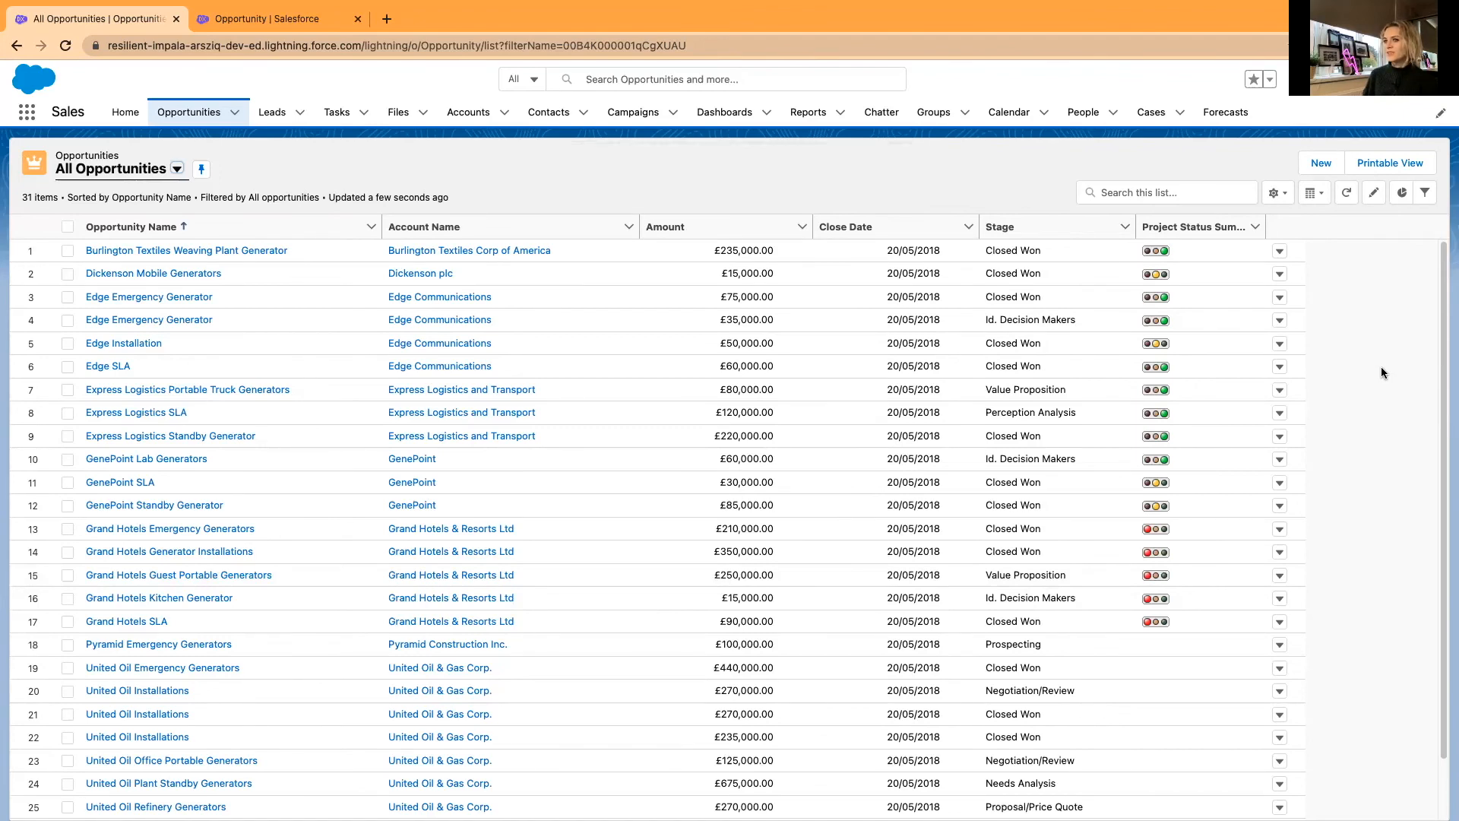
{"action": "mouse_move", "coordinate": [845, 196]}
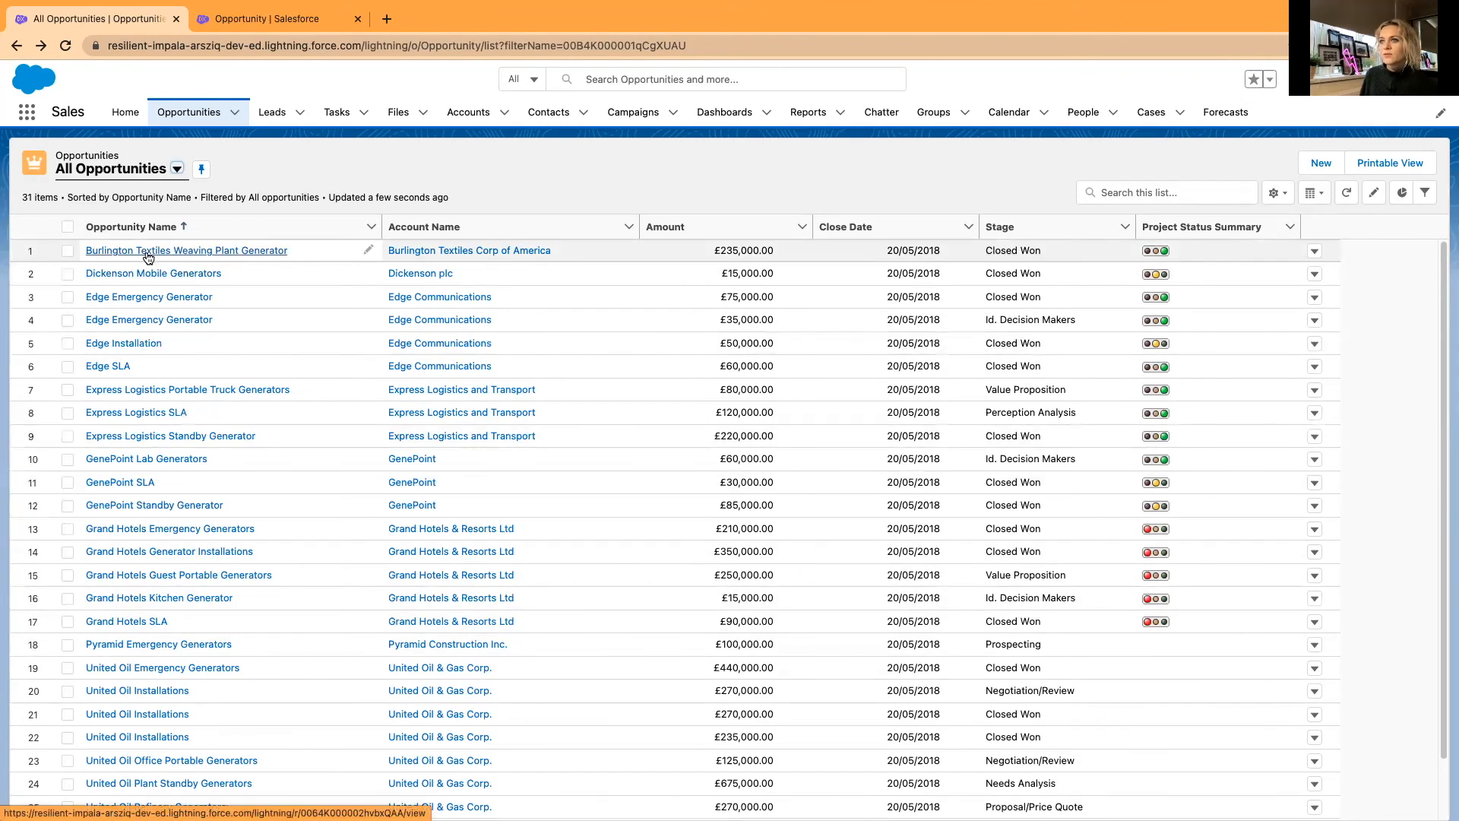
Show the Burlington Textiles Weaving Plant Generator details down to its green Project Status Summary light
{"action": "left_click", "coordinate": [186, 250]}
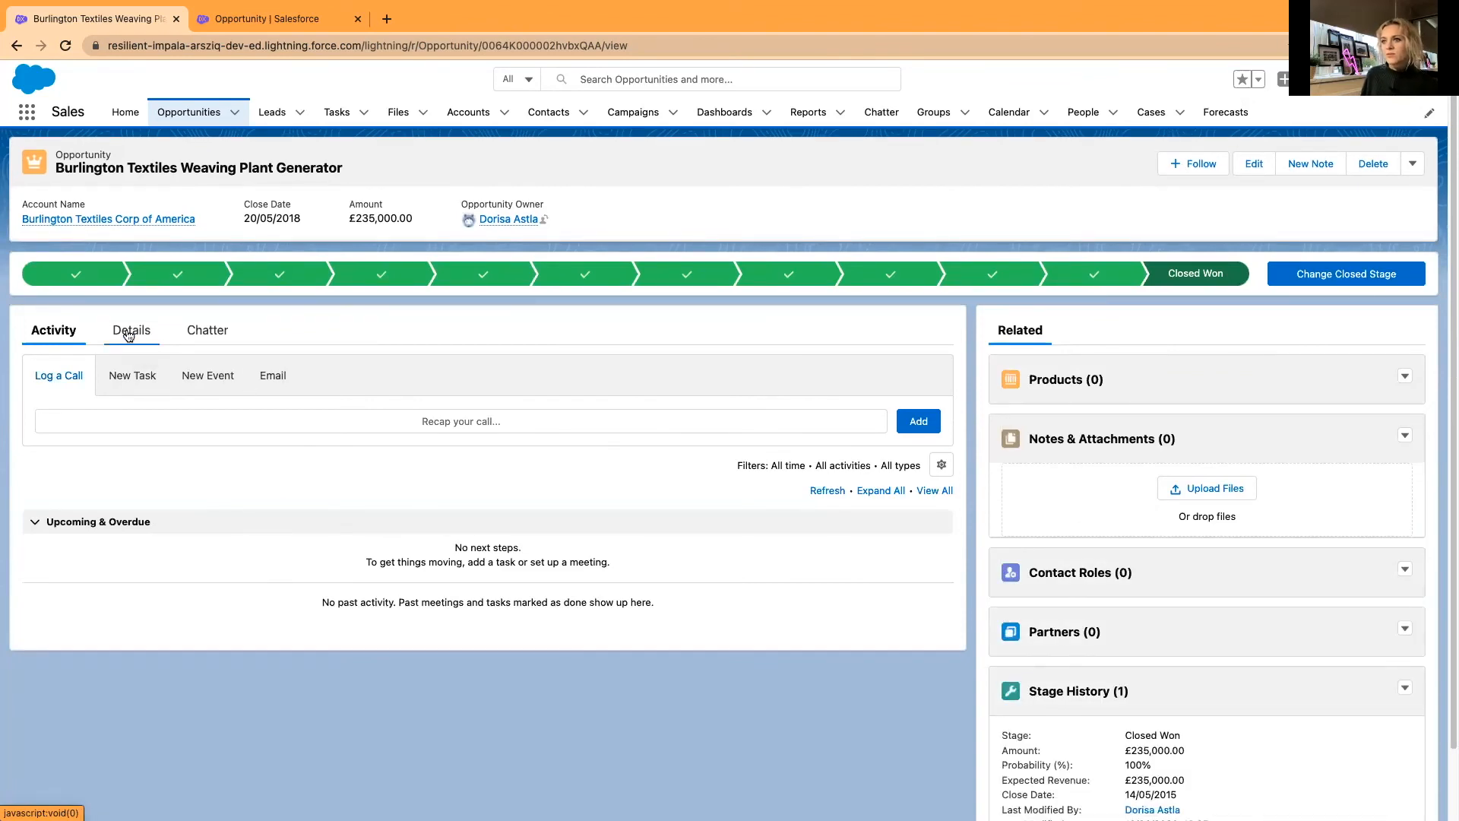
{"action": "left_click", "coordinate": [131, 330]}
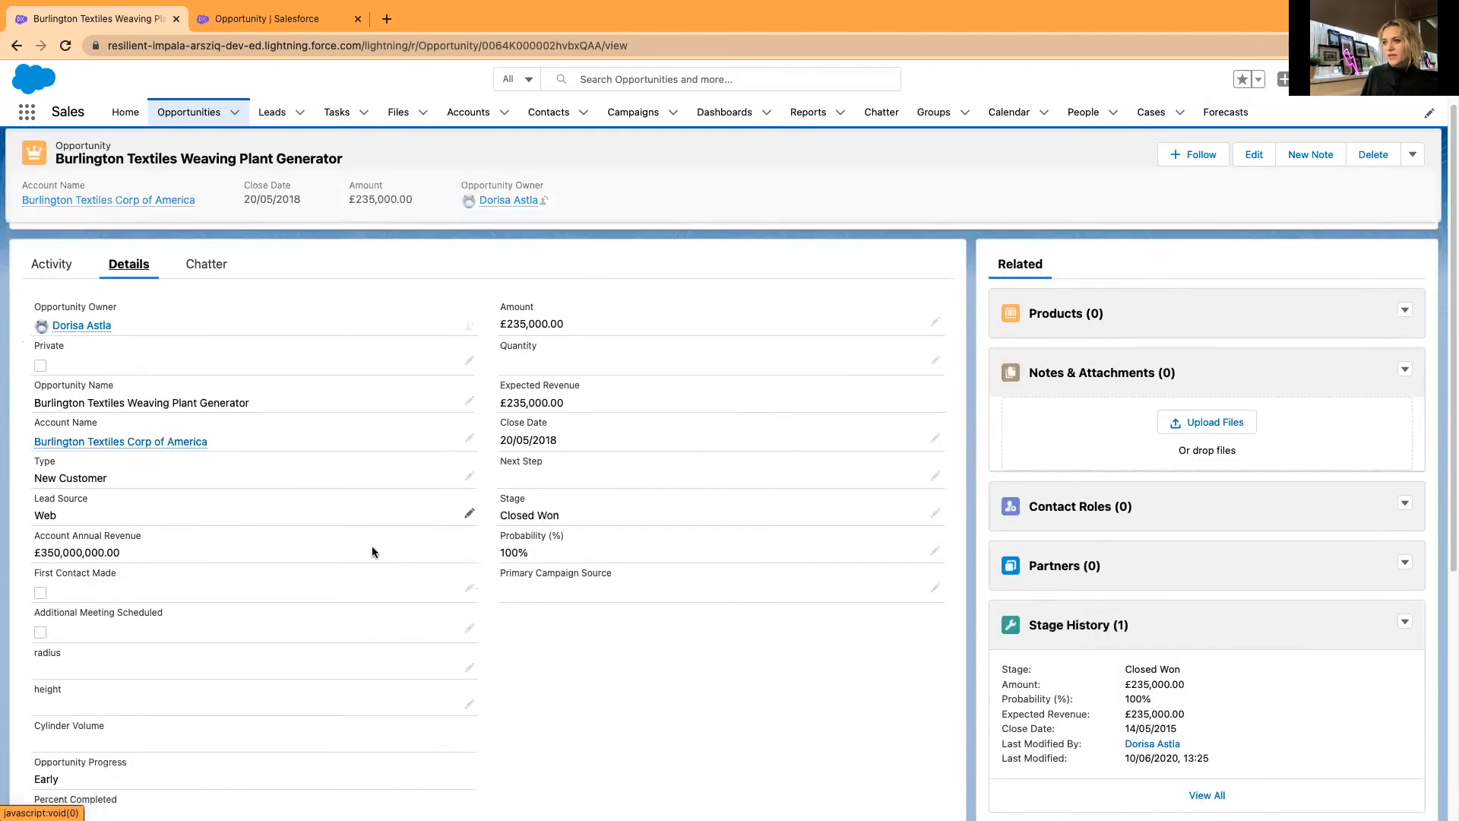
{"action": "scroll", "scroll_direction": "down", "scroll_amount": 3}
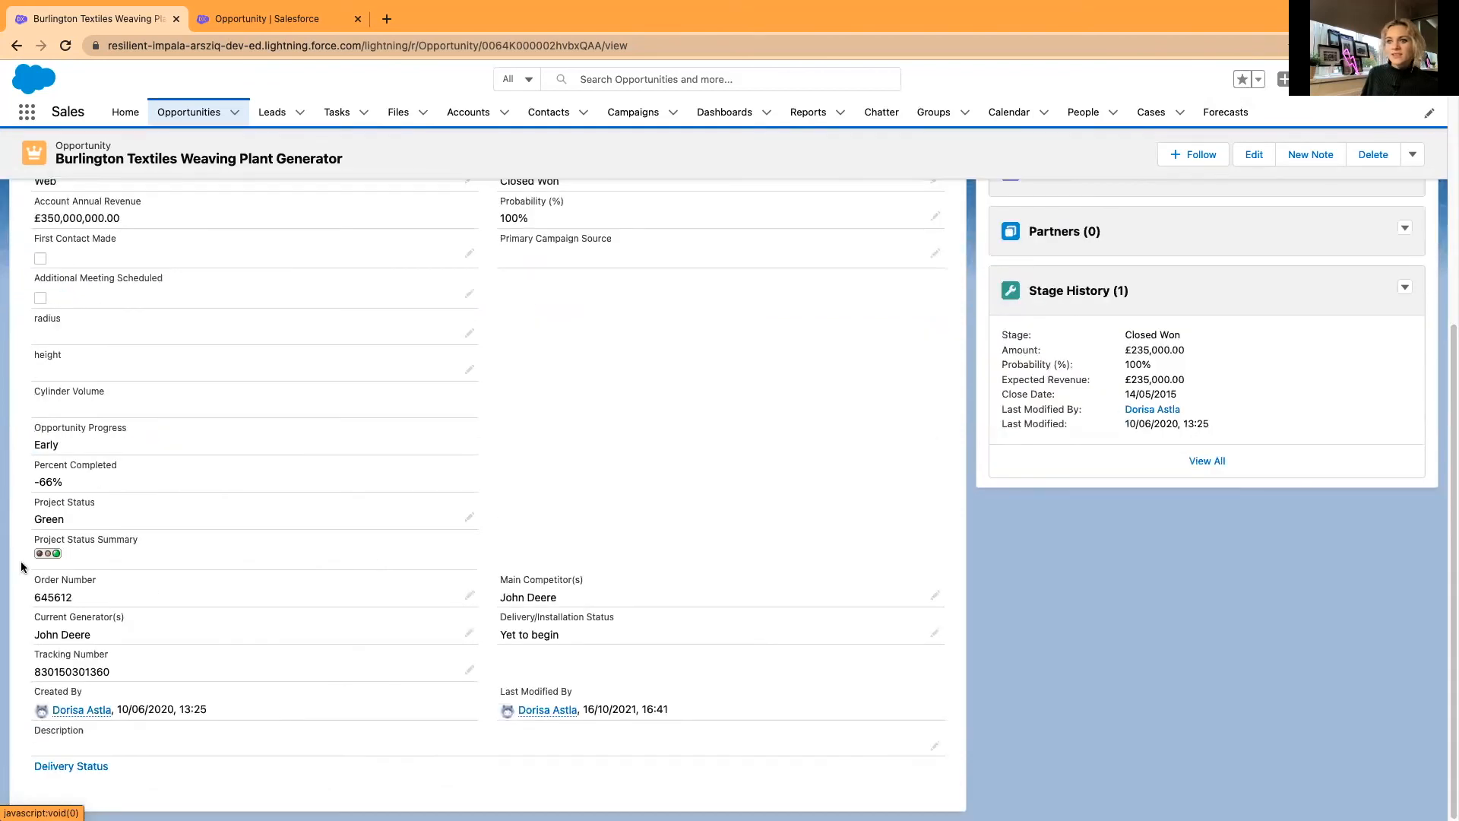
{"action": "mouse_move", "coordinate": [80, 570]}
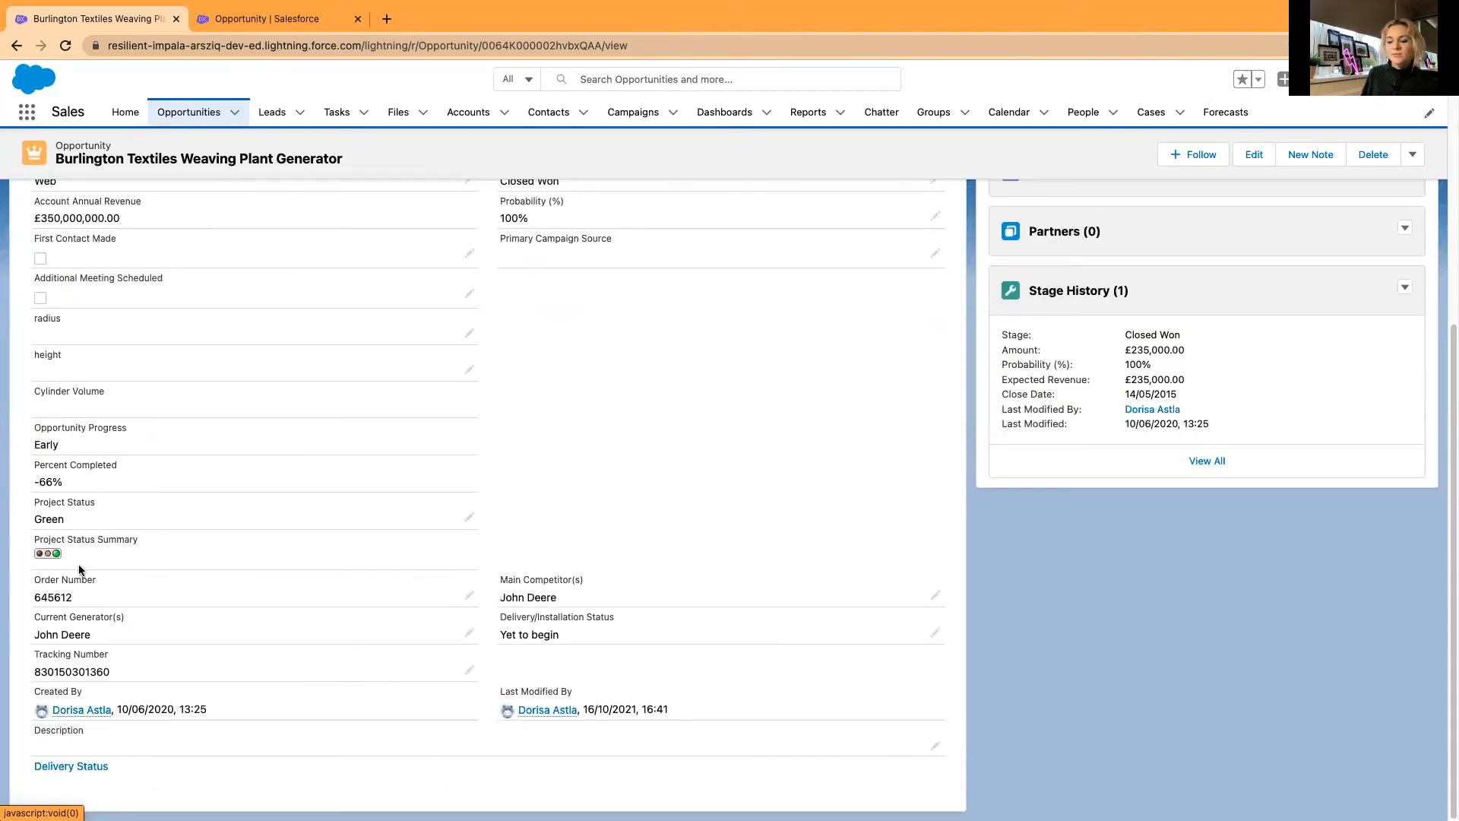
{"action": "mouse_move", "coordinate": [273, 569]}
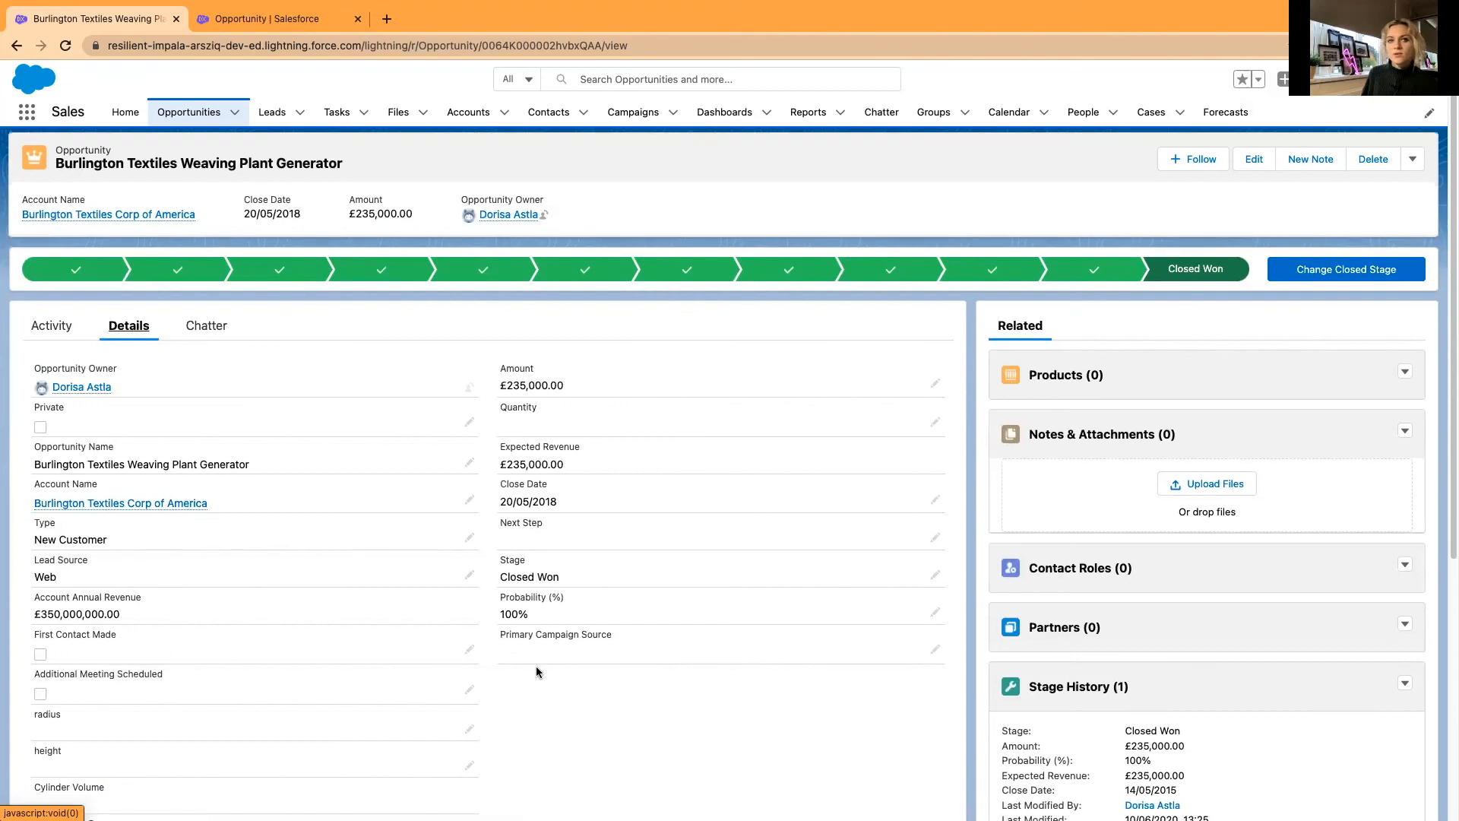
{"action": "scroll", "scroll_direction": "down", "scroll_amount": 3}
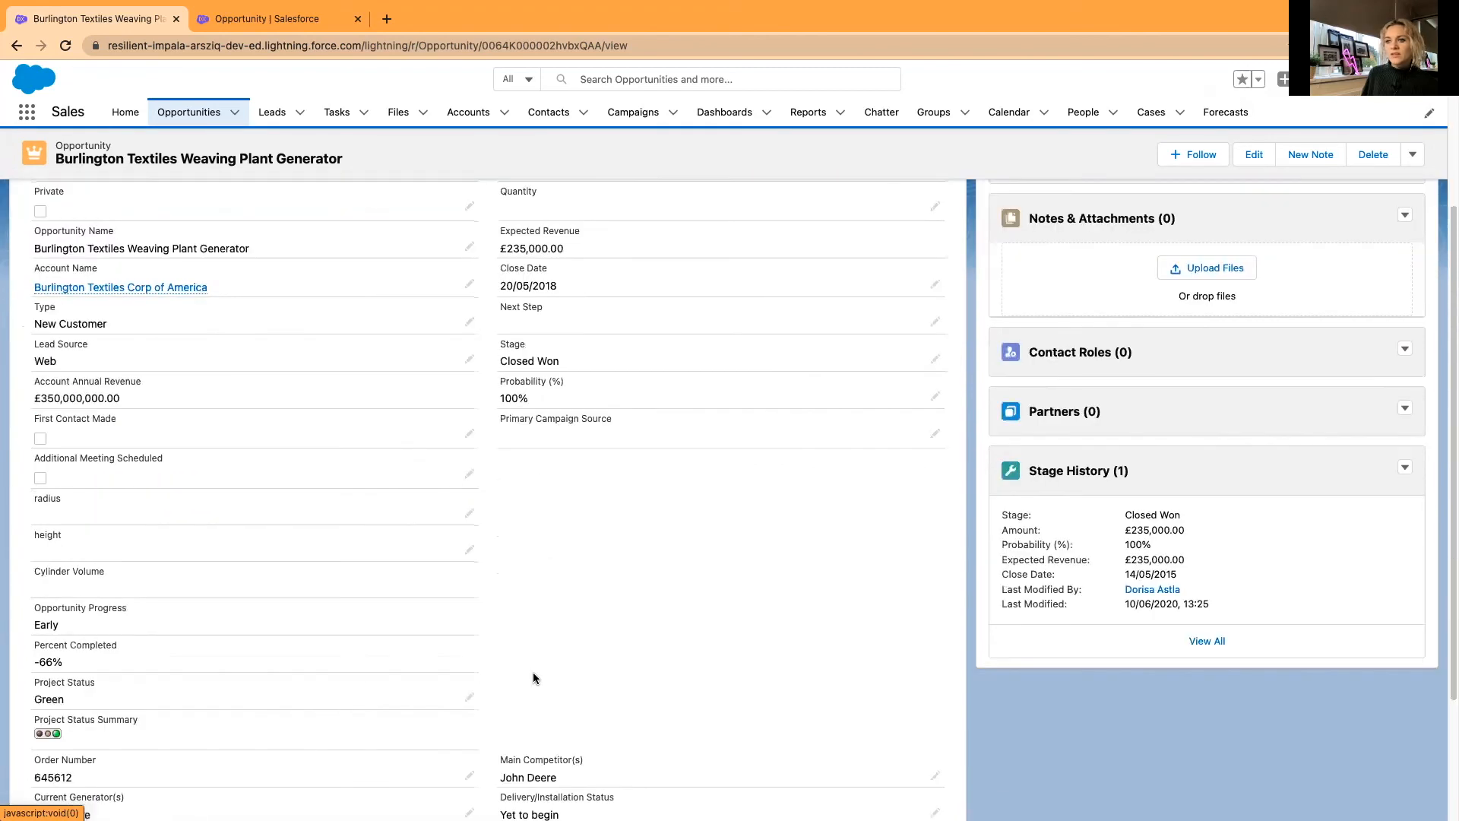
{"action": "scroll", "scroll_direction": "down", "scroll_amount": 3}
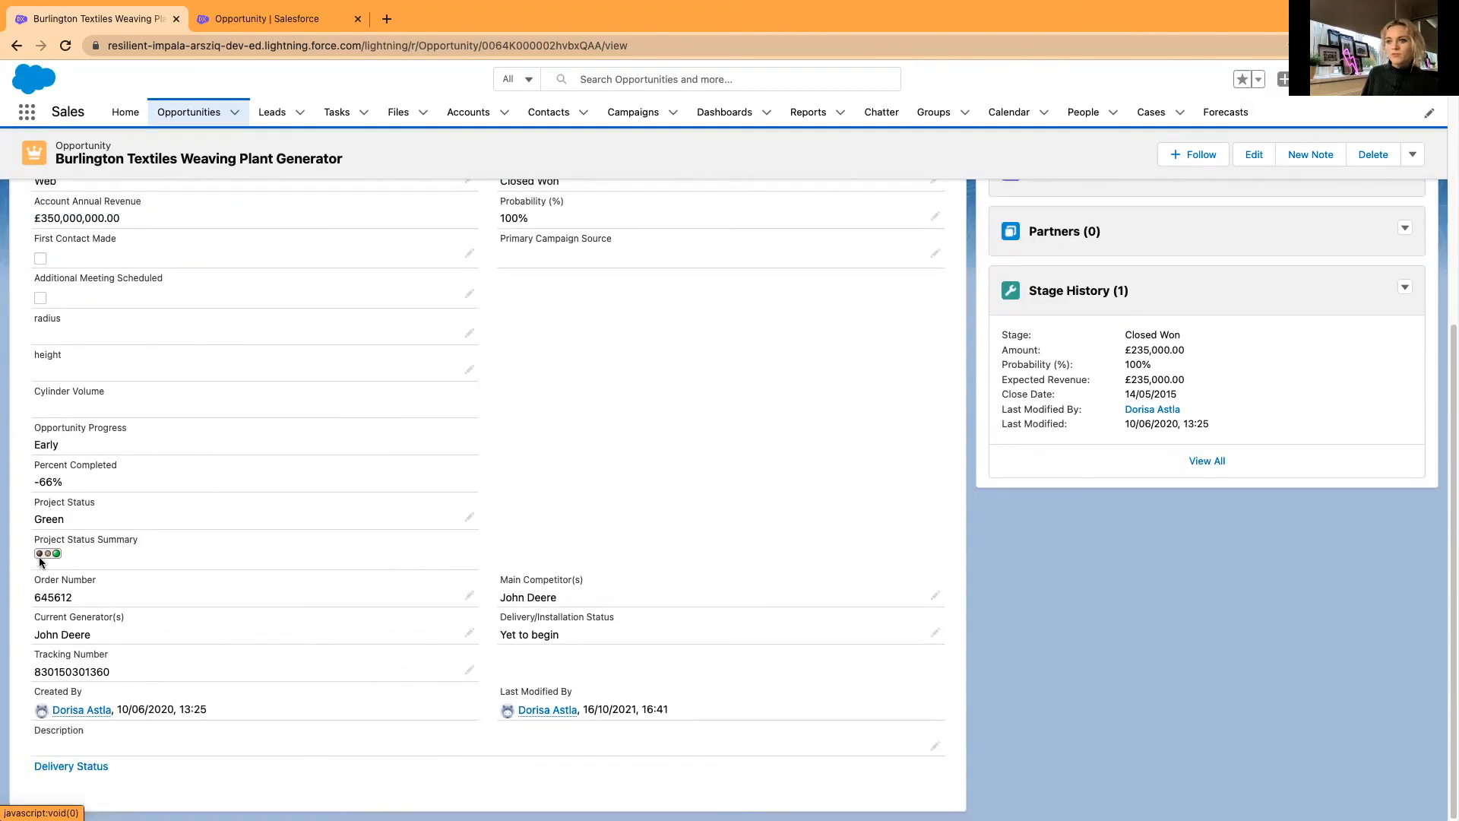
{"action": "mouse_move", "coordinate": [529, 474]}
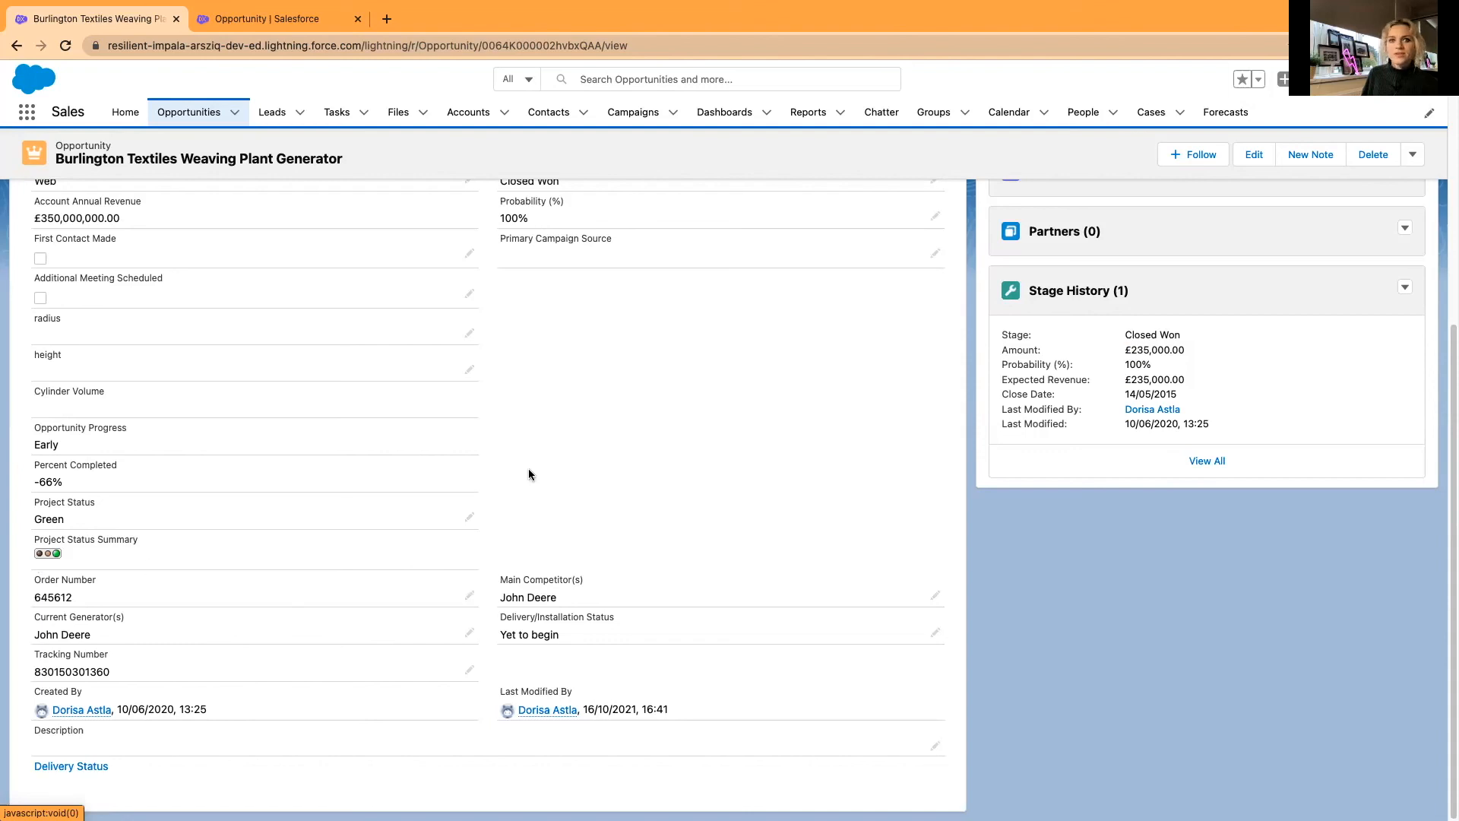